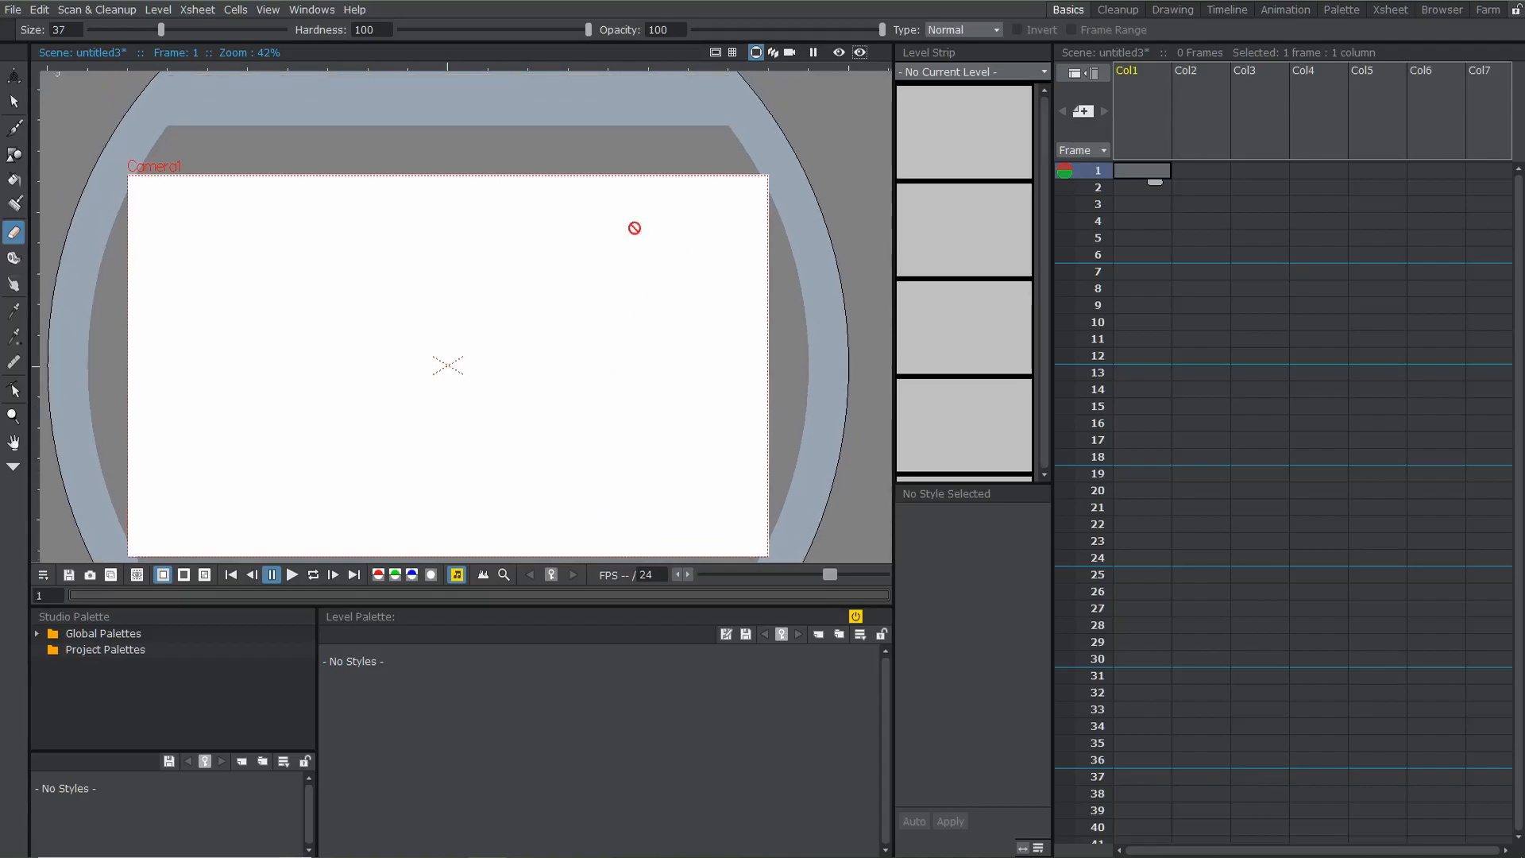
Tour the Cleanup, Drawing and Timeline room layouts in turn
{"action": "left_click", "coordinate": [267, 8]}
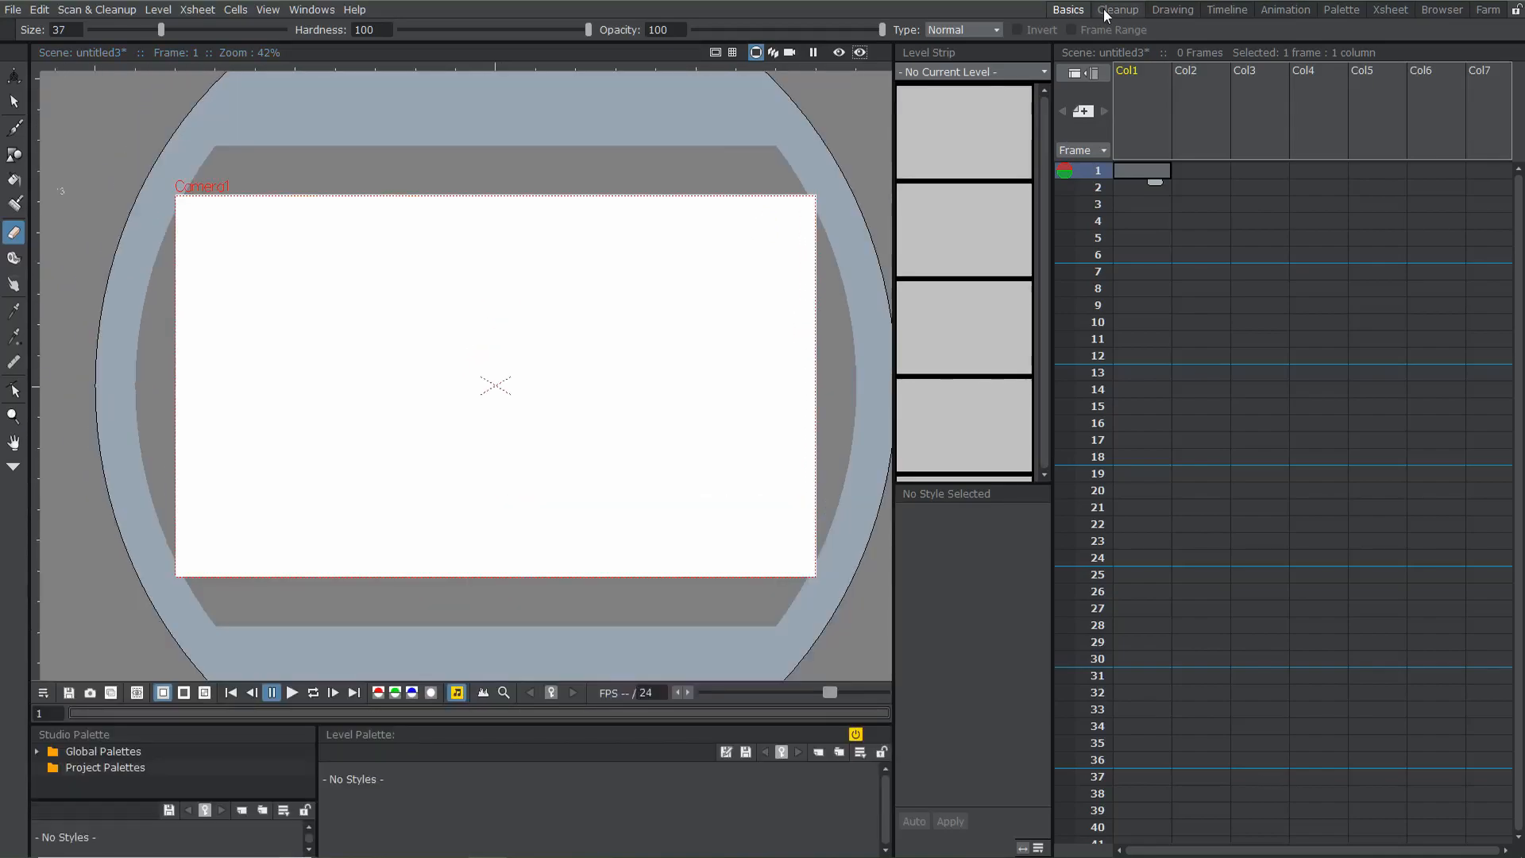
{"action": "left_click", "coordinate": [1118, 9]}
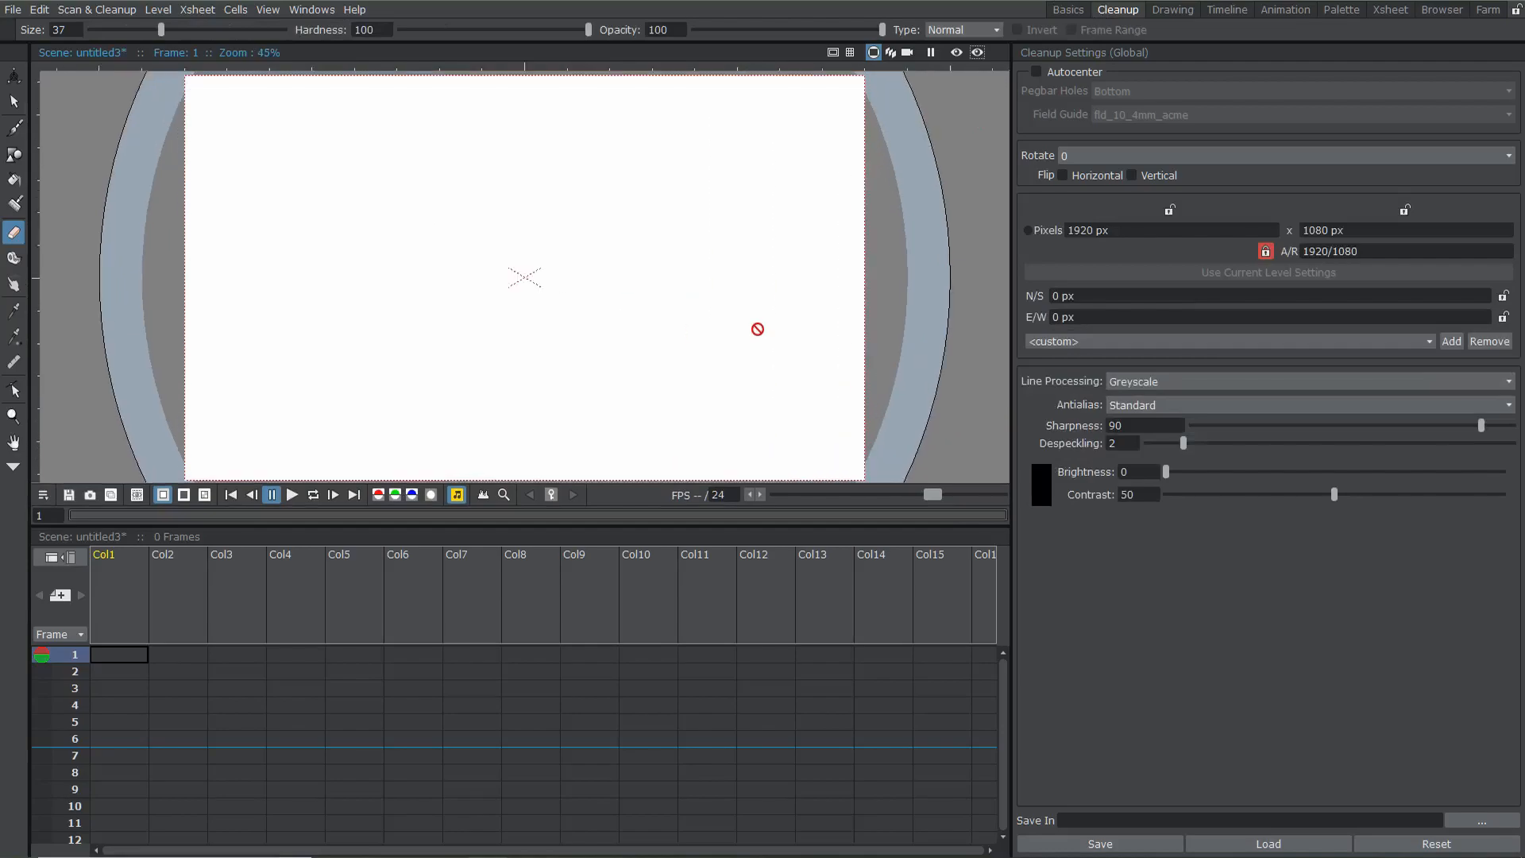
{"action": "left_click", "coordinate": [1172, 9]}
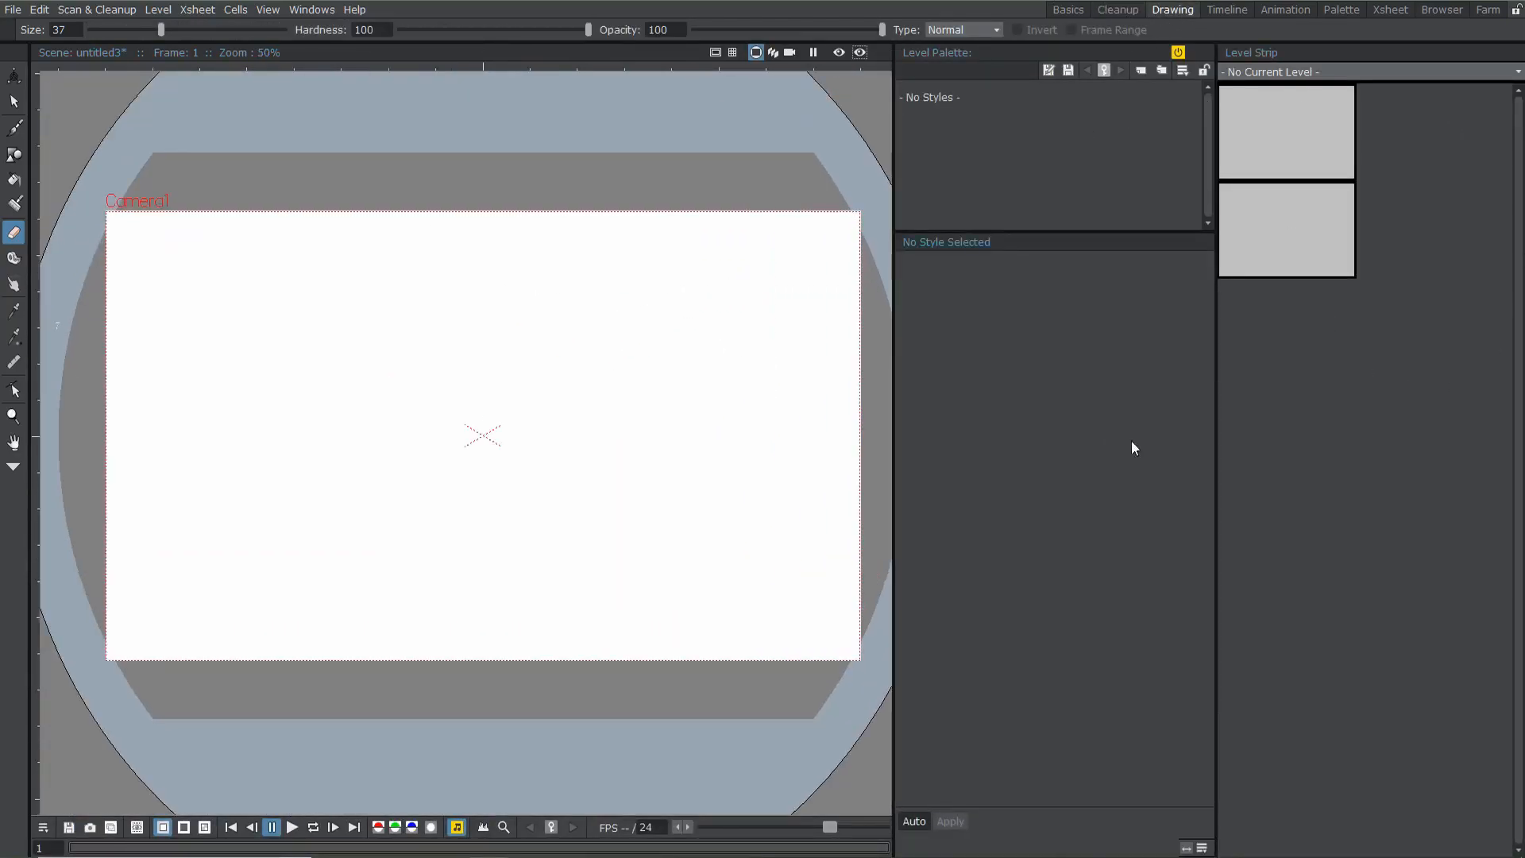
{"action": "left_click", "coordinate": [1226, 9]}
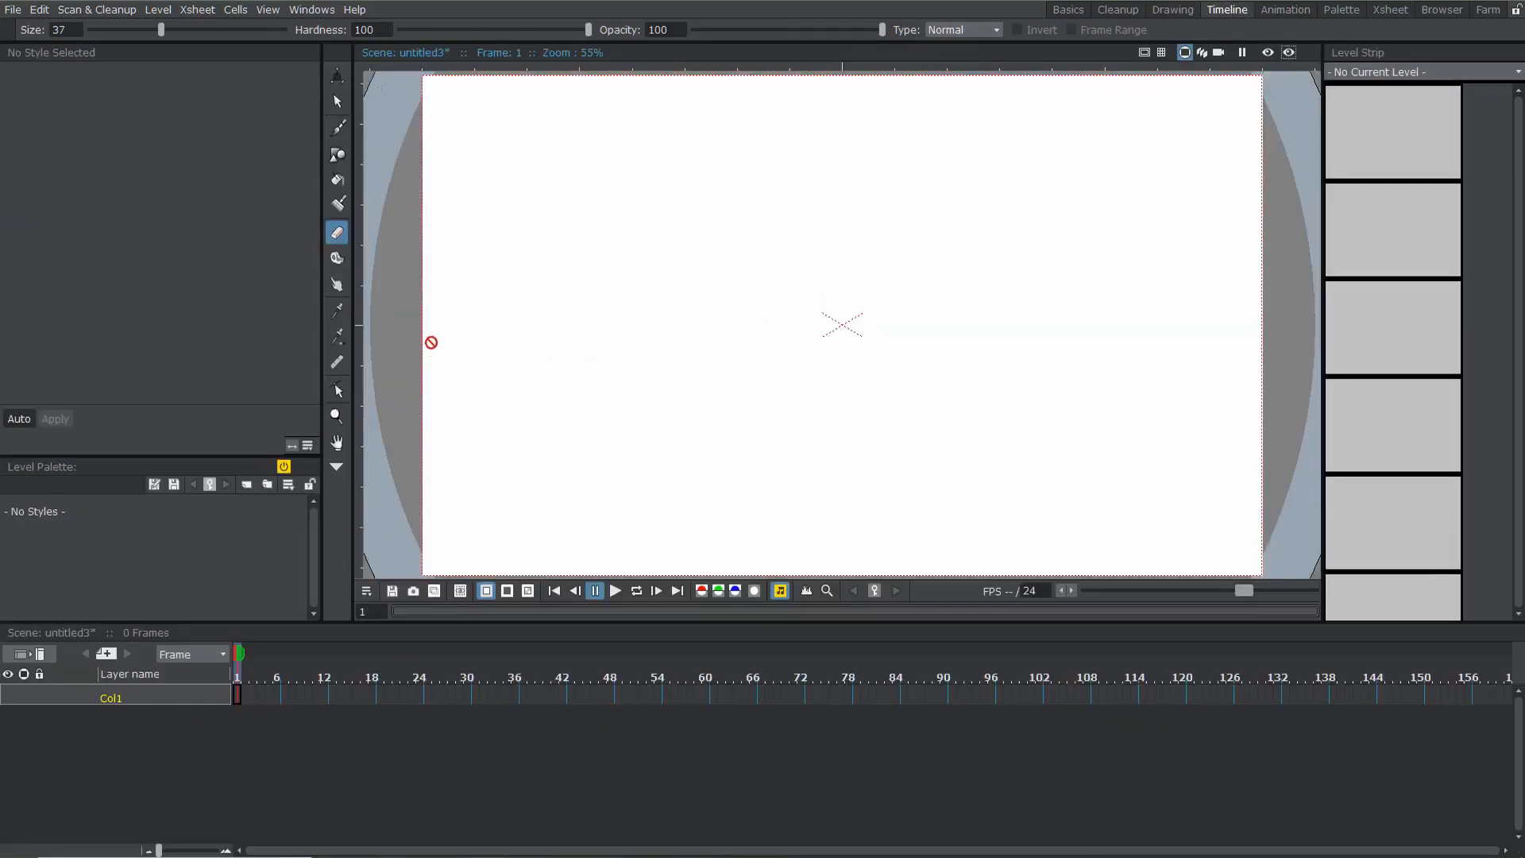
{"action": "mouse_move", "coordinate": [297, 342]}
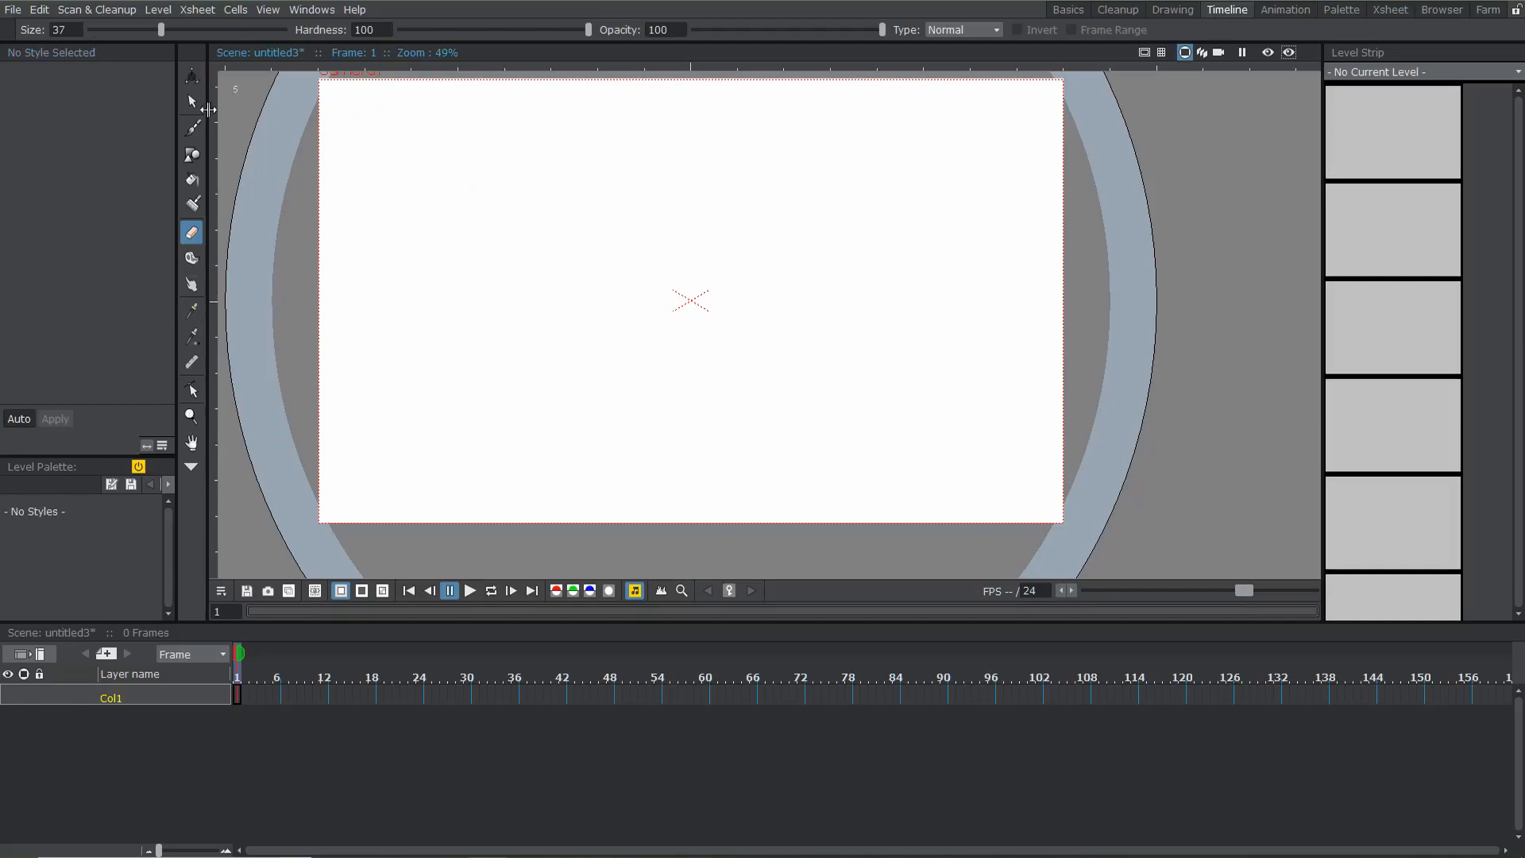
Make the Brush tool active and return to the Basics room
{"action": "left_click", "coordinate": [190, 127]}
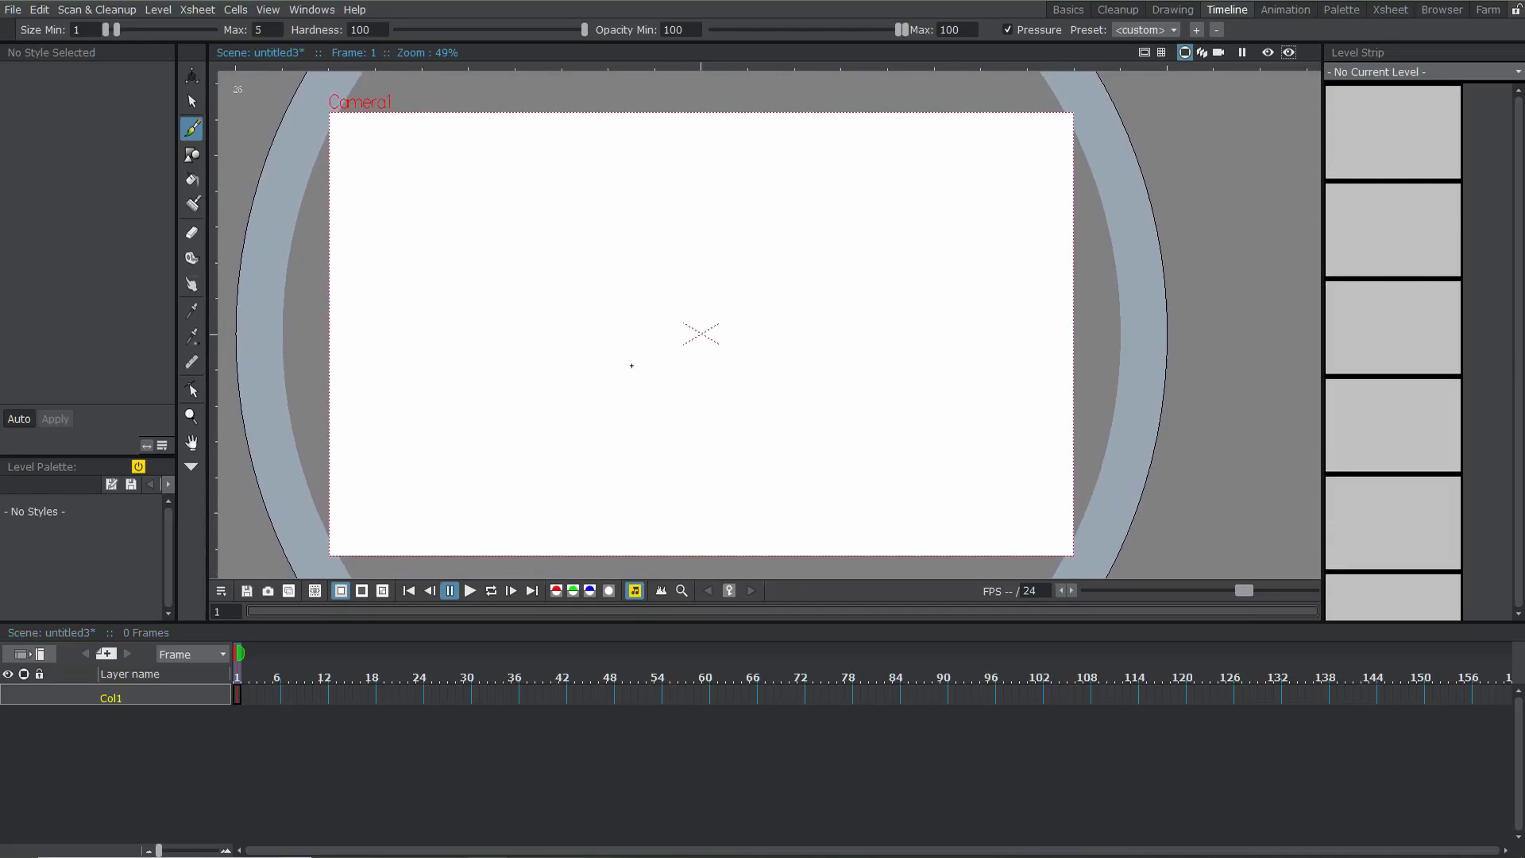
{"action": "mouse_move", "coordinate": [897, 289]}
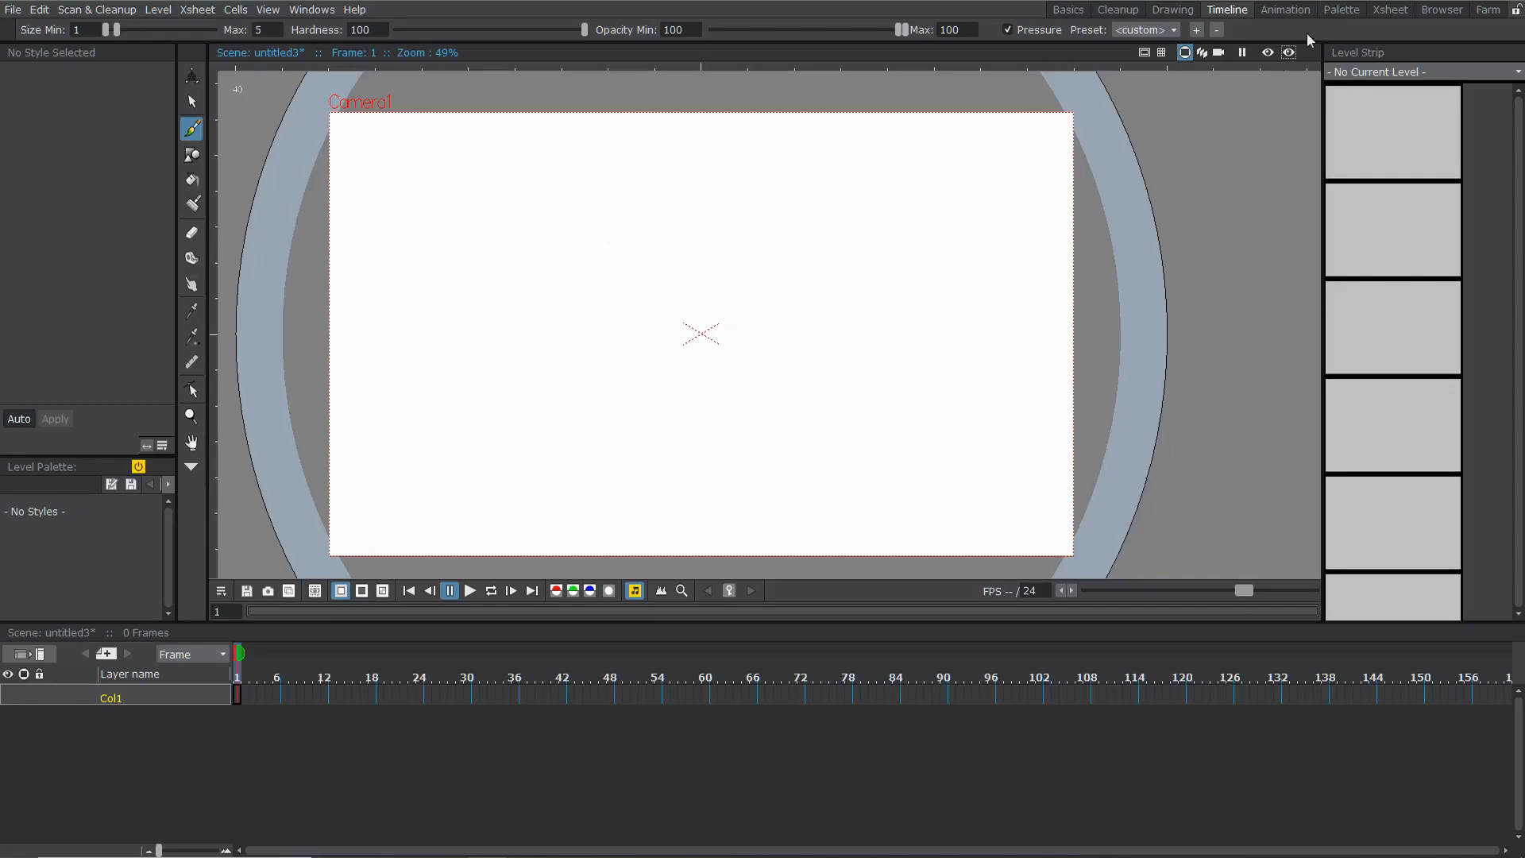
{"action": "left_click", "coordinate": [1067, 8]}
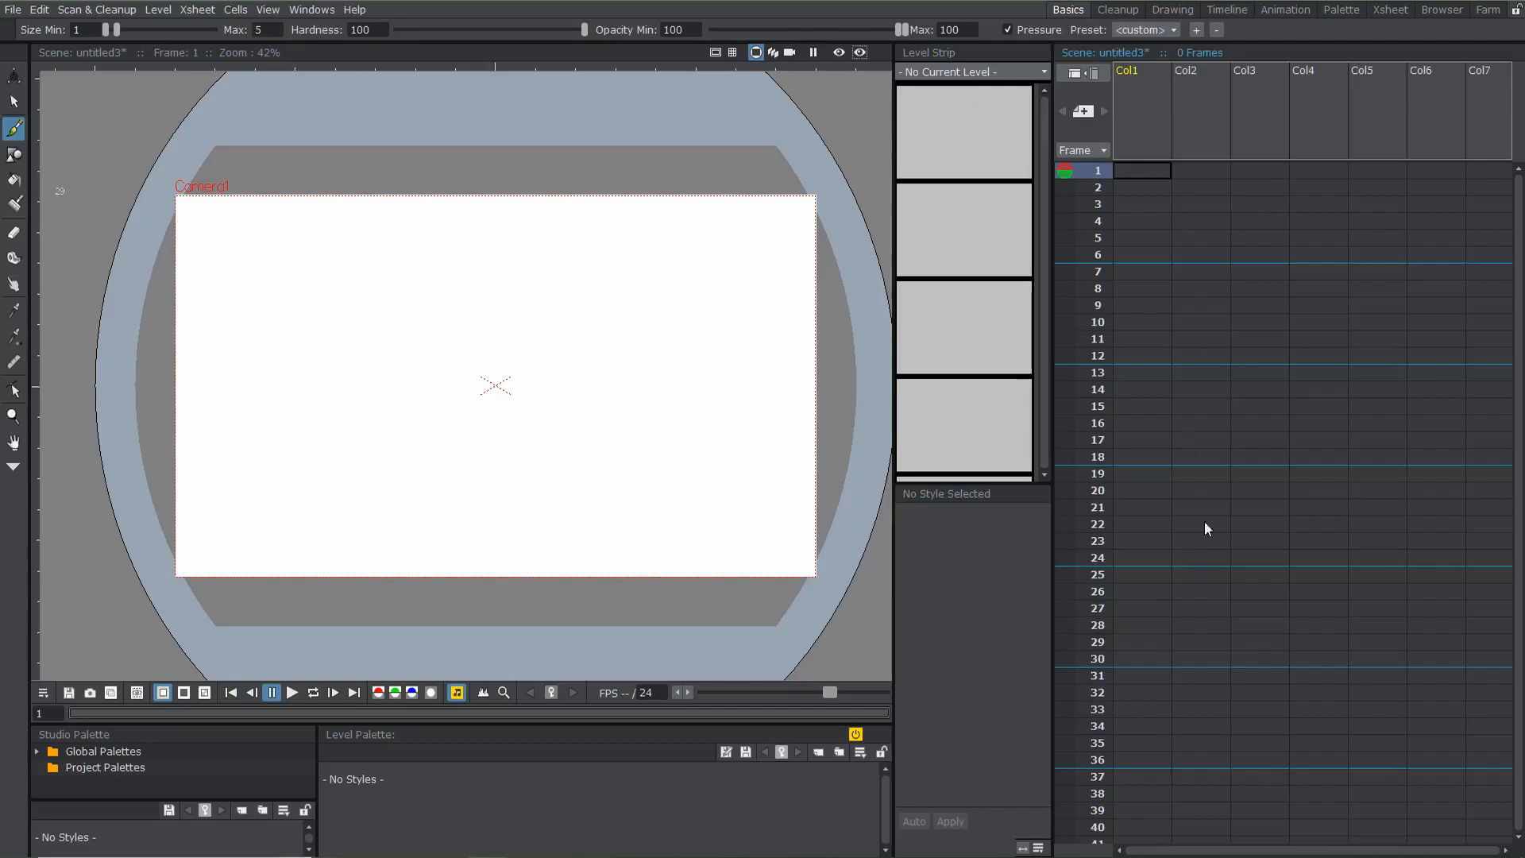
Switch to the Timeline room and create a new Toonz raster level named B
{"action": "left_click", "coordinate": [1227, 10]}
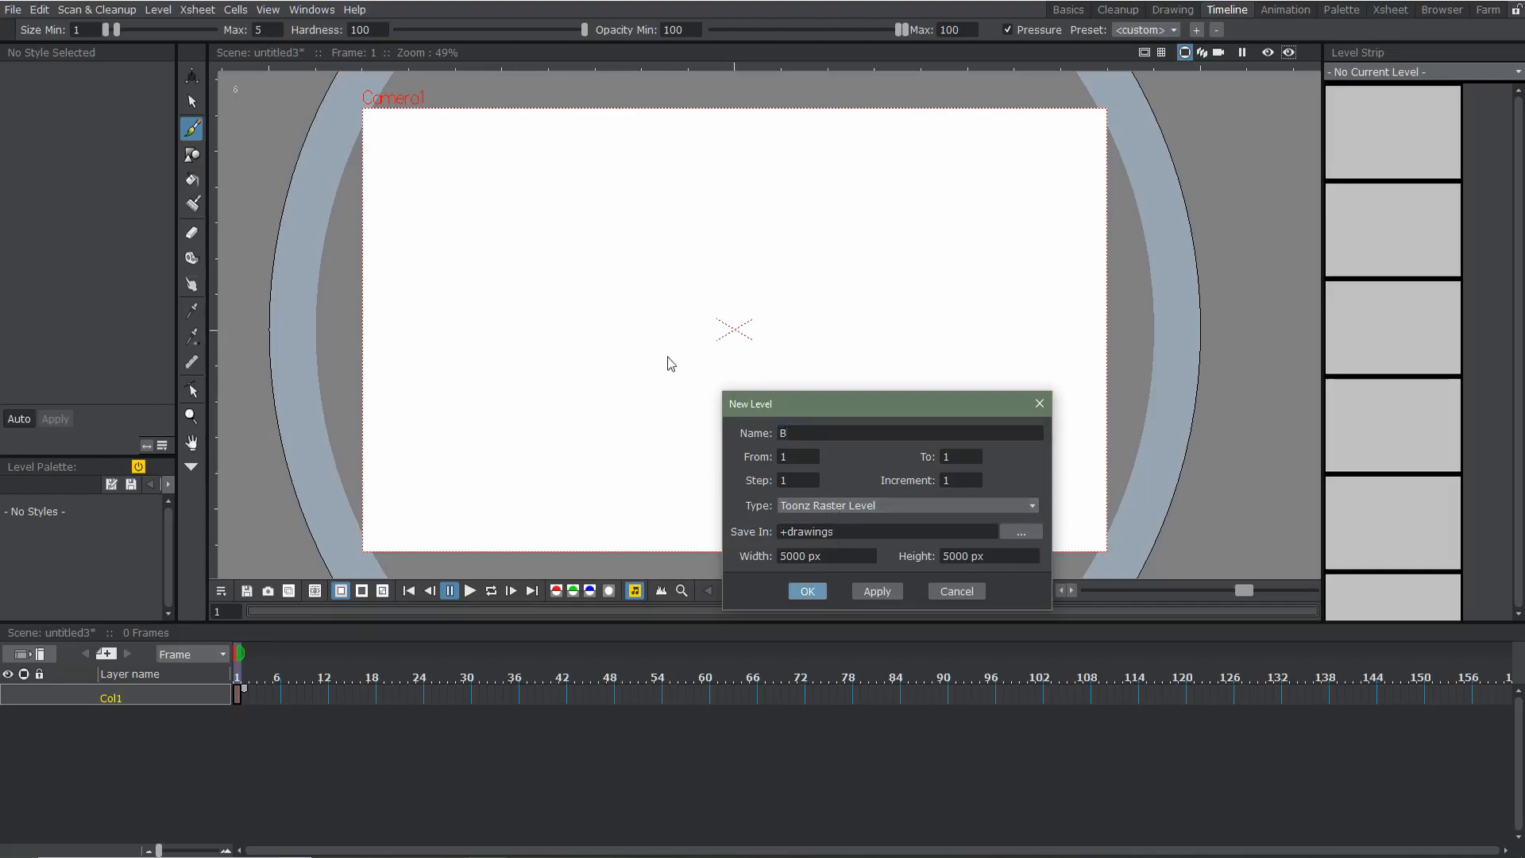
{"action": "left_click", "coordinate": [807, 591]}
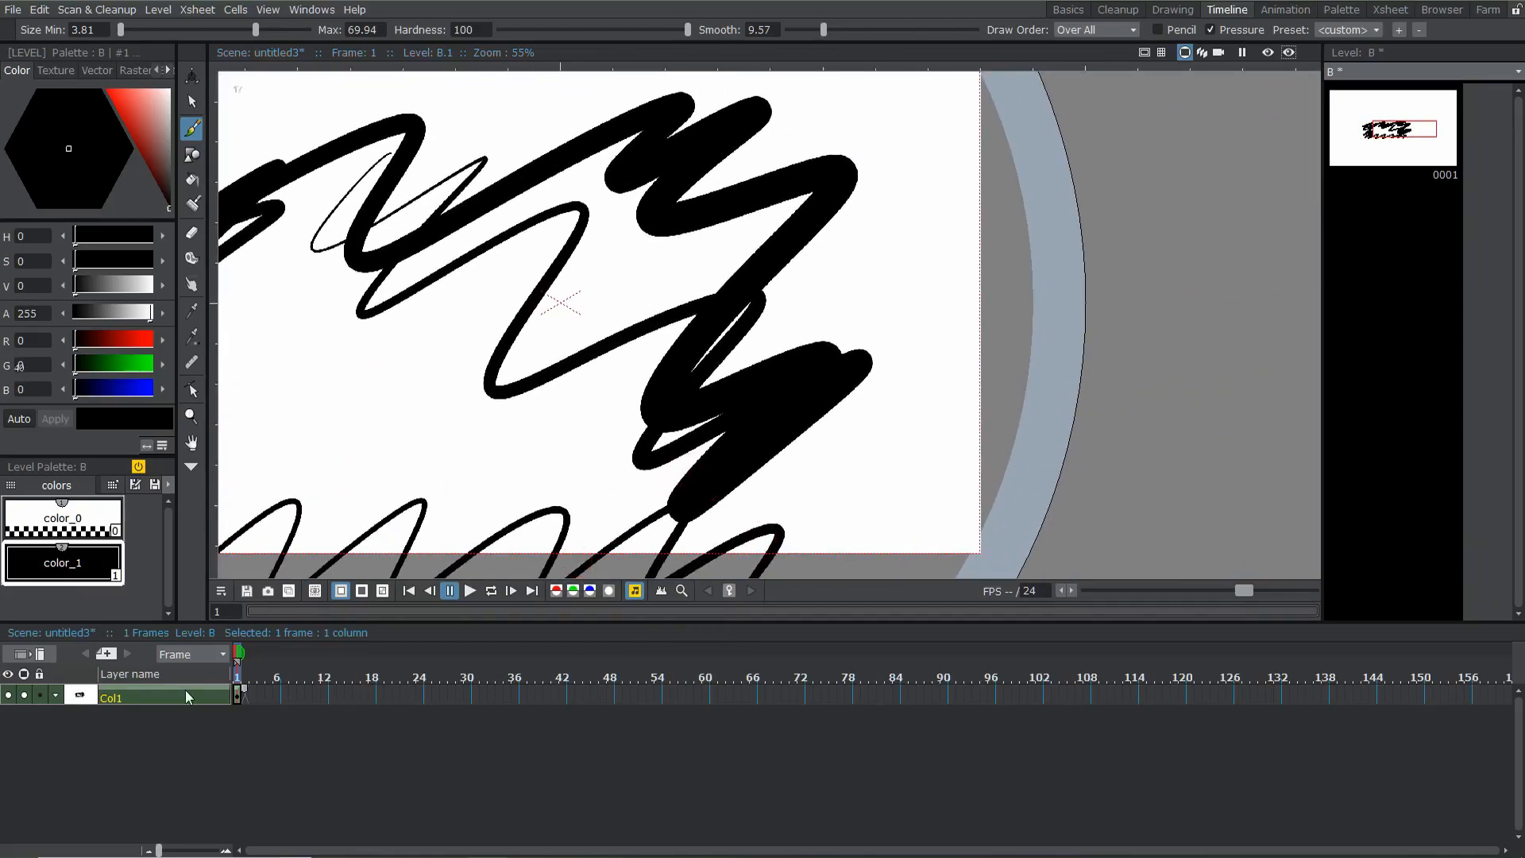
Delete the scribbled level B from the column and start a new level
{"action": "right_click", "coordinate": [189, 697]}
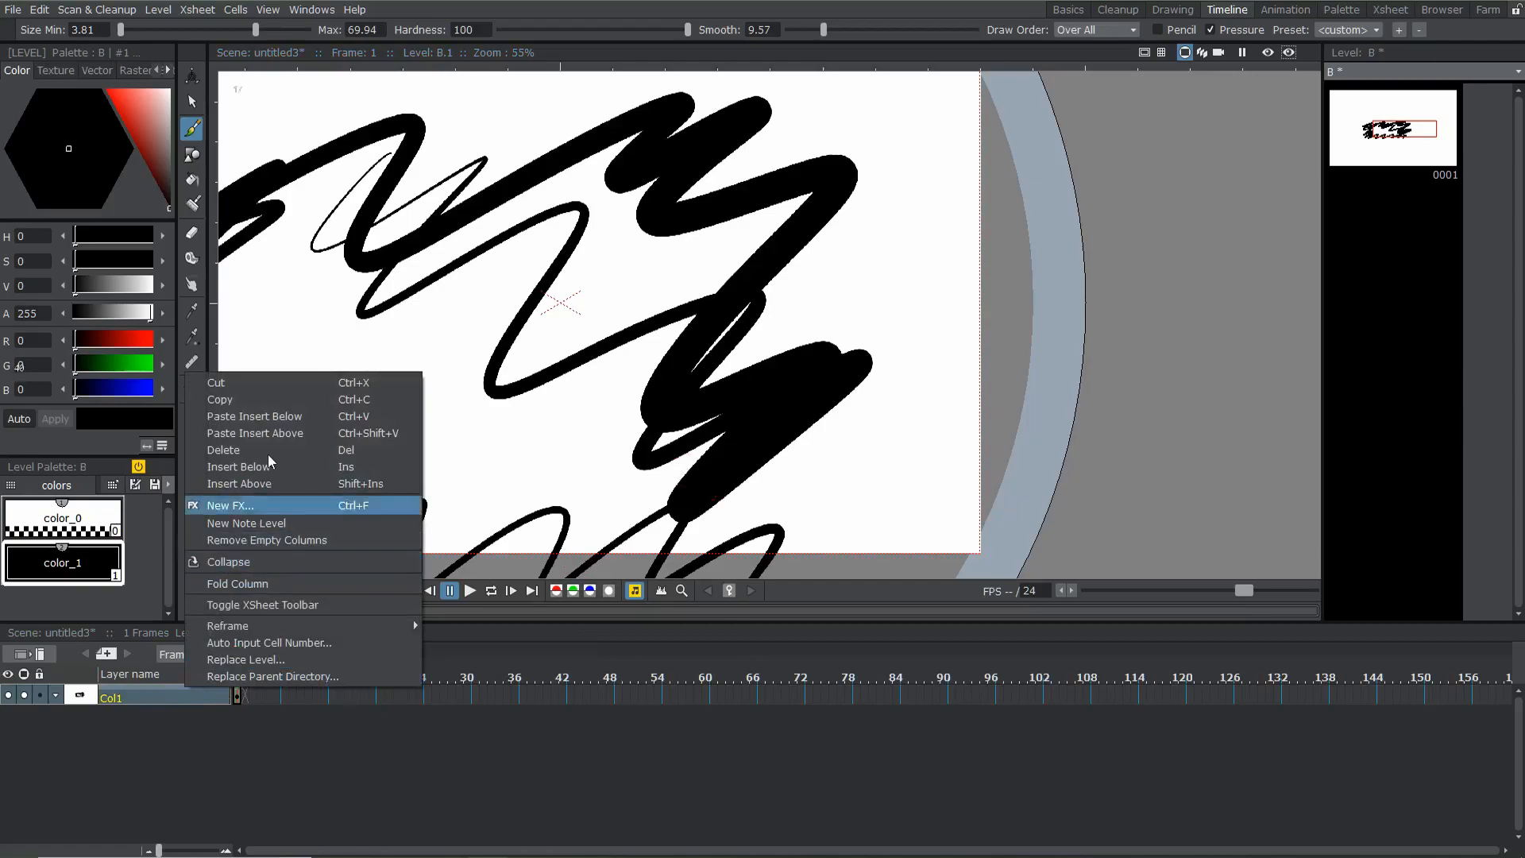
{"action": "left_click", "coordinate": [223, 449]}
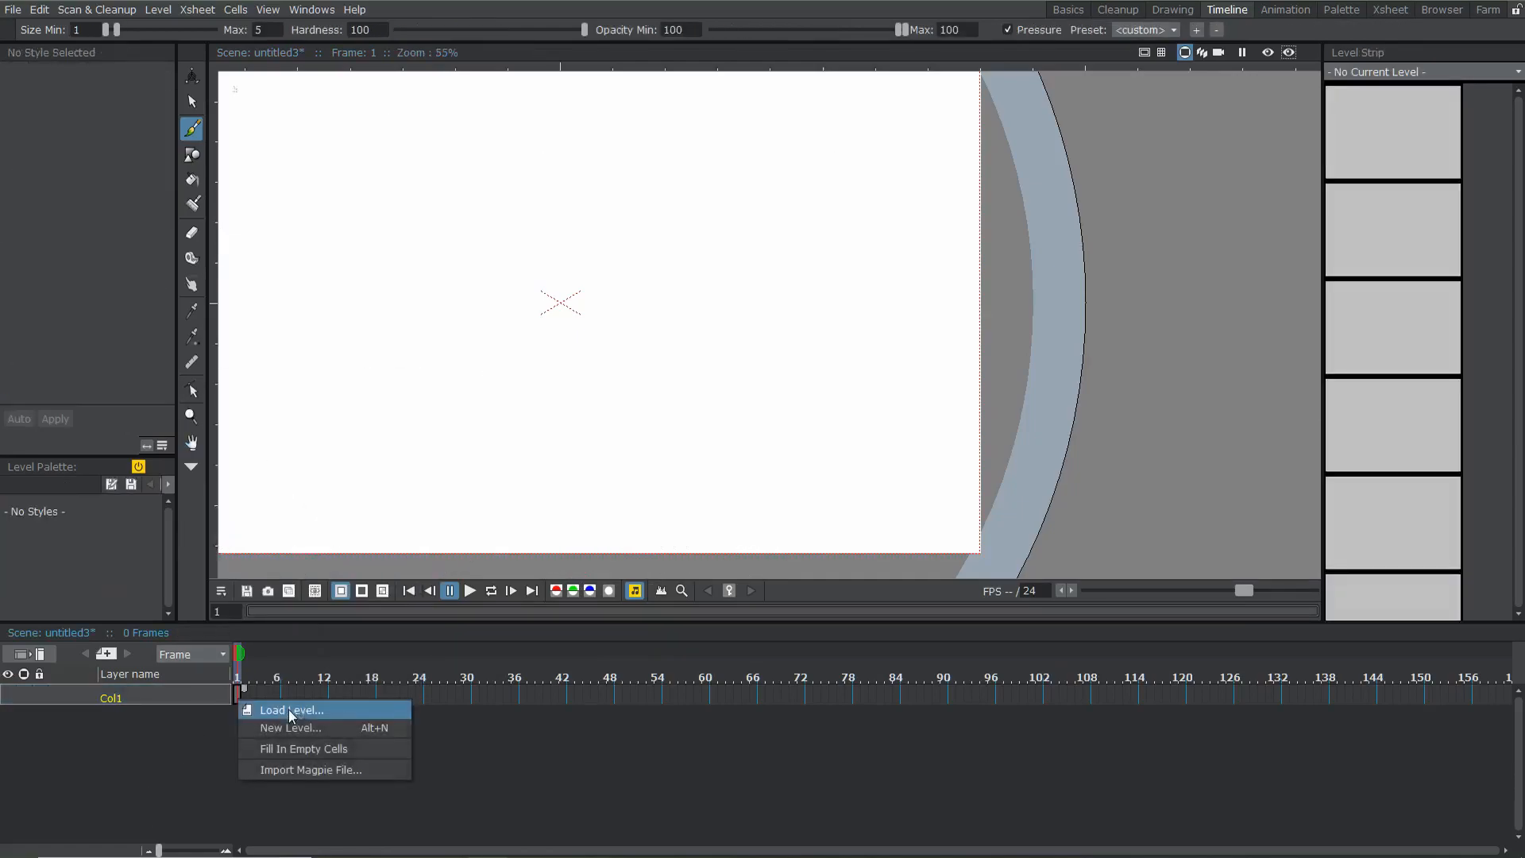
{"action": "left_click", "coordinate": [289, 727]}
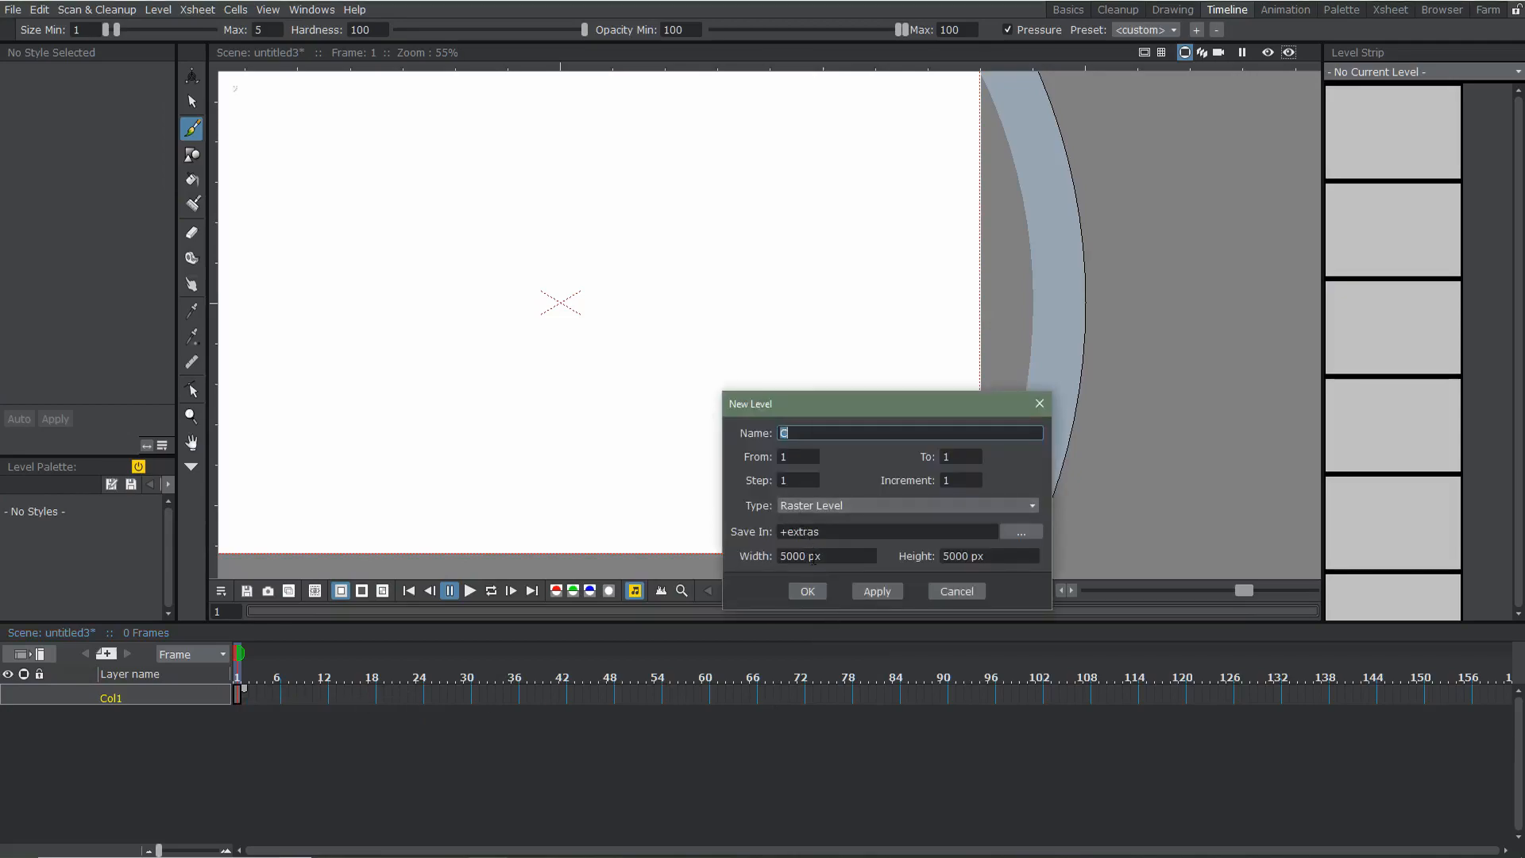
{"action": "mouse_move", "coordinate": [928, 567]}
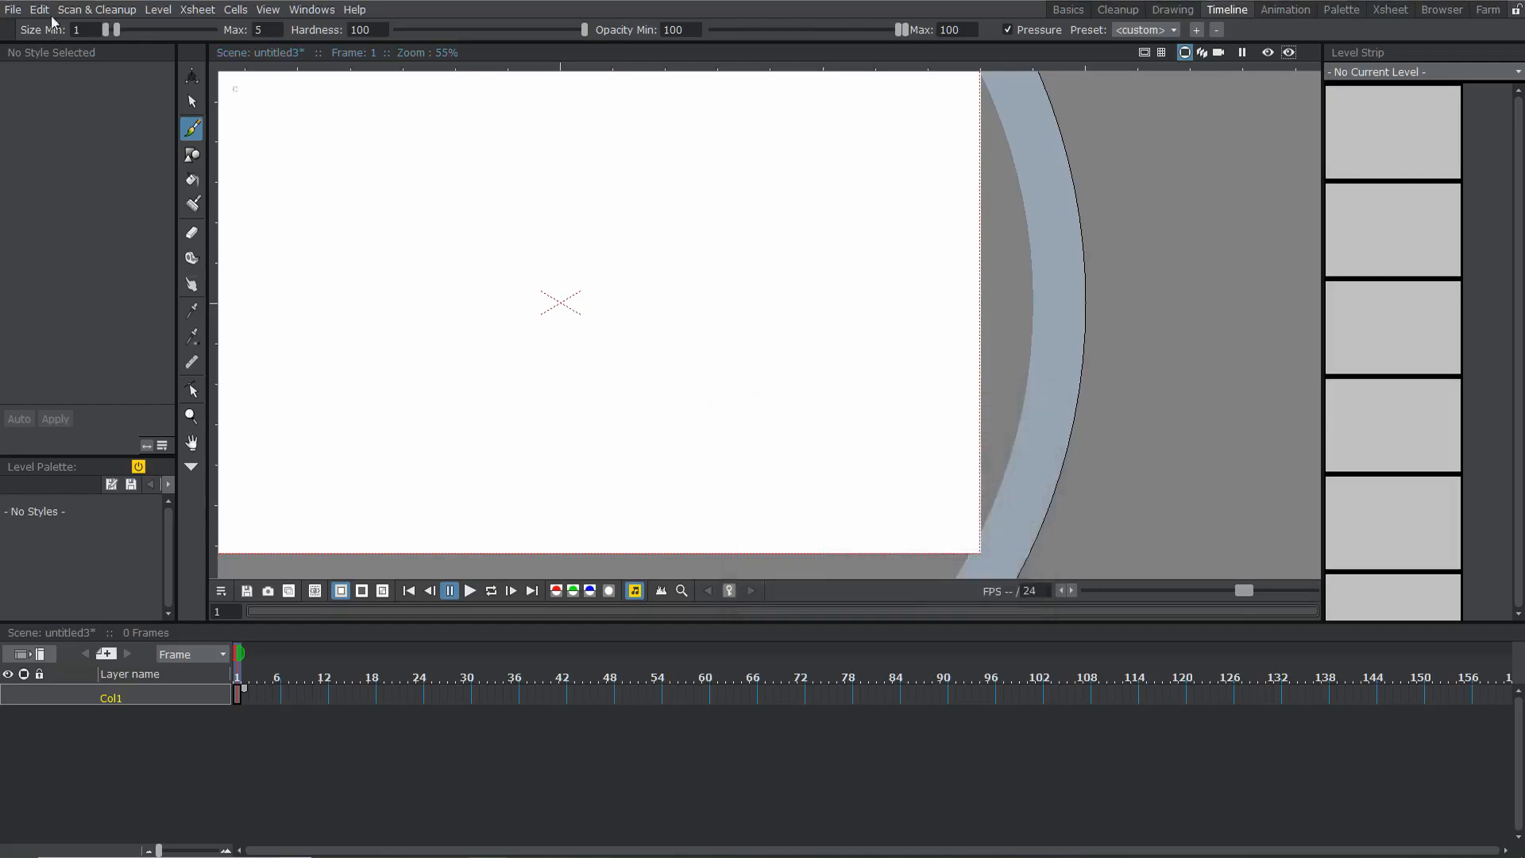
{"action": "left_click", "coordinate": [10, 7]}
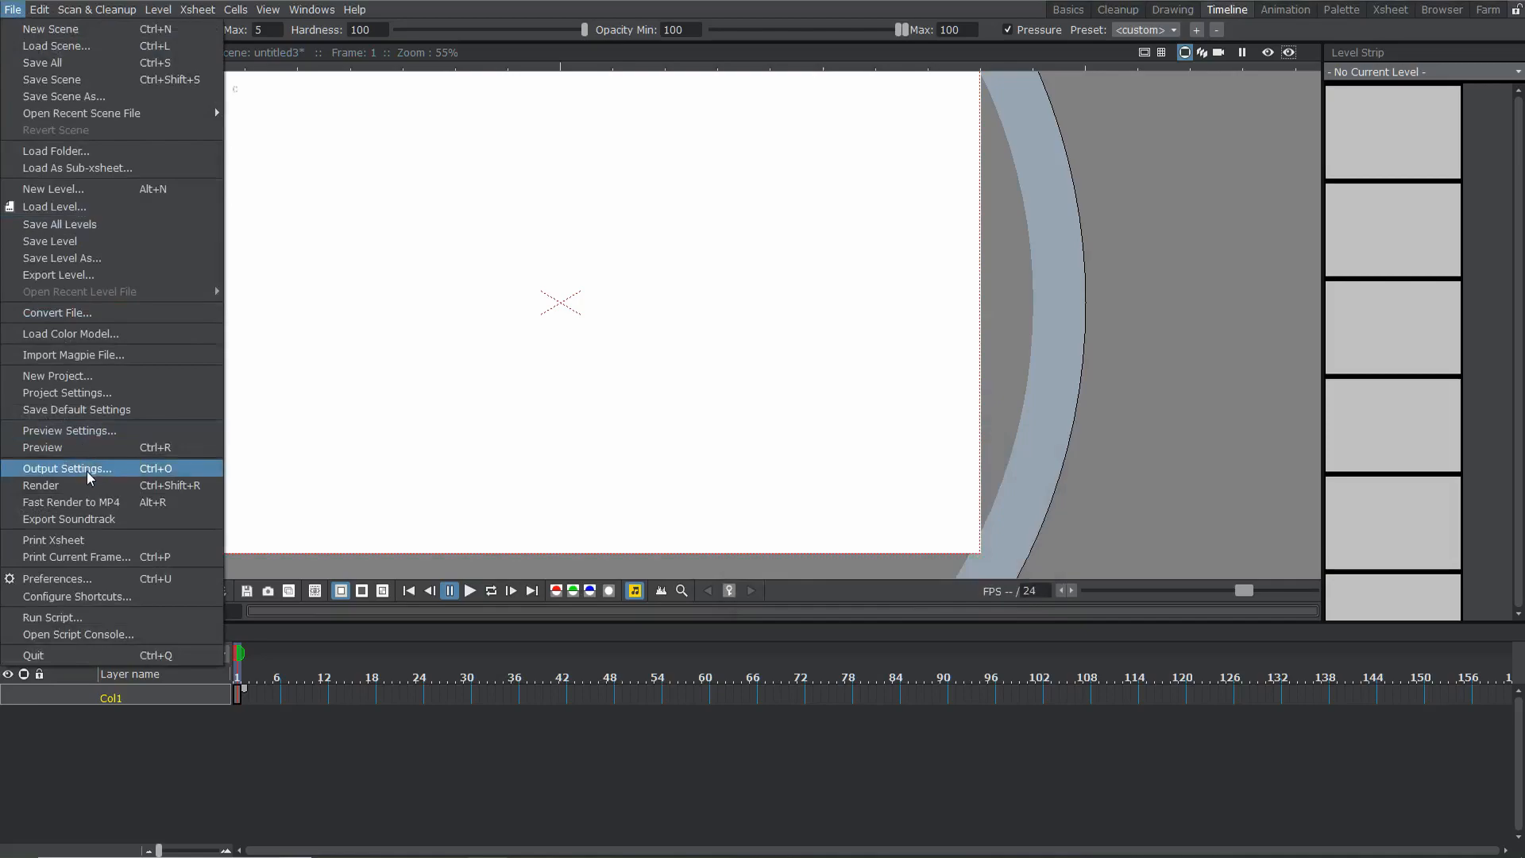
{"action": "left_click", "coordinate": [67, 467]}
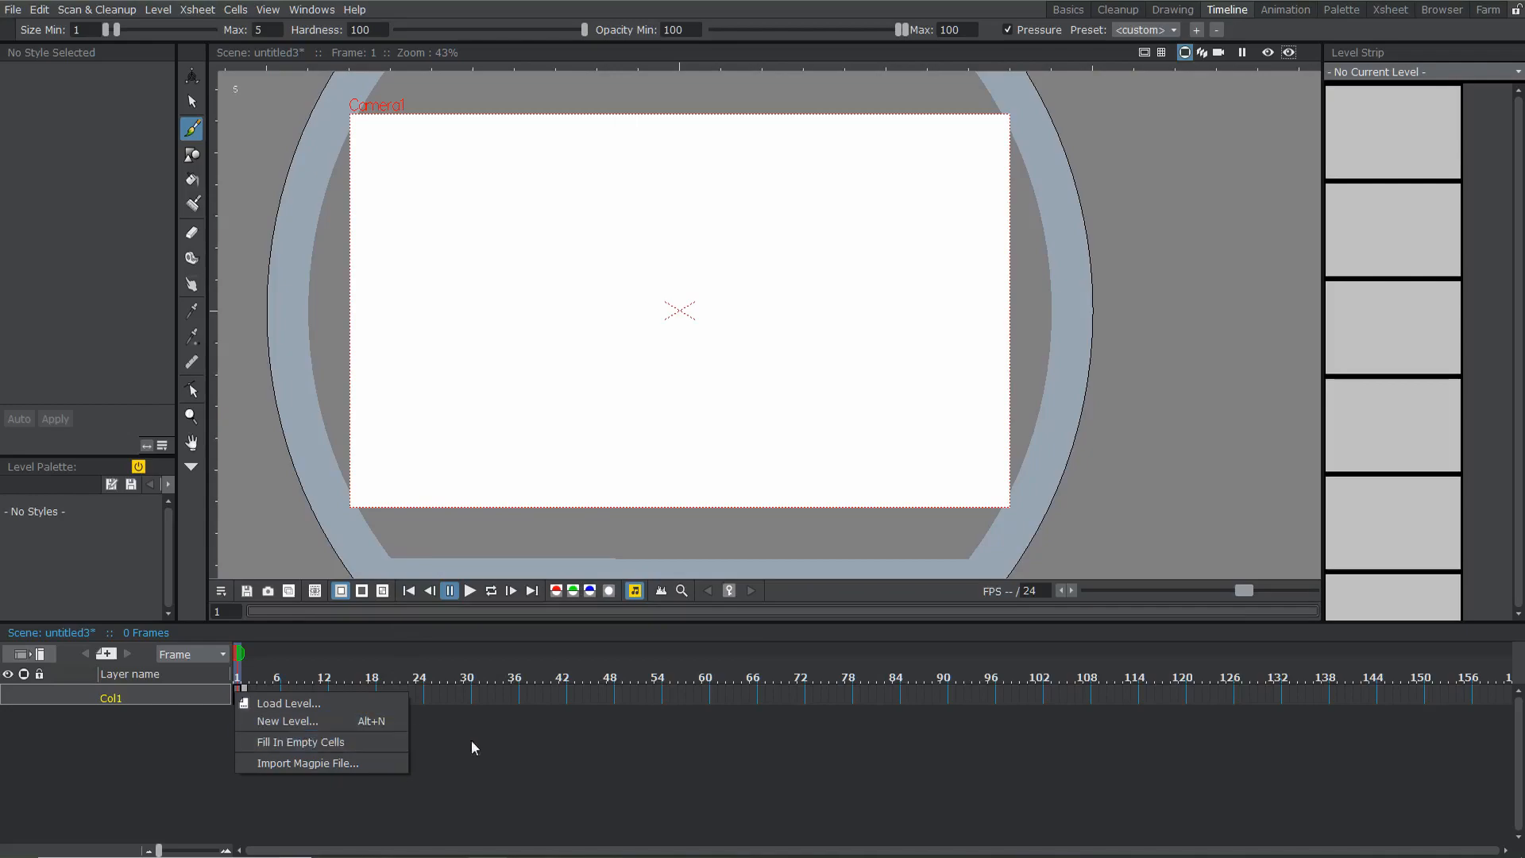
Create raster level C in the empty cell and sketch the character on frame 1
{"action": "left_click", "coordinate": [286, 721]}
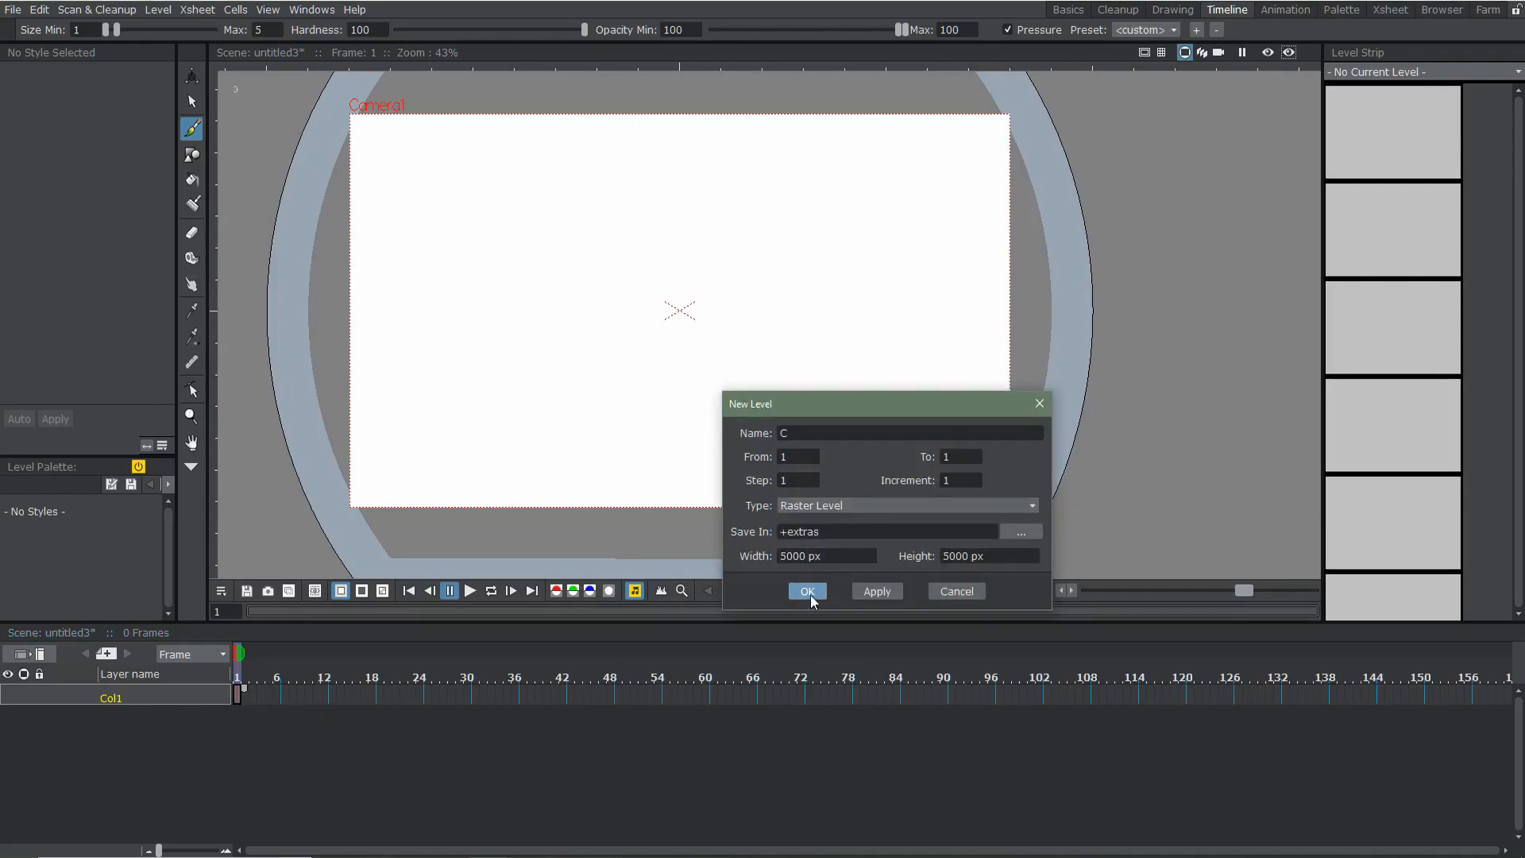
{"action": "left_click", "coordinate": [806, 591]}
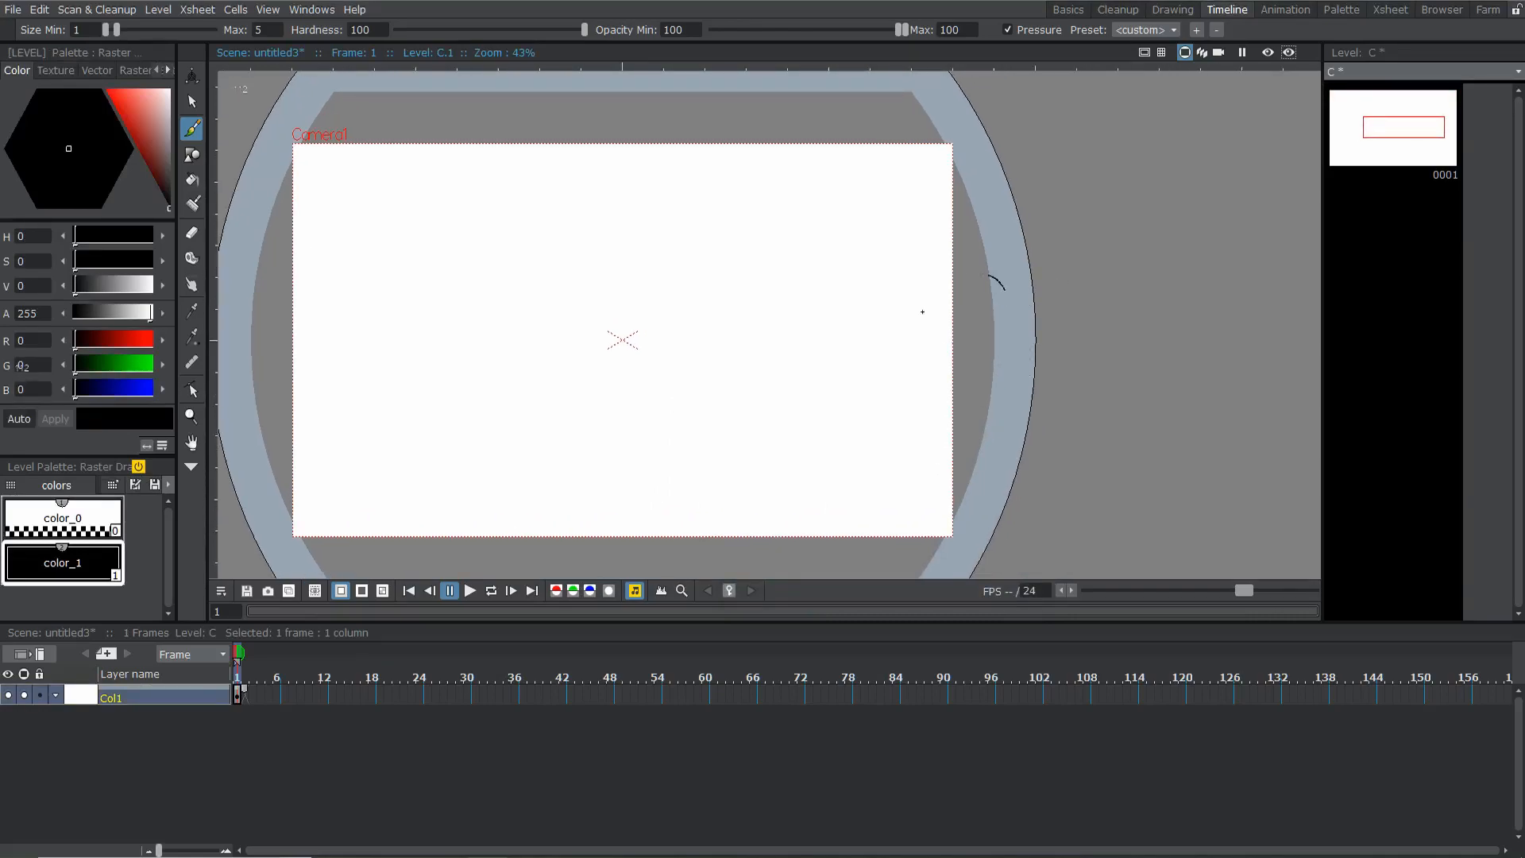
{"action": "left_click_drag", "start_coordinate": [924, 292], "coordinate": [981, 389]}
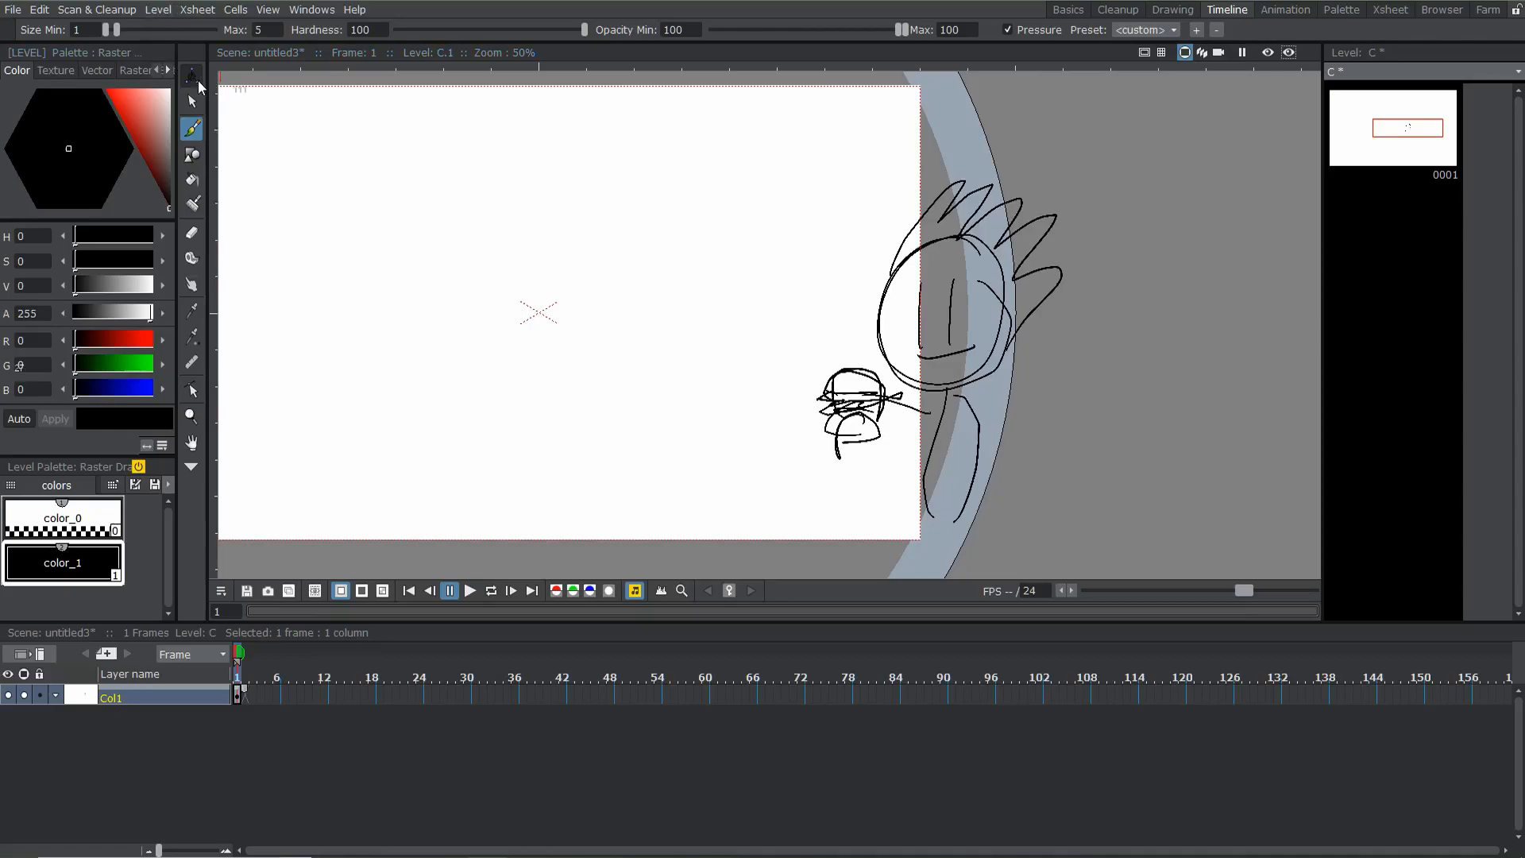
Switch to the position tool, jump to frame 1 and play the animation
{"action": "left_click", "coordinate": [190, 73]}
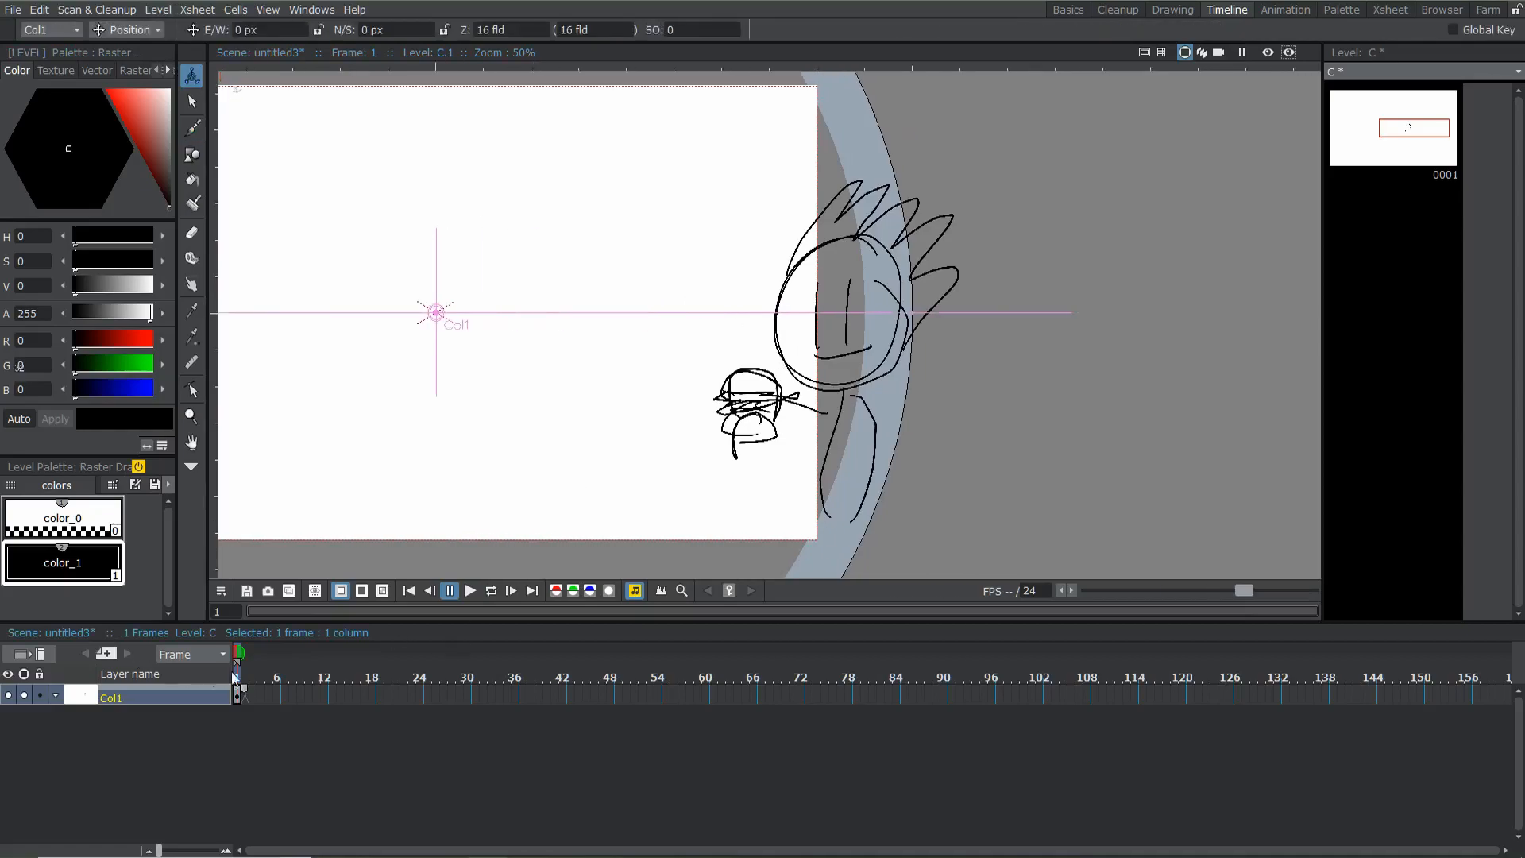
{"action": "mouse_move", "coordinate": [251, 692]}
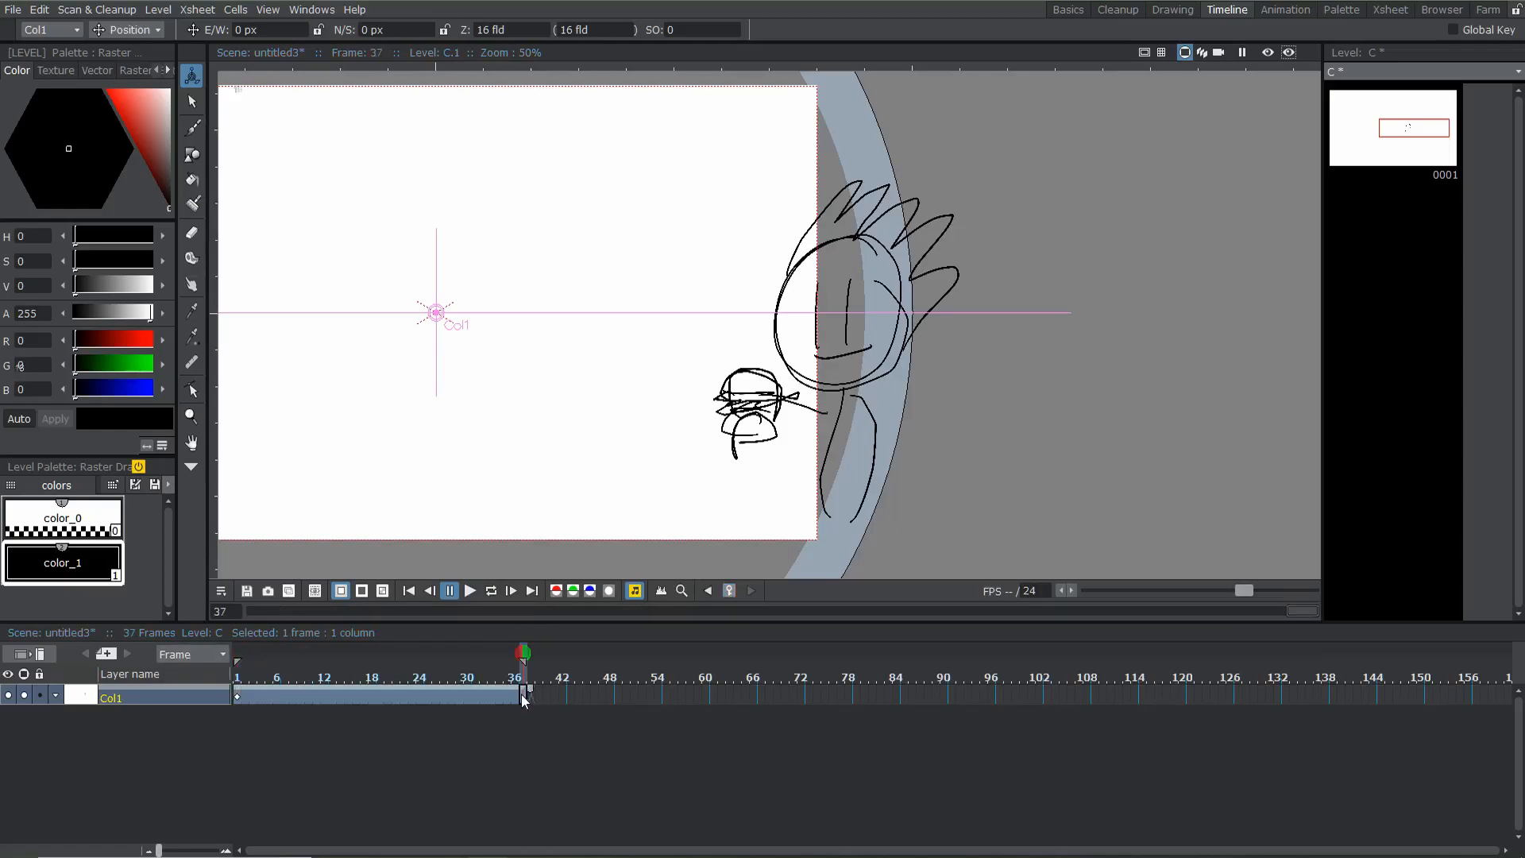
{"action": "left_click", "coordinate": [47, 28]}
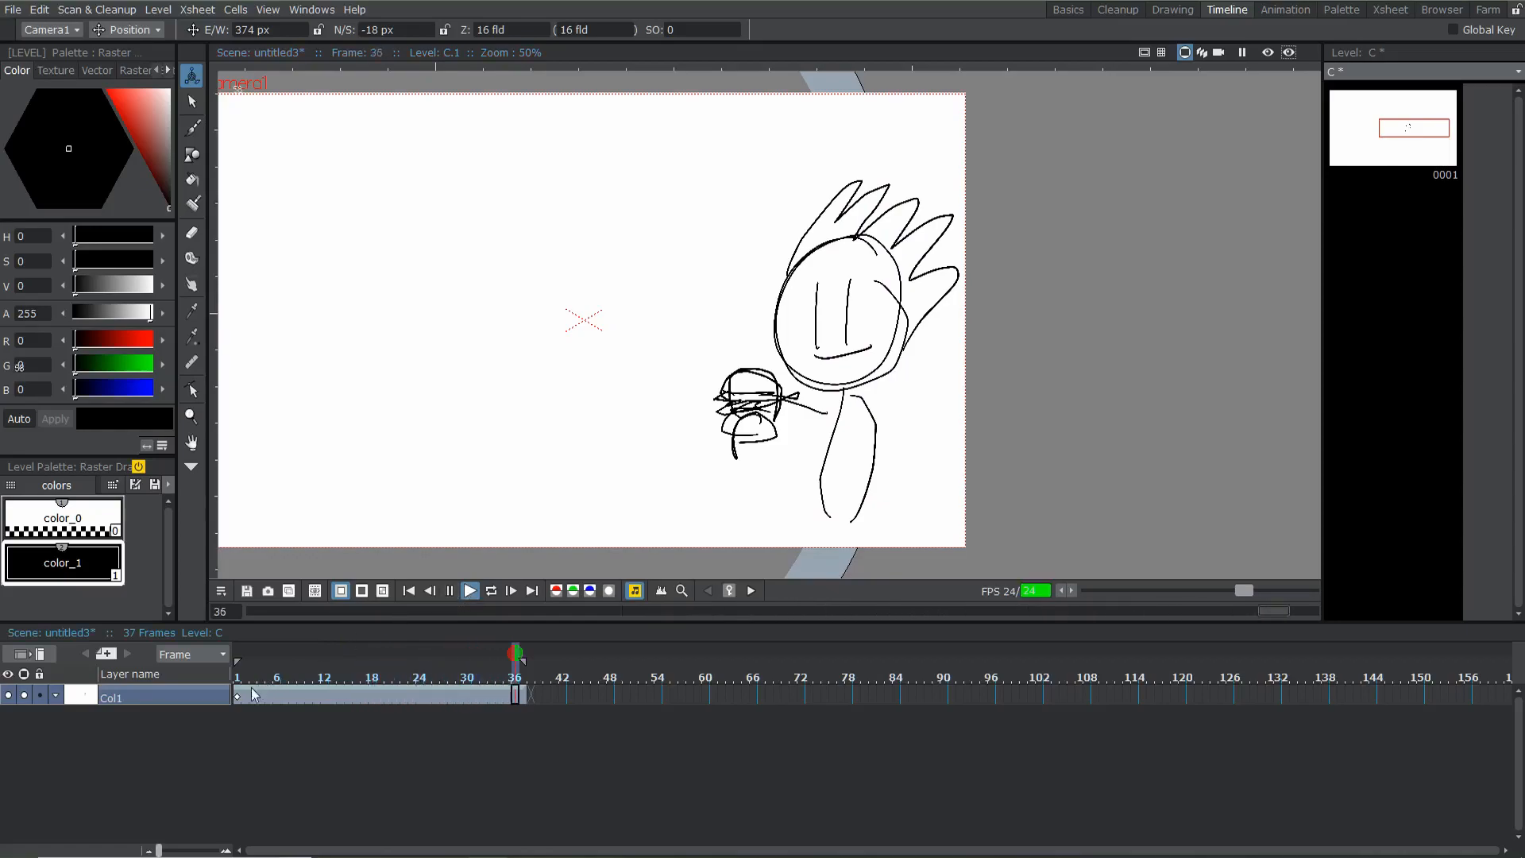
{"action": "left_click", "coordinate": [471, 591]}
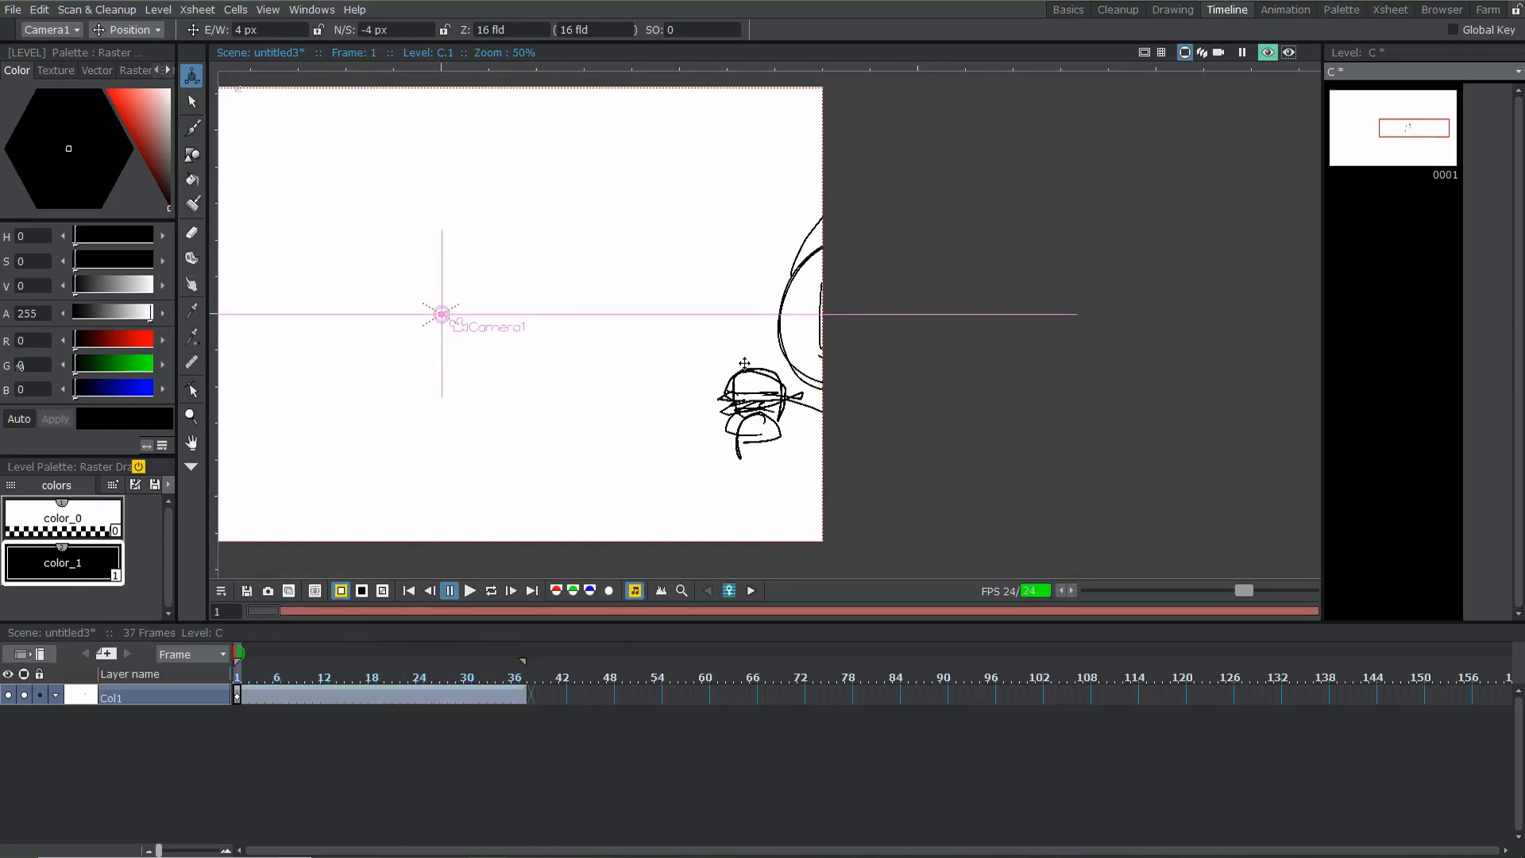
{"action": "left_click", "coordinate": [470, 590]}
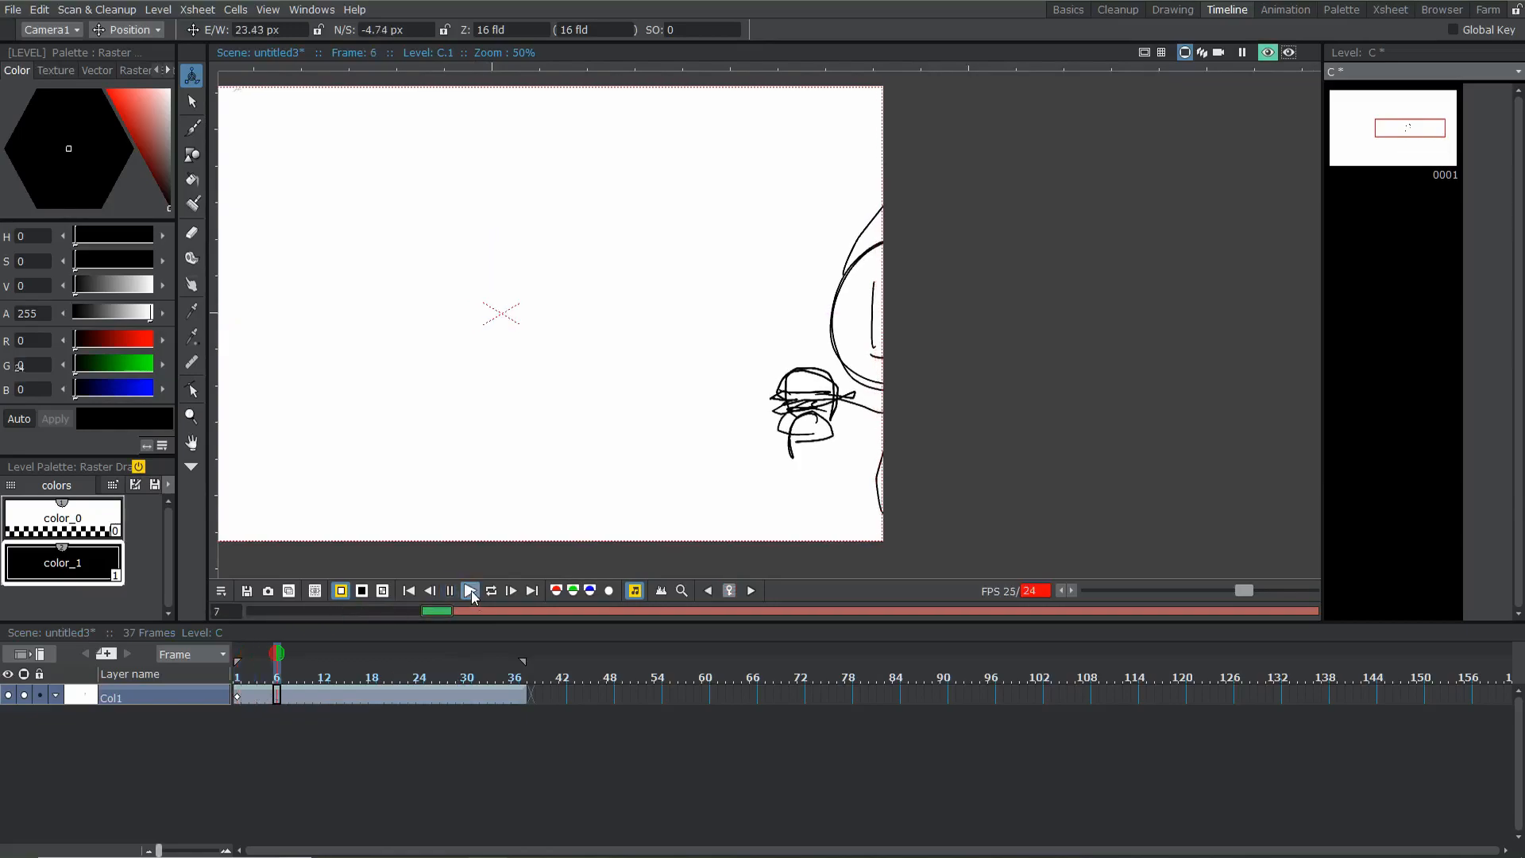
Stop the playback at frame 1 and return to the Basics room
{"action": "left_click", "coordinate": [470, 591]}
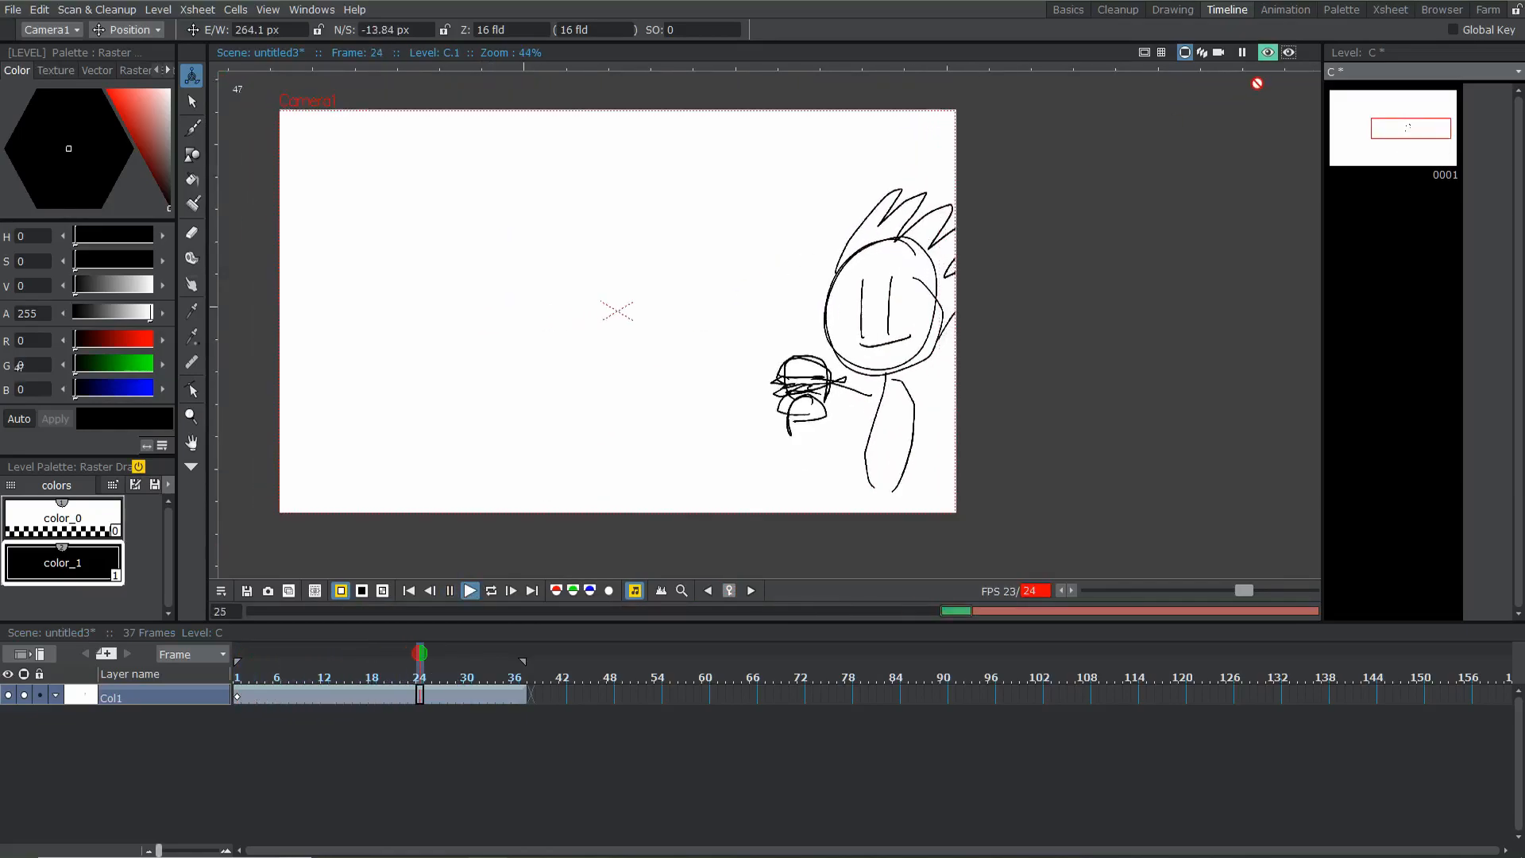
{"action": "left_click", "coordinate": [1220, 51]}
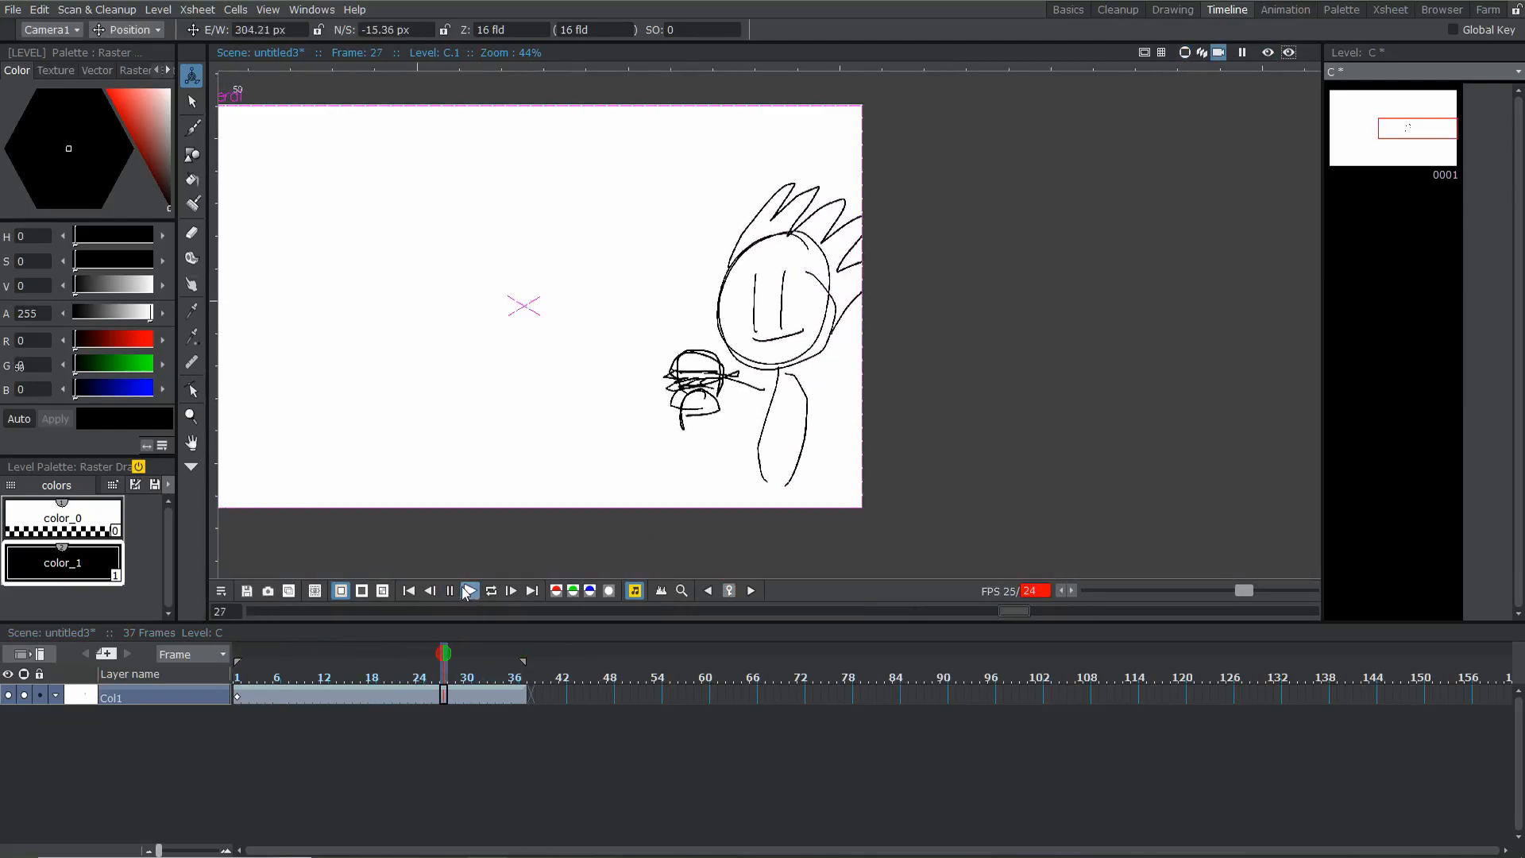
{"action": "left_click", "coordinate": [470, 591]}
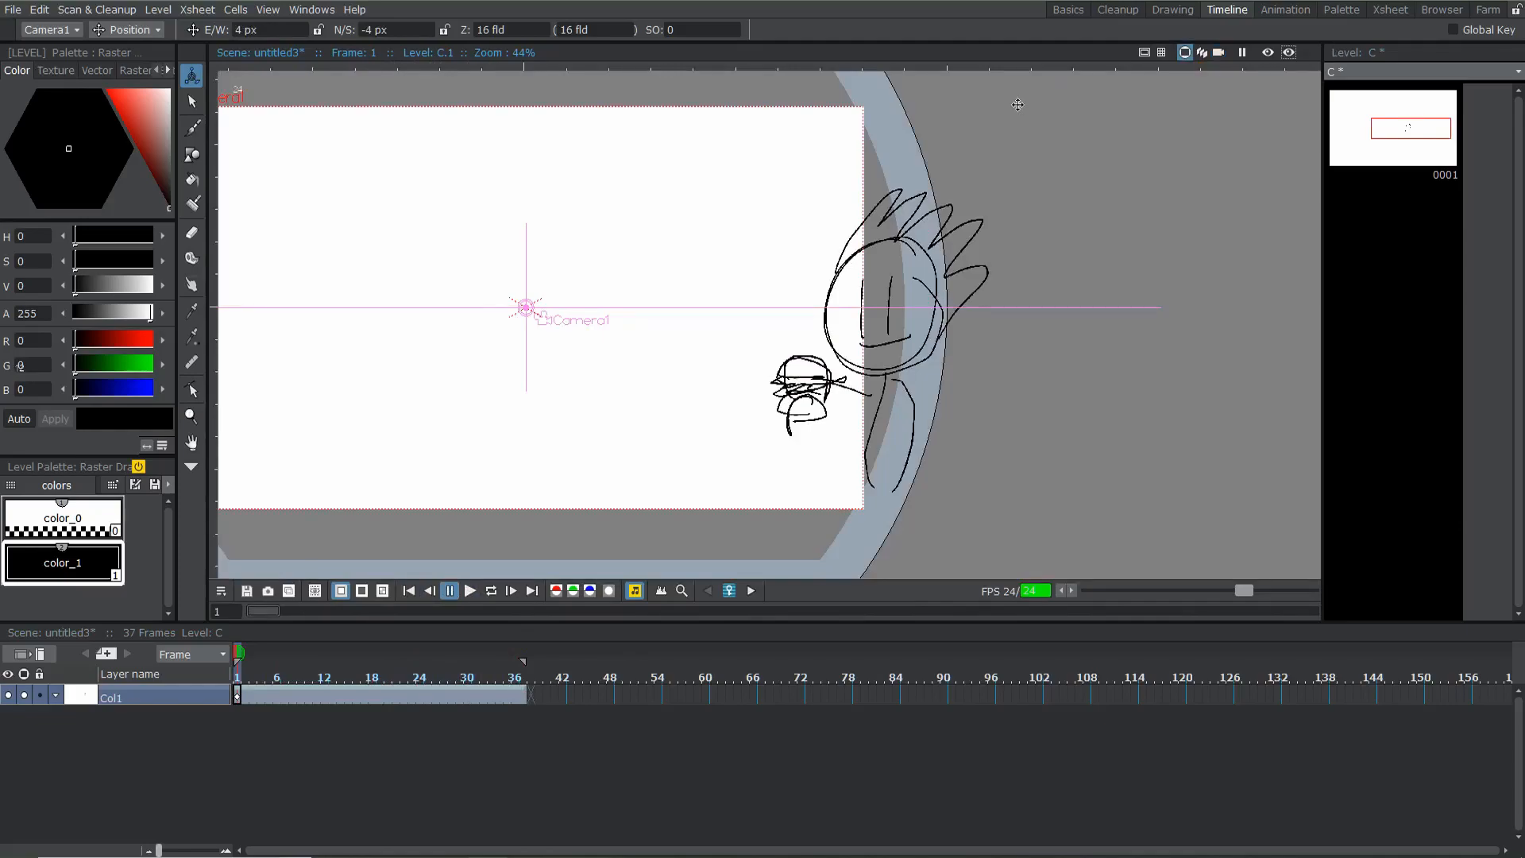
{"action": "left_click", "coordinate": [1067, 8]}
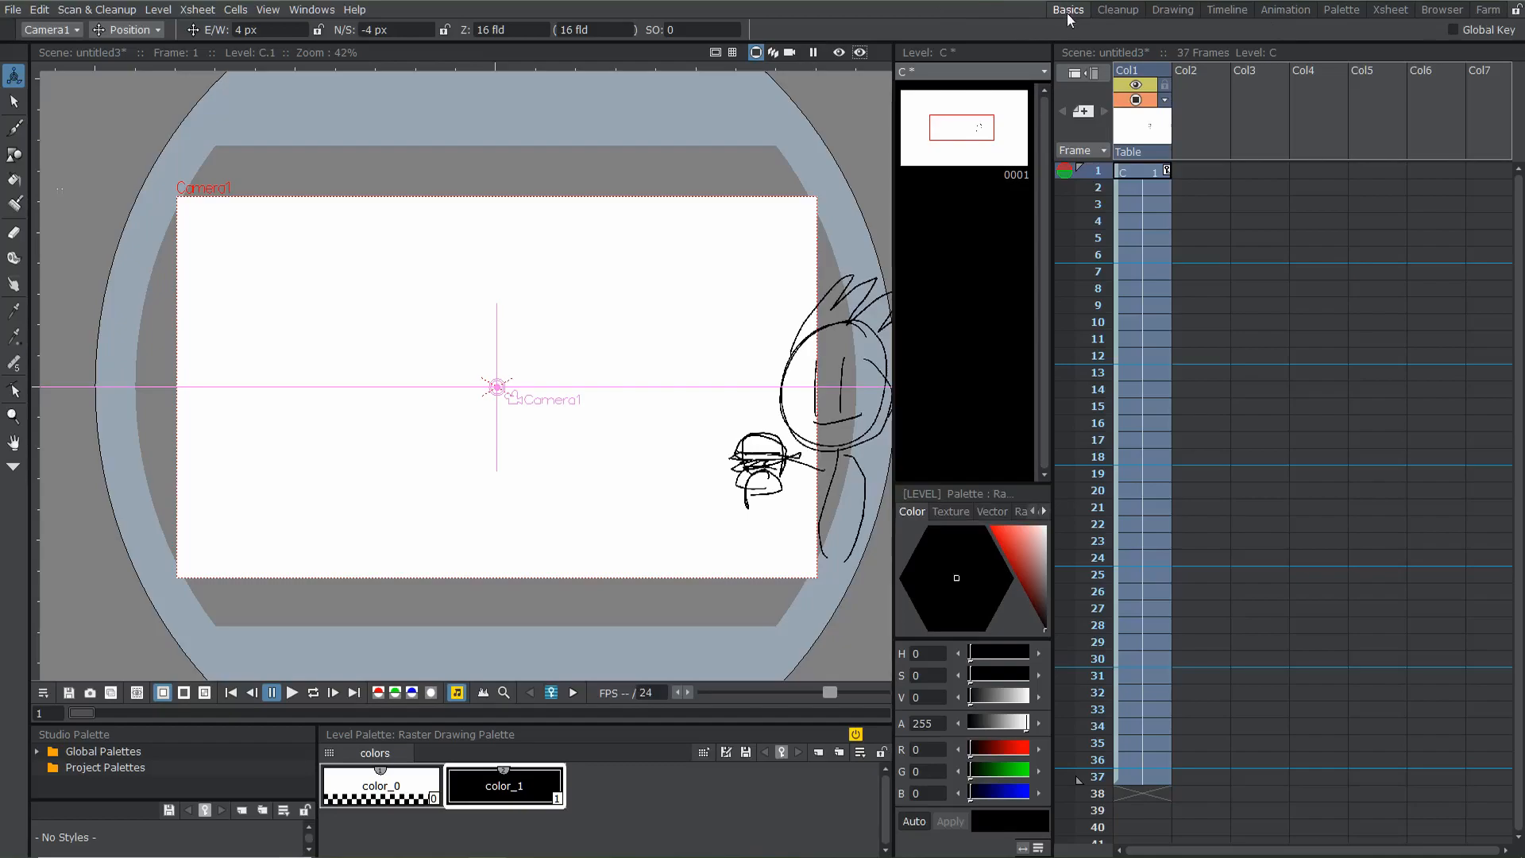
Create a new empty room for the custom workspace
{"action": "left_click", "coordinate": [1023, 9]}
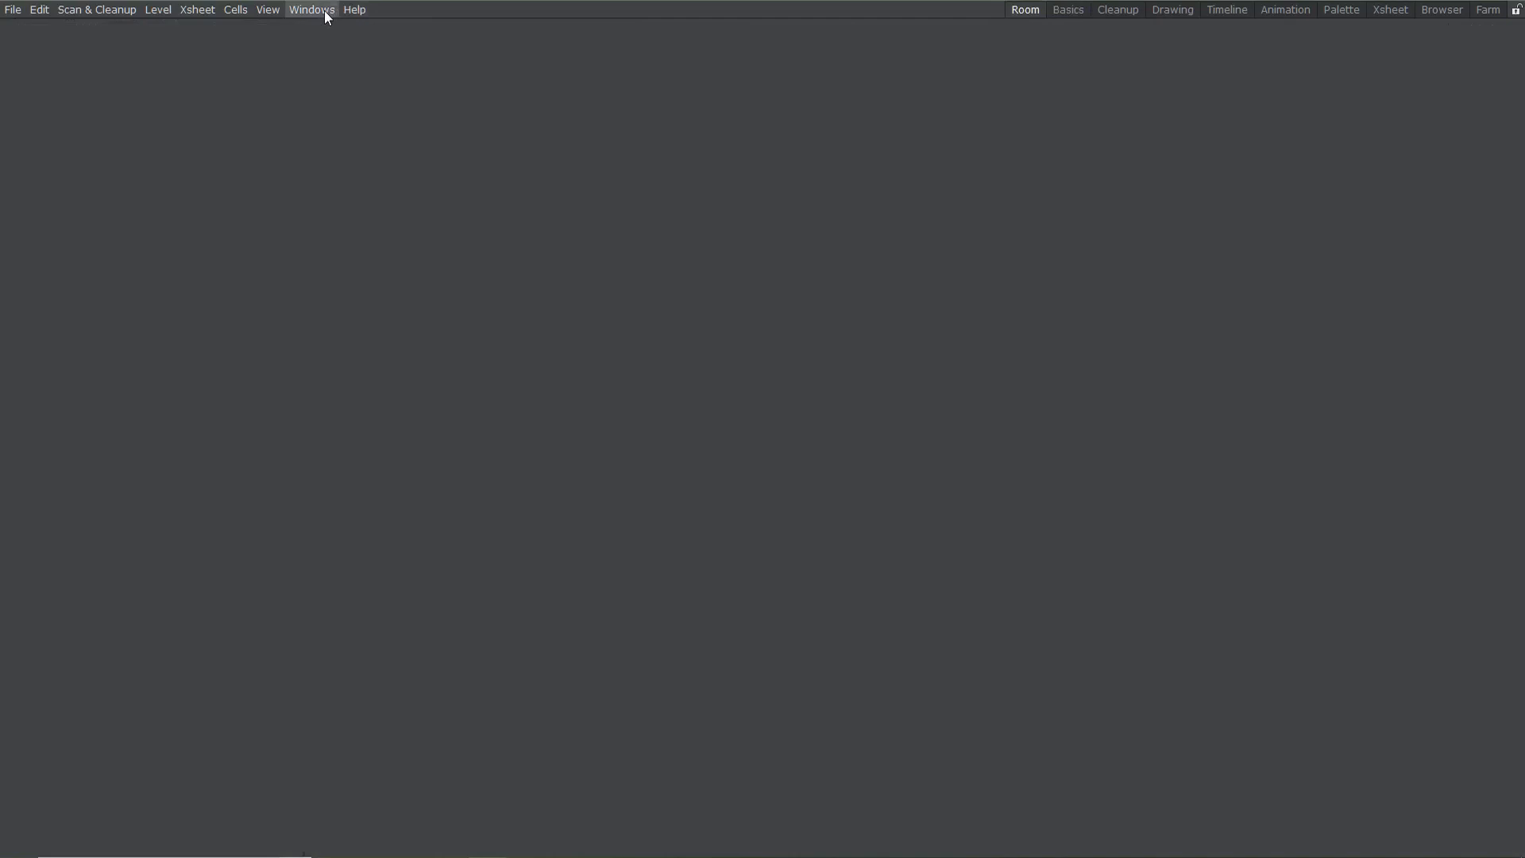
Add a Viewer panel to the empty room from the Windows menu
{"action": "left_click", "coordinate": [312, 10]}
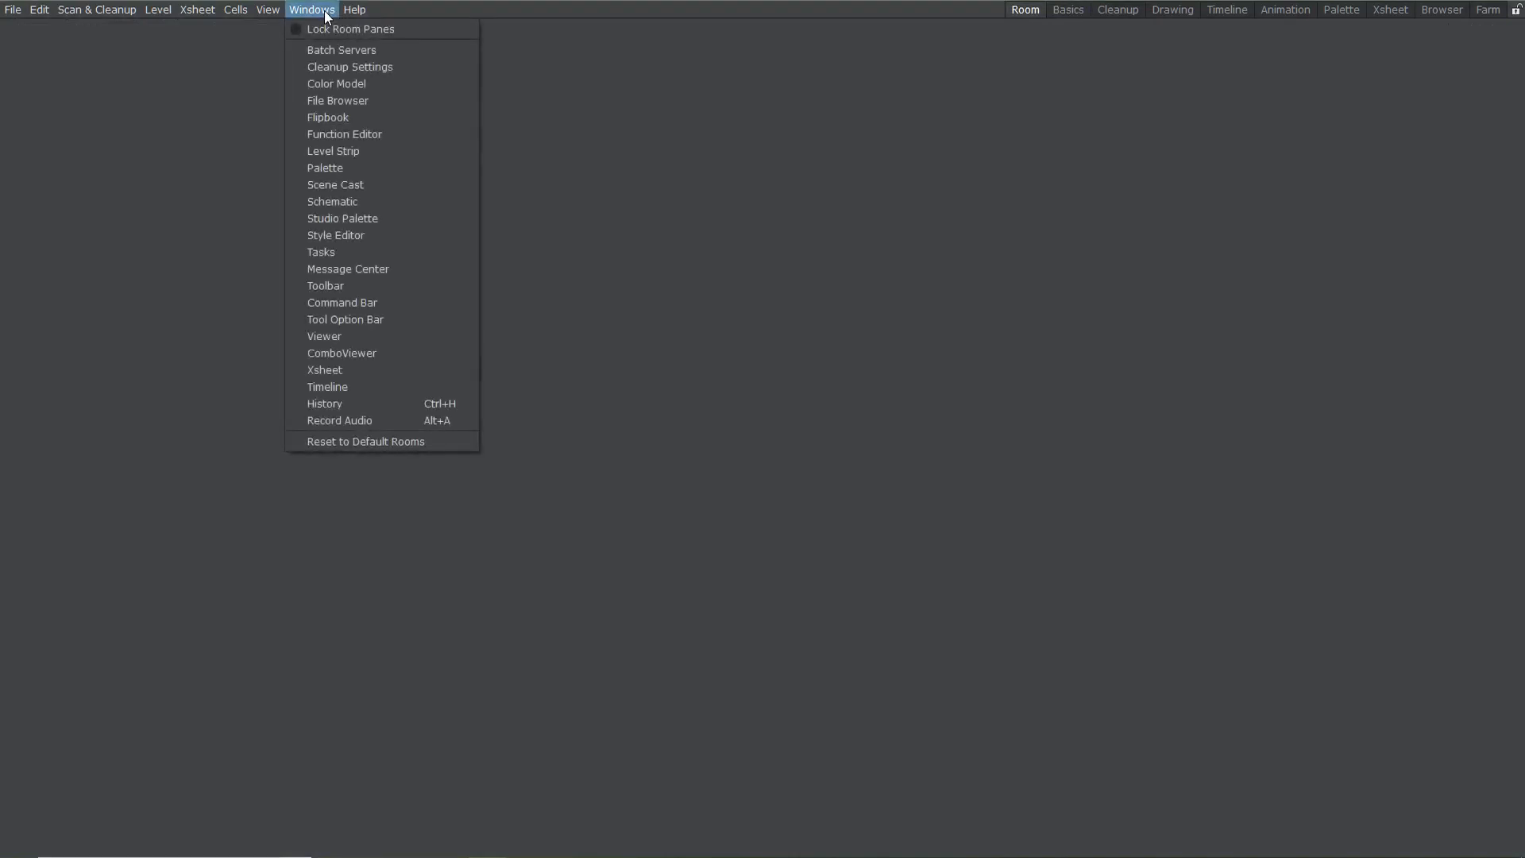
{"action": "mouse_move", "coordinate": [346, 310]}
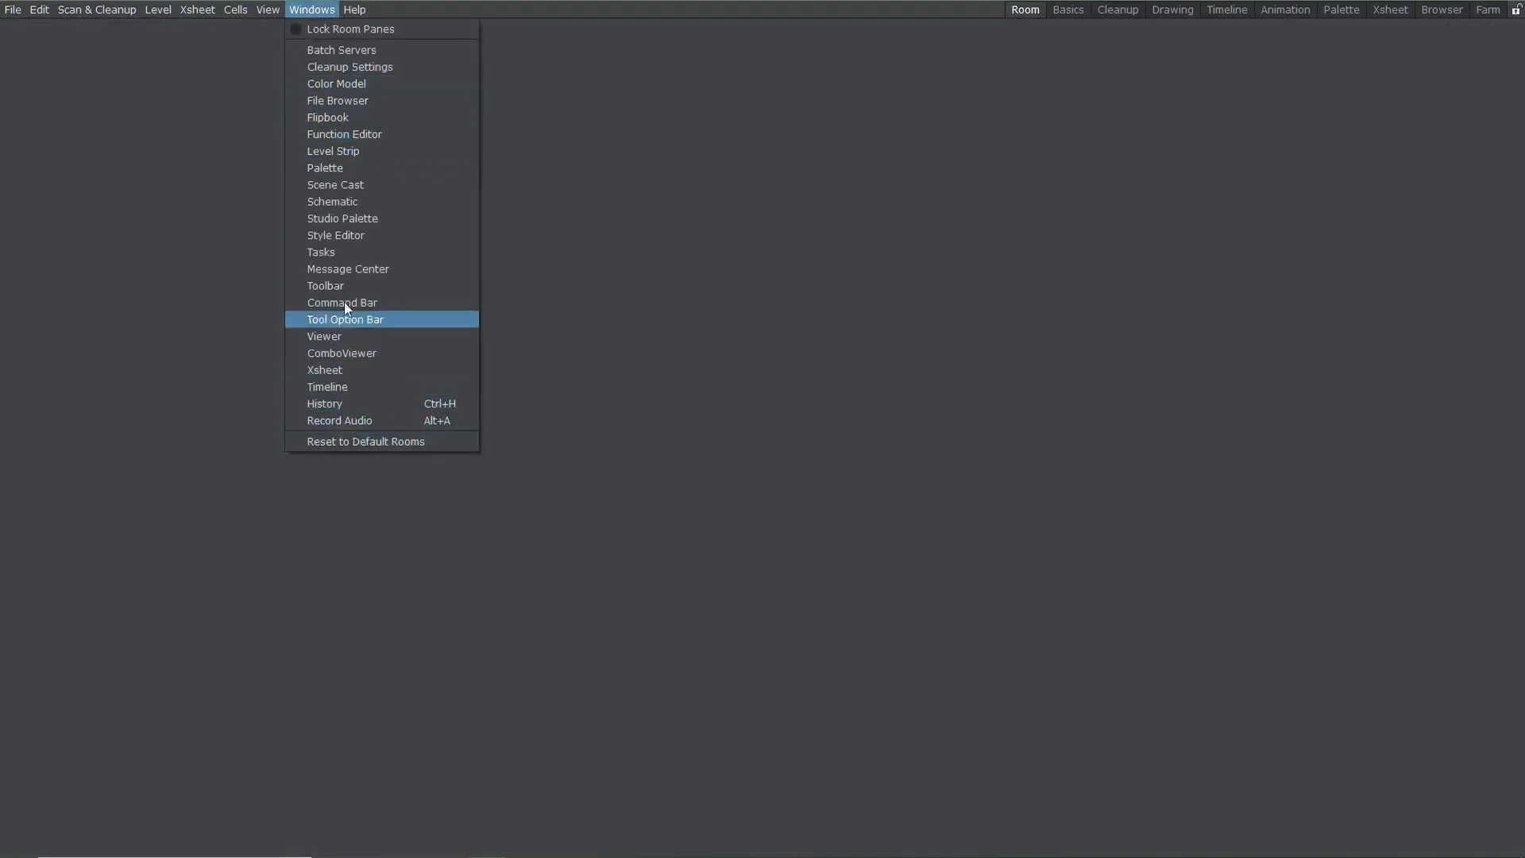
{"action": "left_click", "coordinate": [324, 337]}
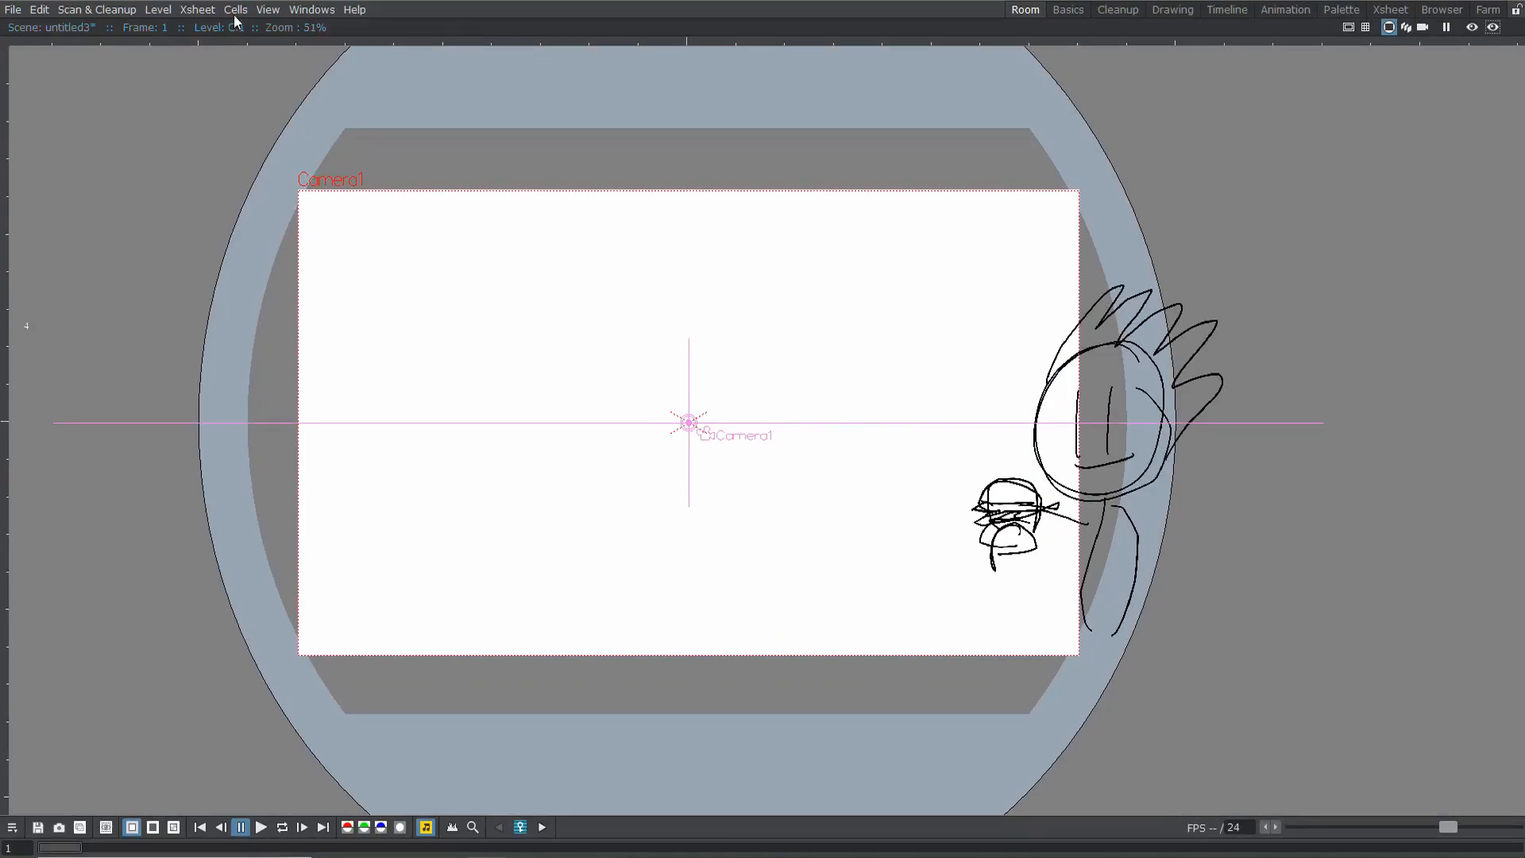
{"action": "left_click", "coordinate": [197, 10]}
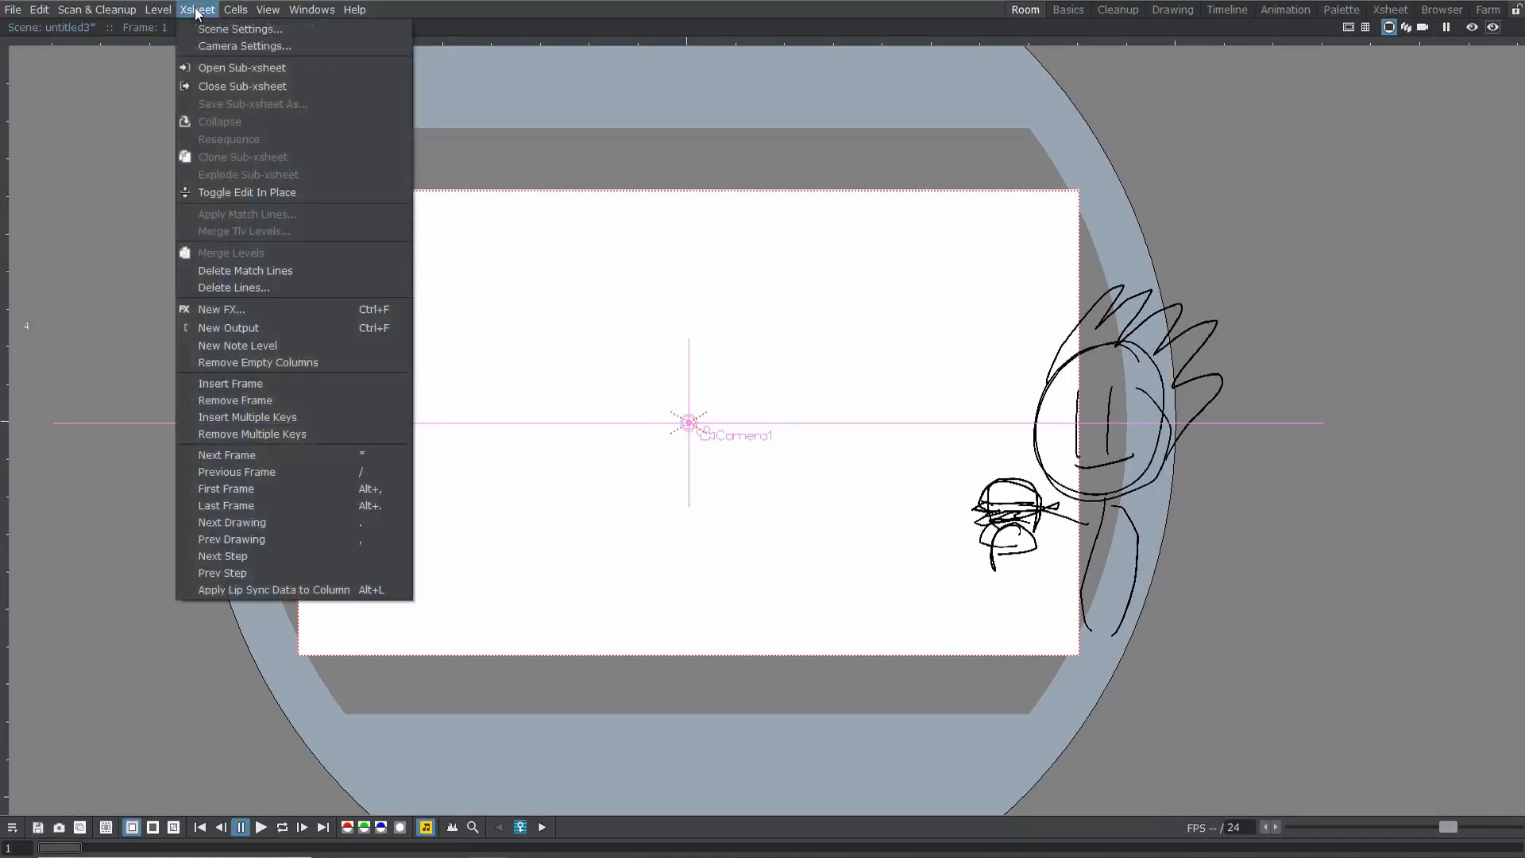
Add the Toolbar and dock the floating tool strip along the left edge
{"action": "left_click", "coordinate": [332, 8]}
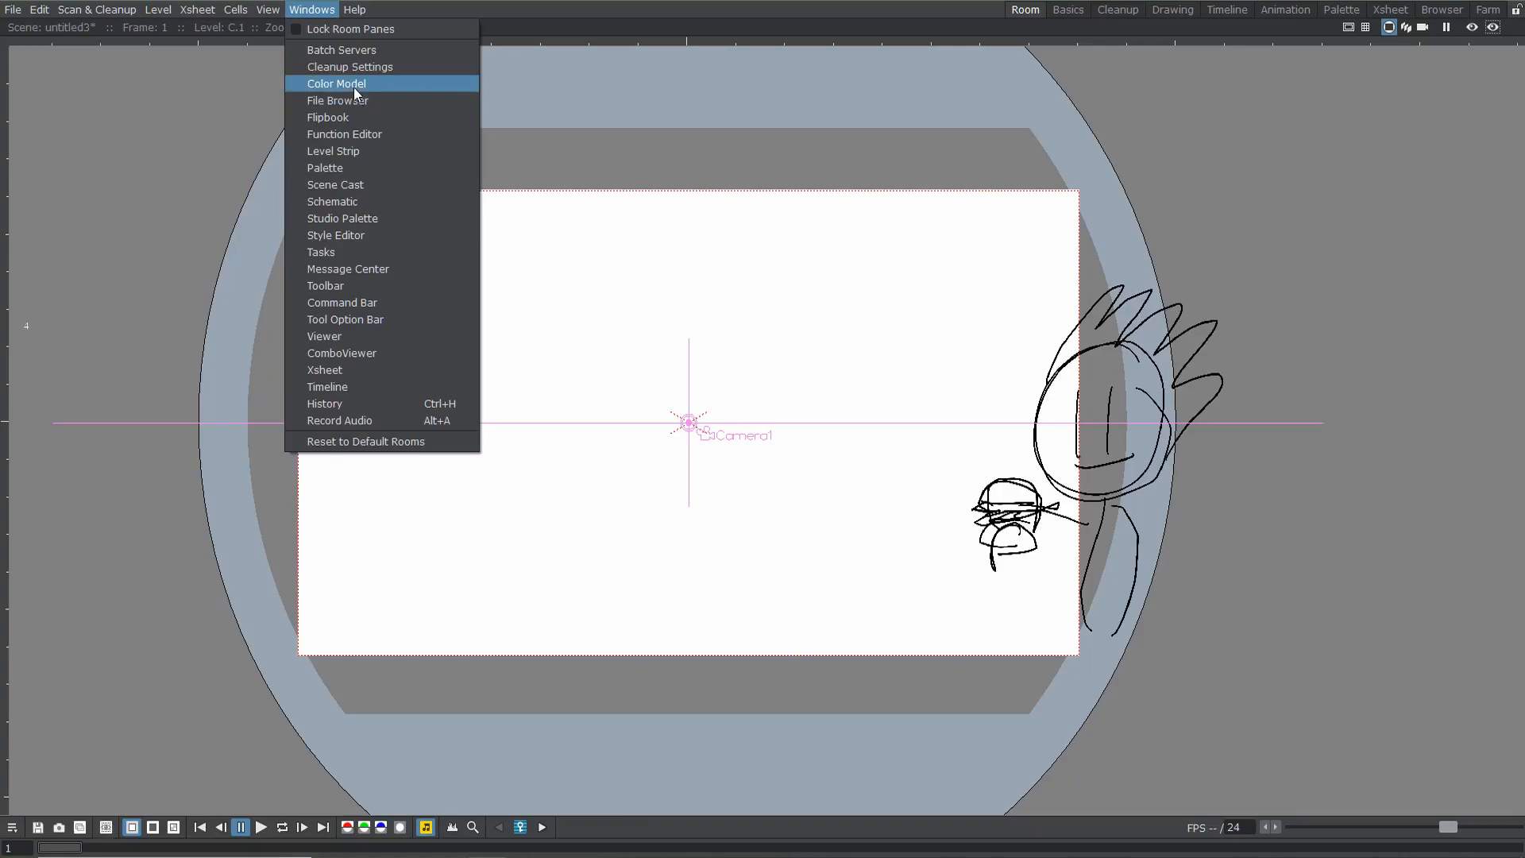
{"action": "mouse_move", "coordinate": [359, 330]}
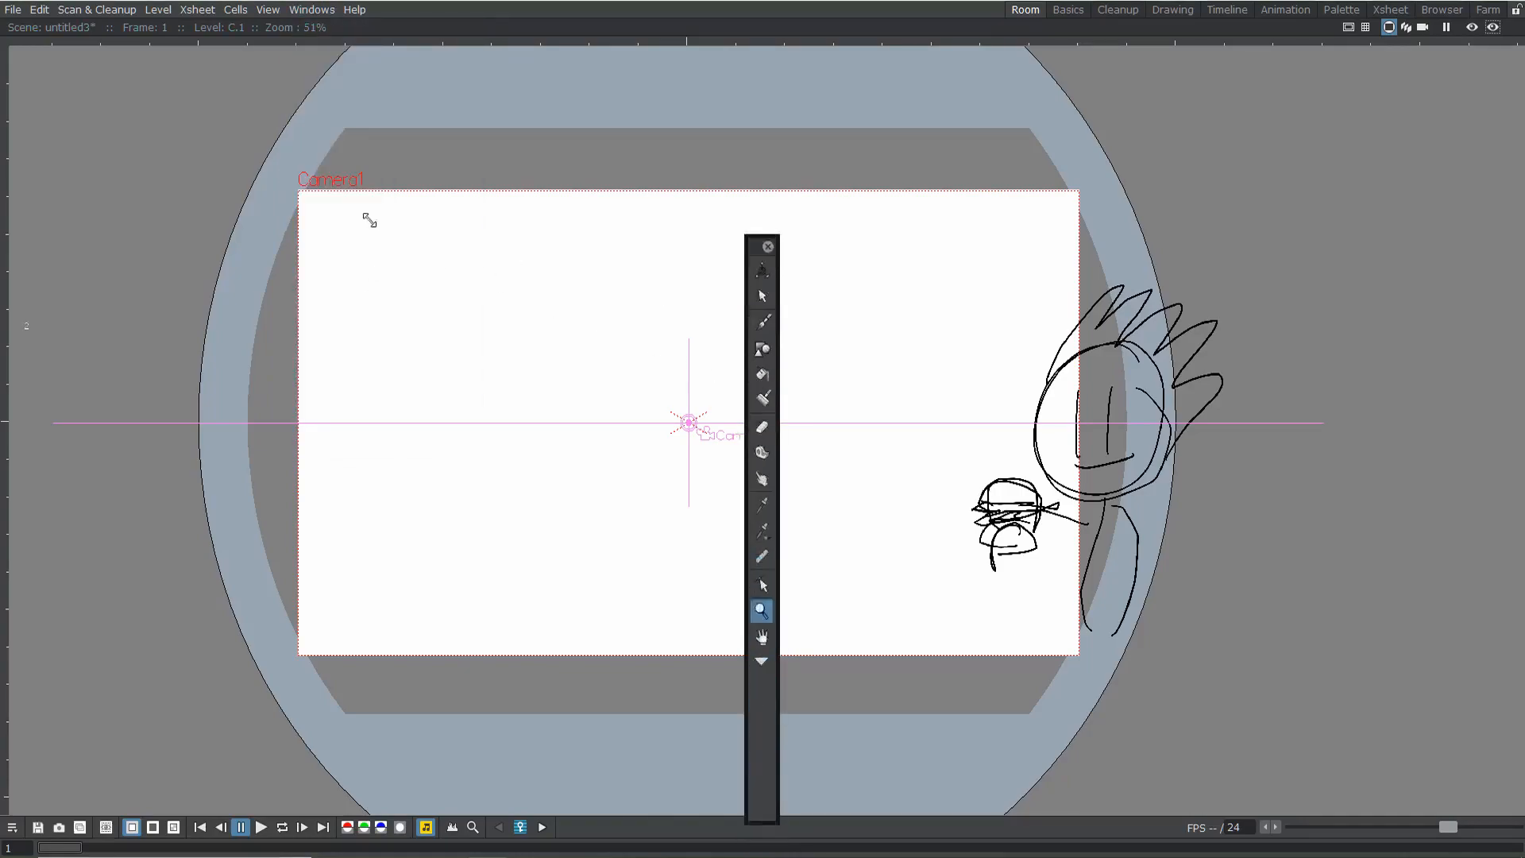
{"action": "left_click_drag", "start_coordinate": [764, 244], "coordinate": [730, 283]}
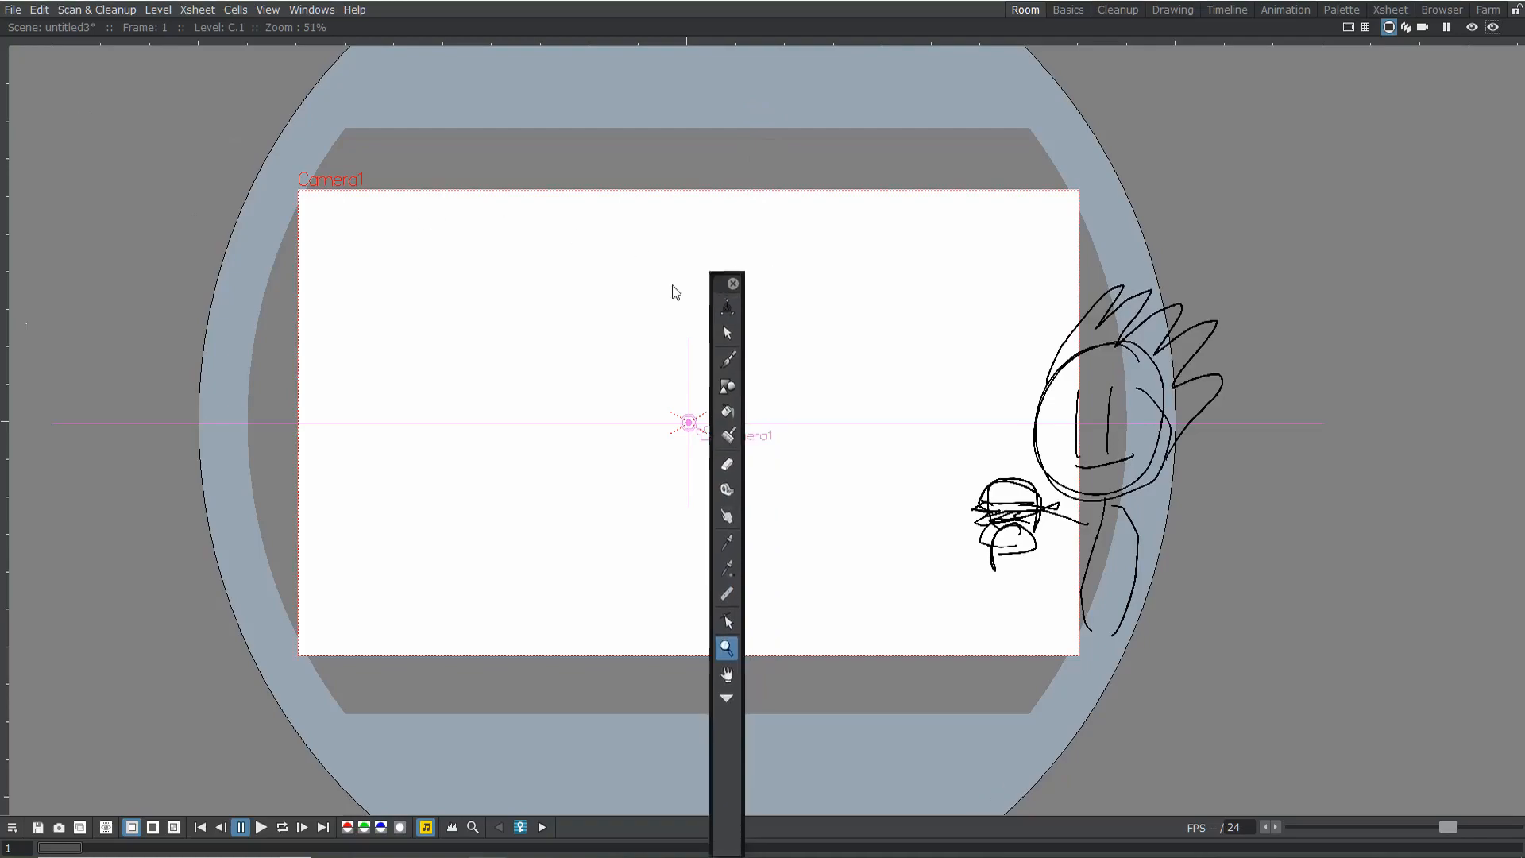
{"action": "left_click_drag", "start_coordinate": [727, 283], "coordinate": [251, 127]}
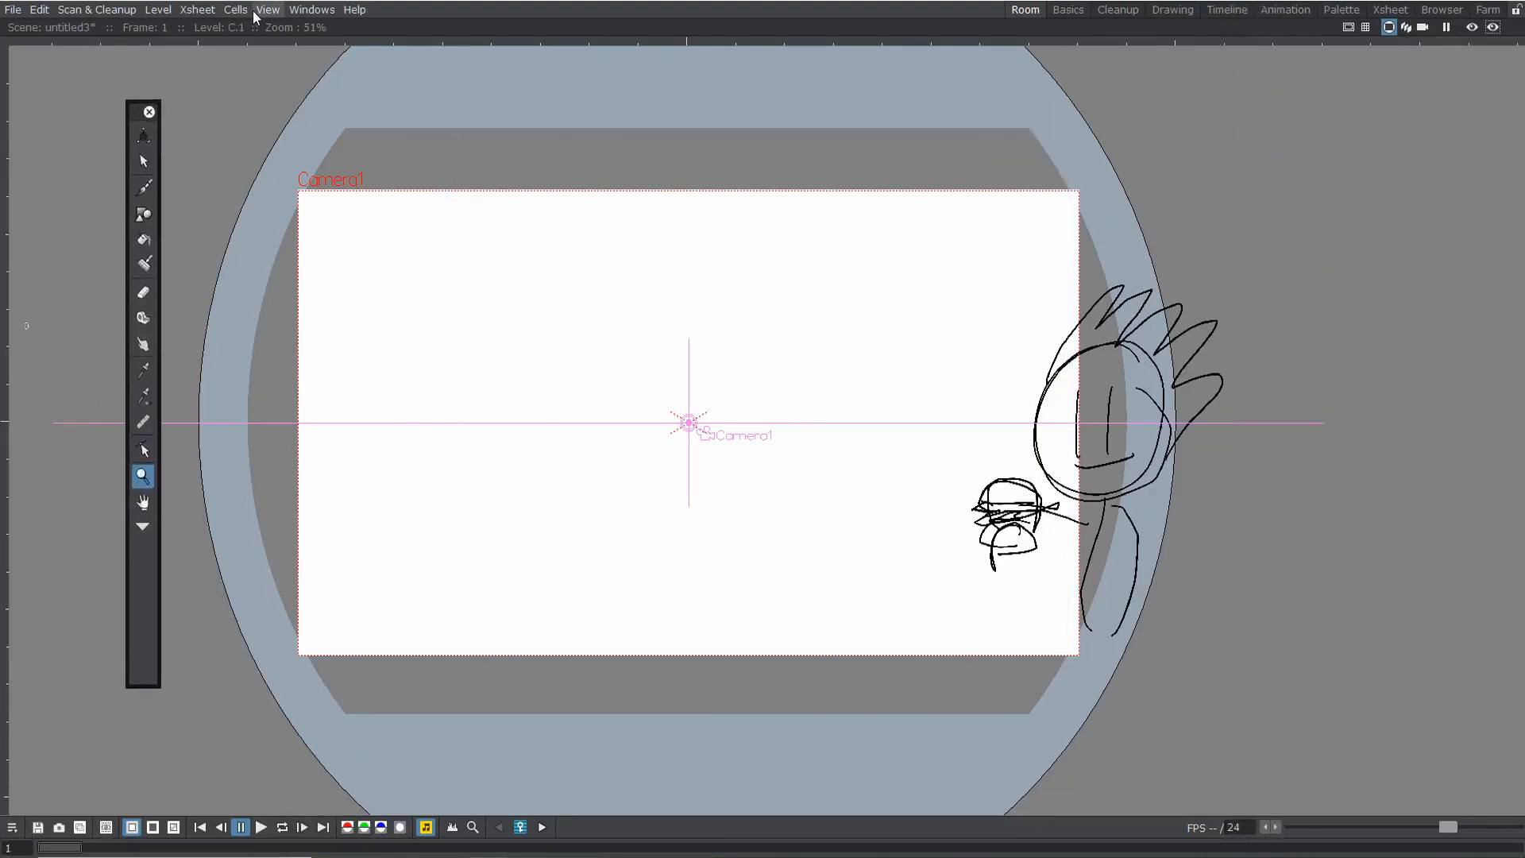
{"action": "left_click", "coordinate": [311, 8]}
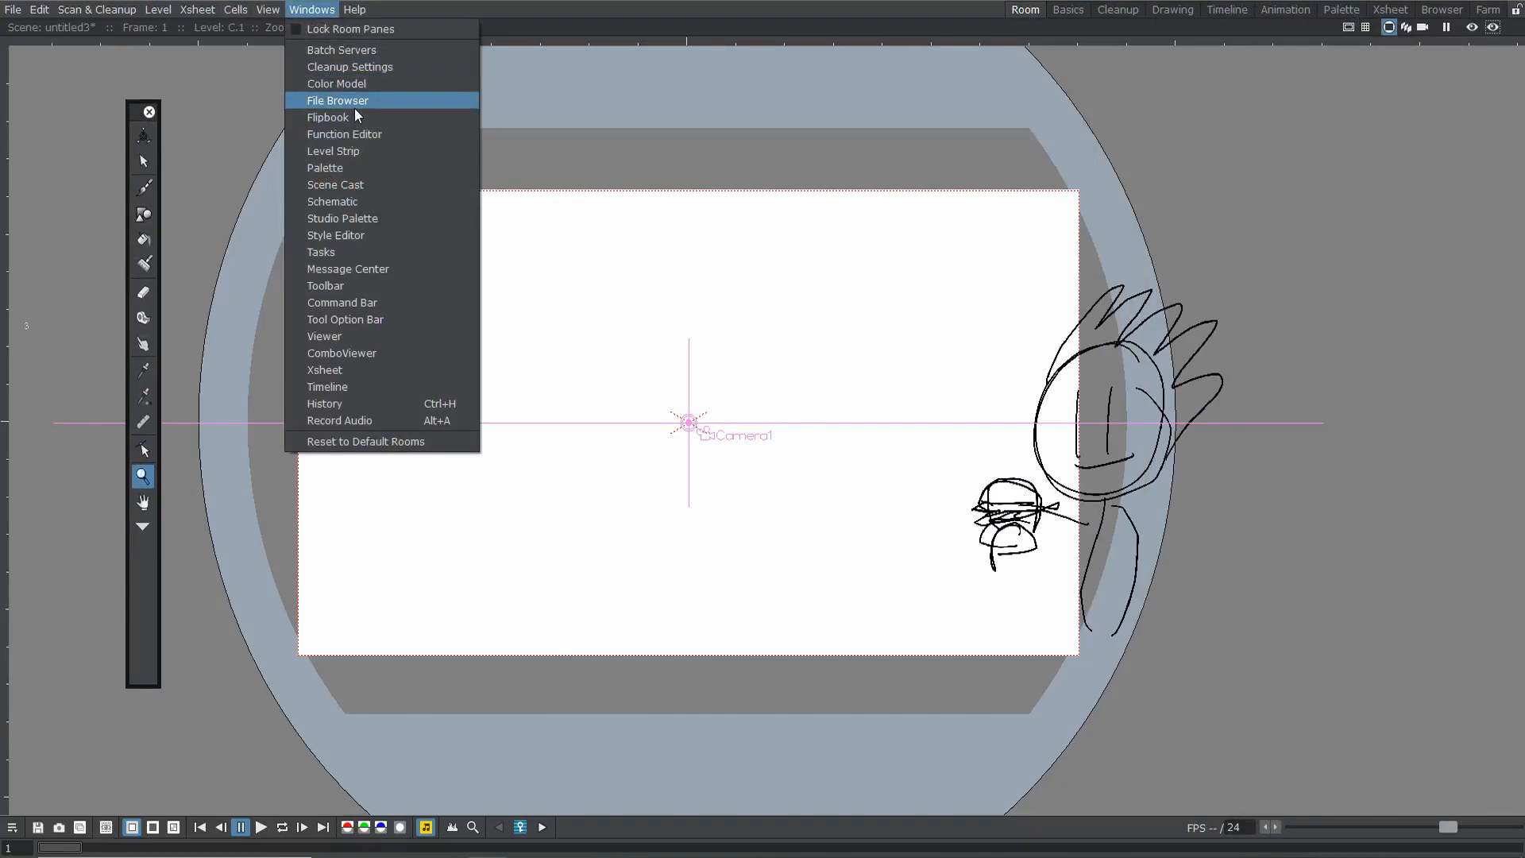
{"action": "mouse_move", "coordinate": [346, 232]}
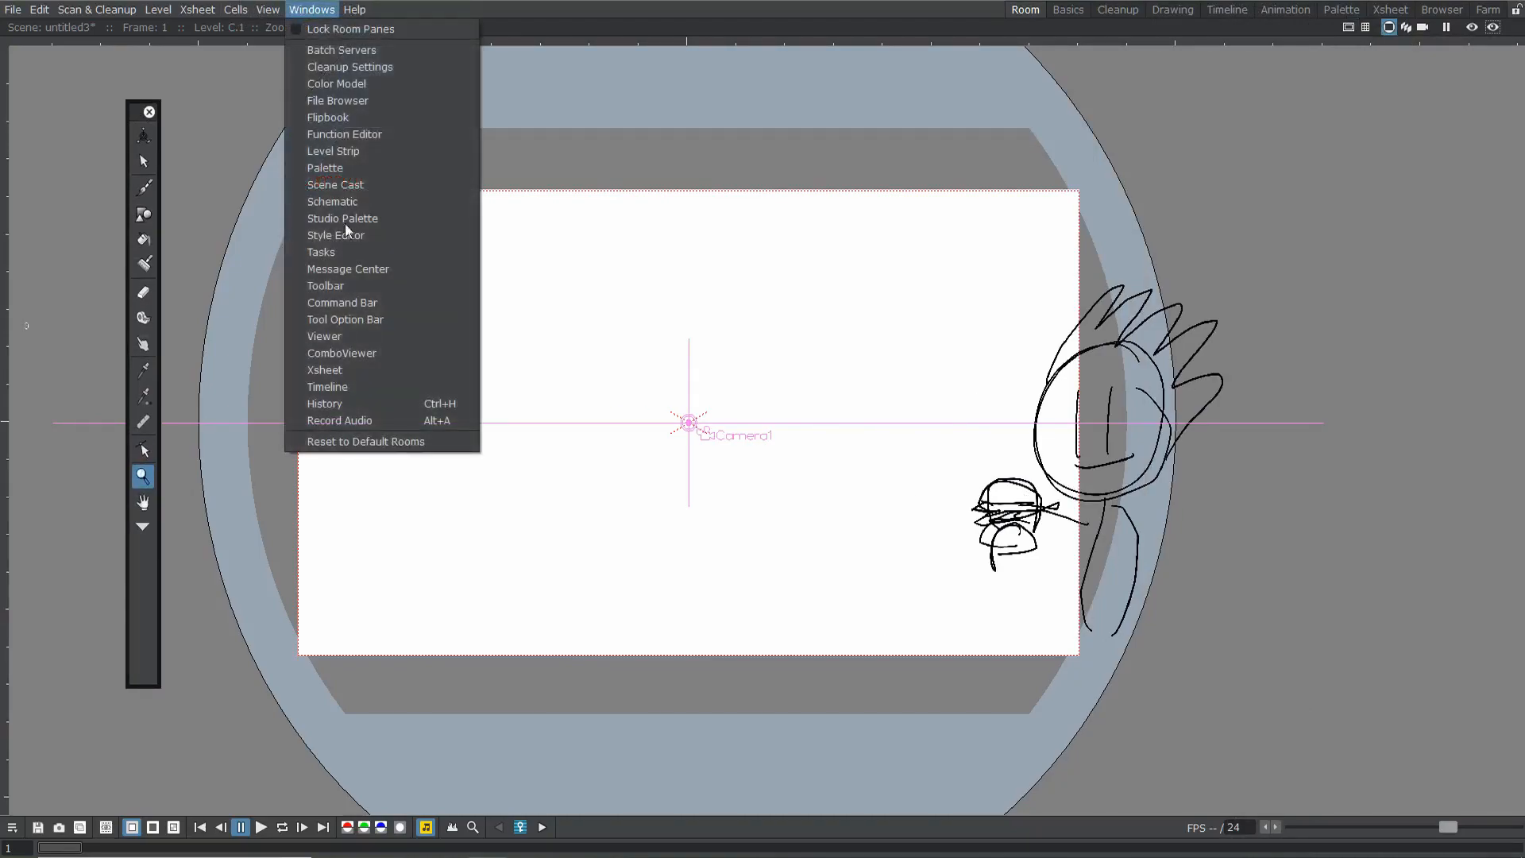
Add a Timeline panel and dock it across the bottom beneath the viewer
{"action": "left_click", "coordinate": [324, 370]}
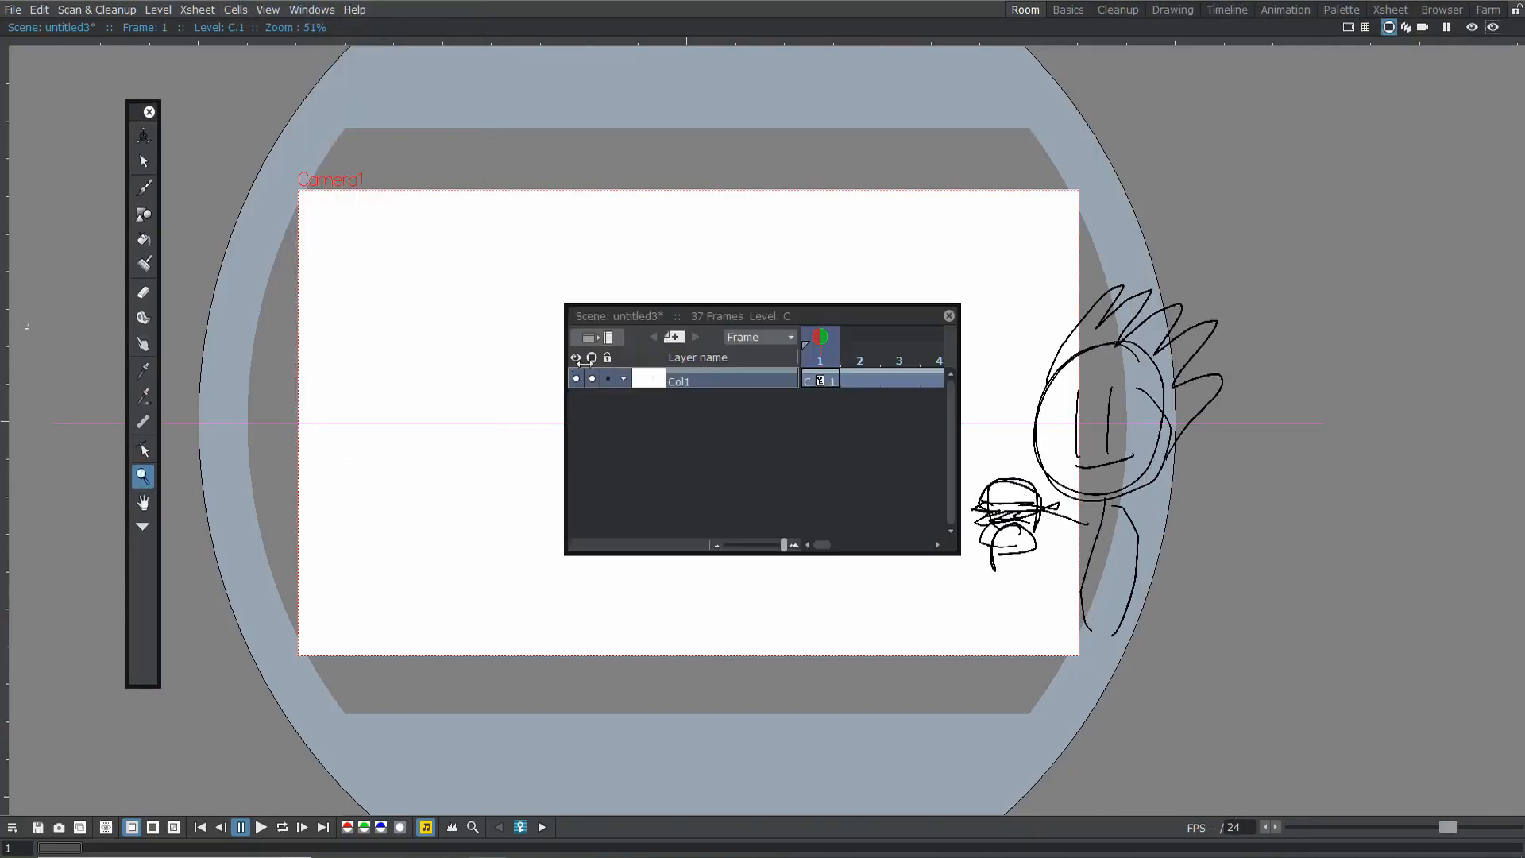
{"action": "left_click", "coordinate": [948, 315]}
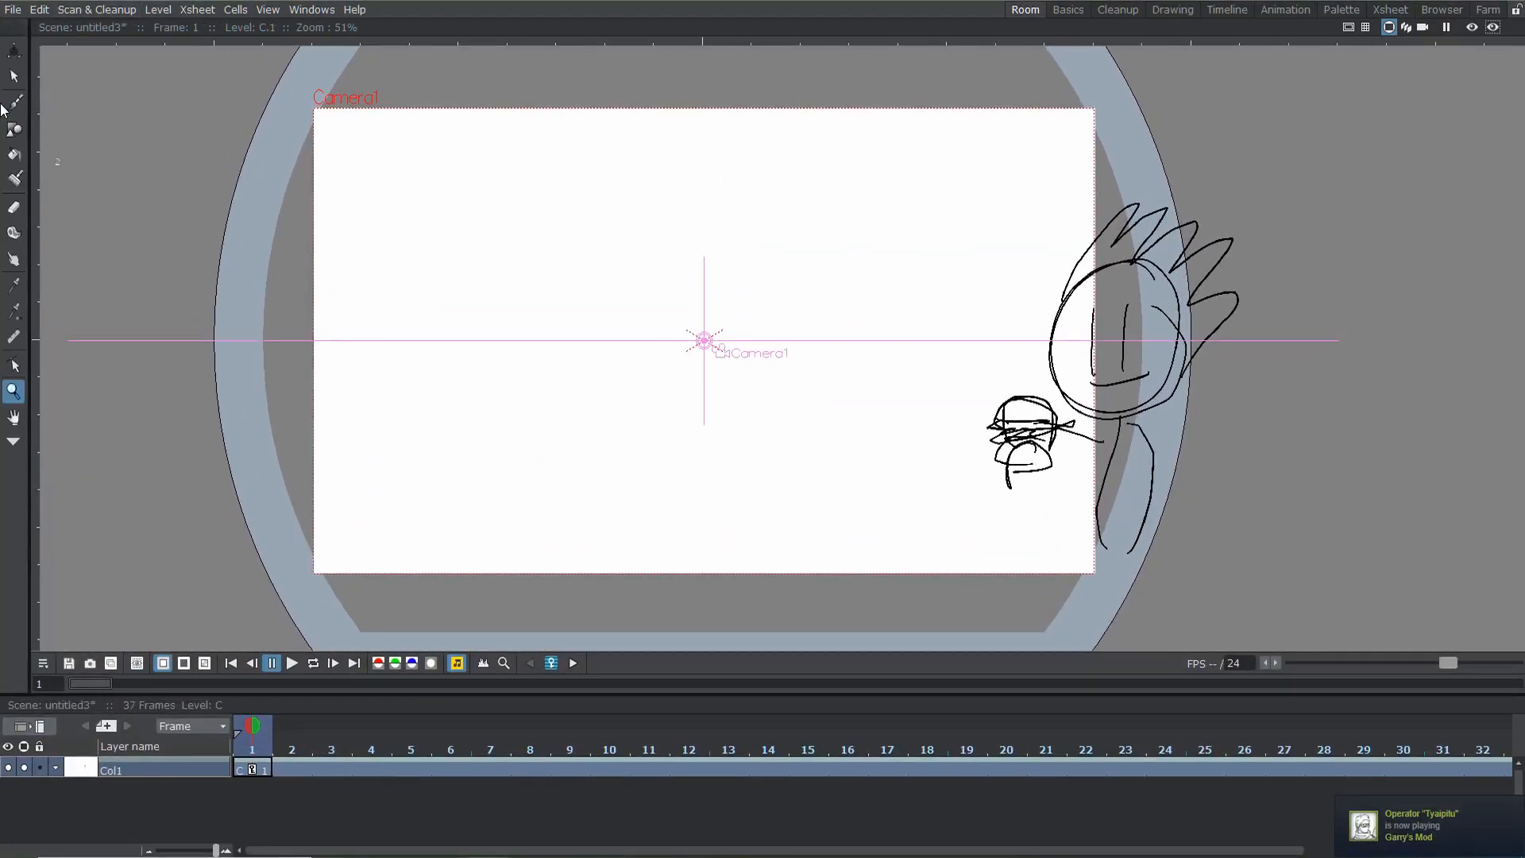
{"action": "left_click", "coordinate": [313, 8]}
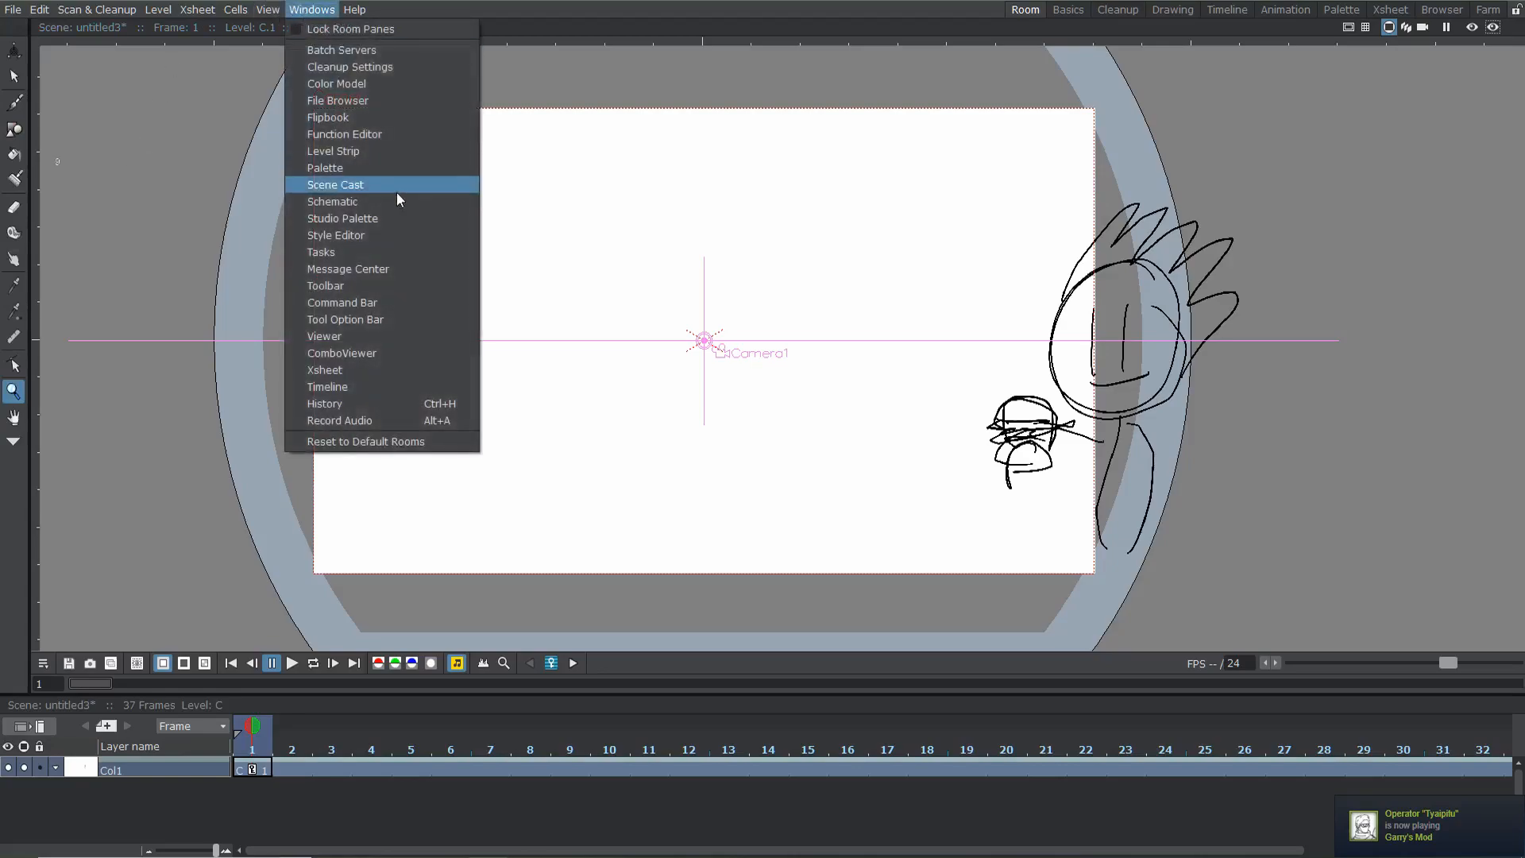
Add the Level Palette and then the Style Editor panel to the room
{"action": "left_click", "coordinate": [325, 169]}
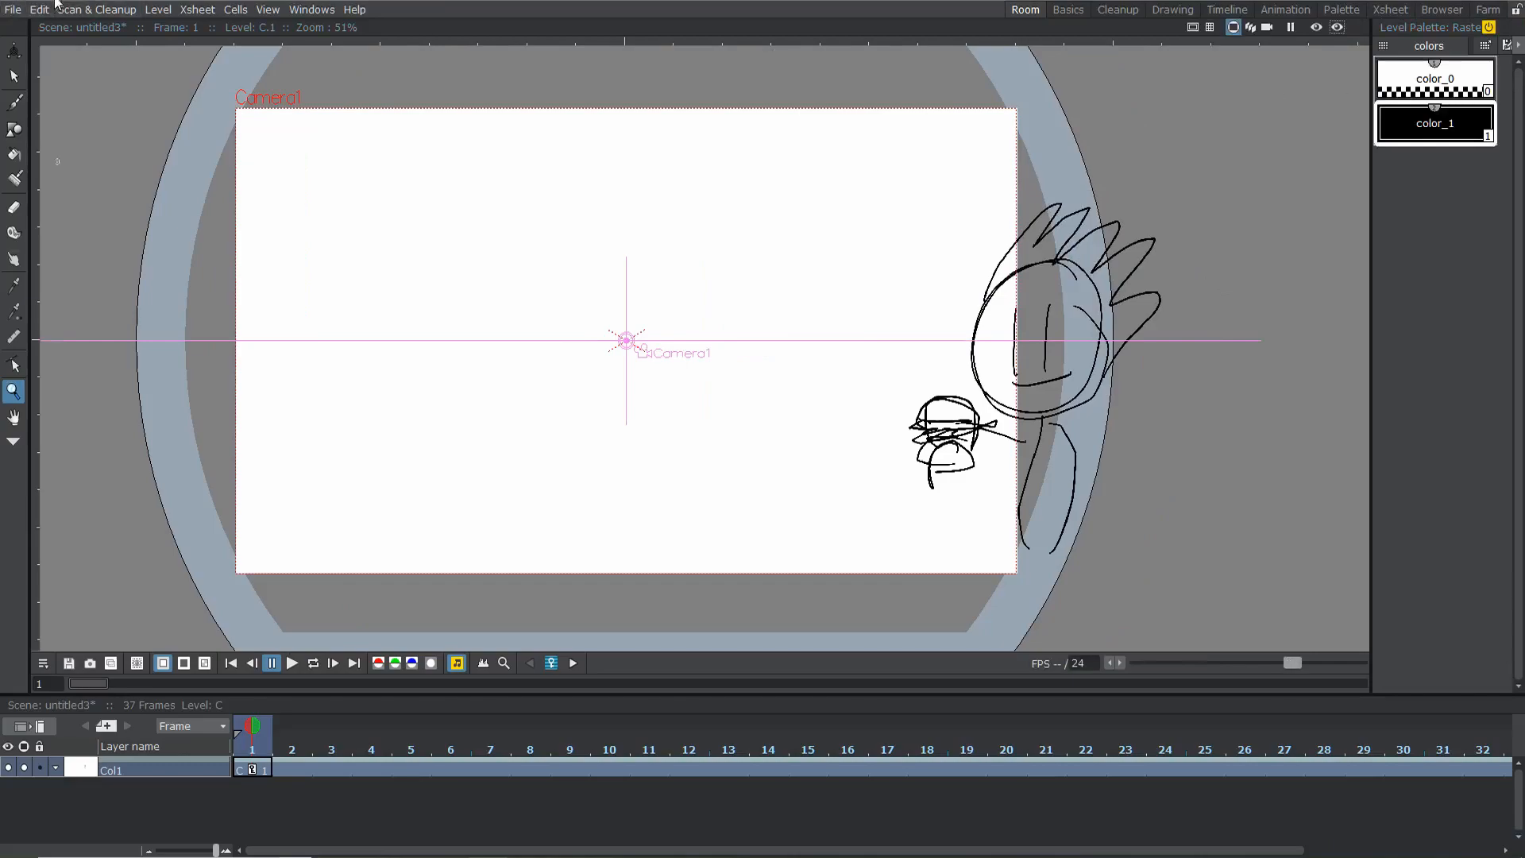
{"action": "left_click", "coordinate": [311, 8]}
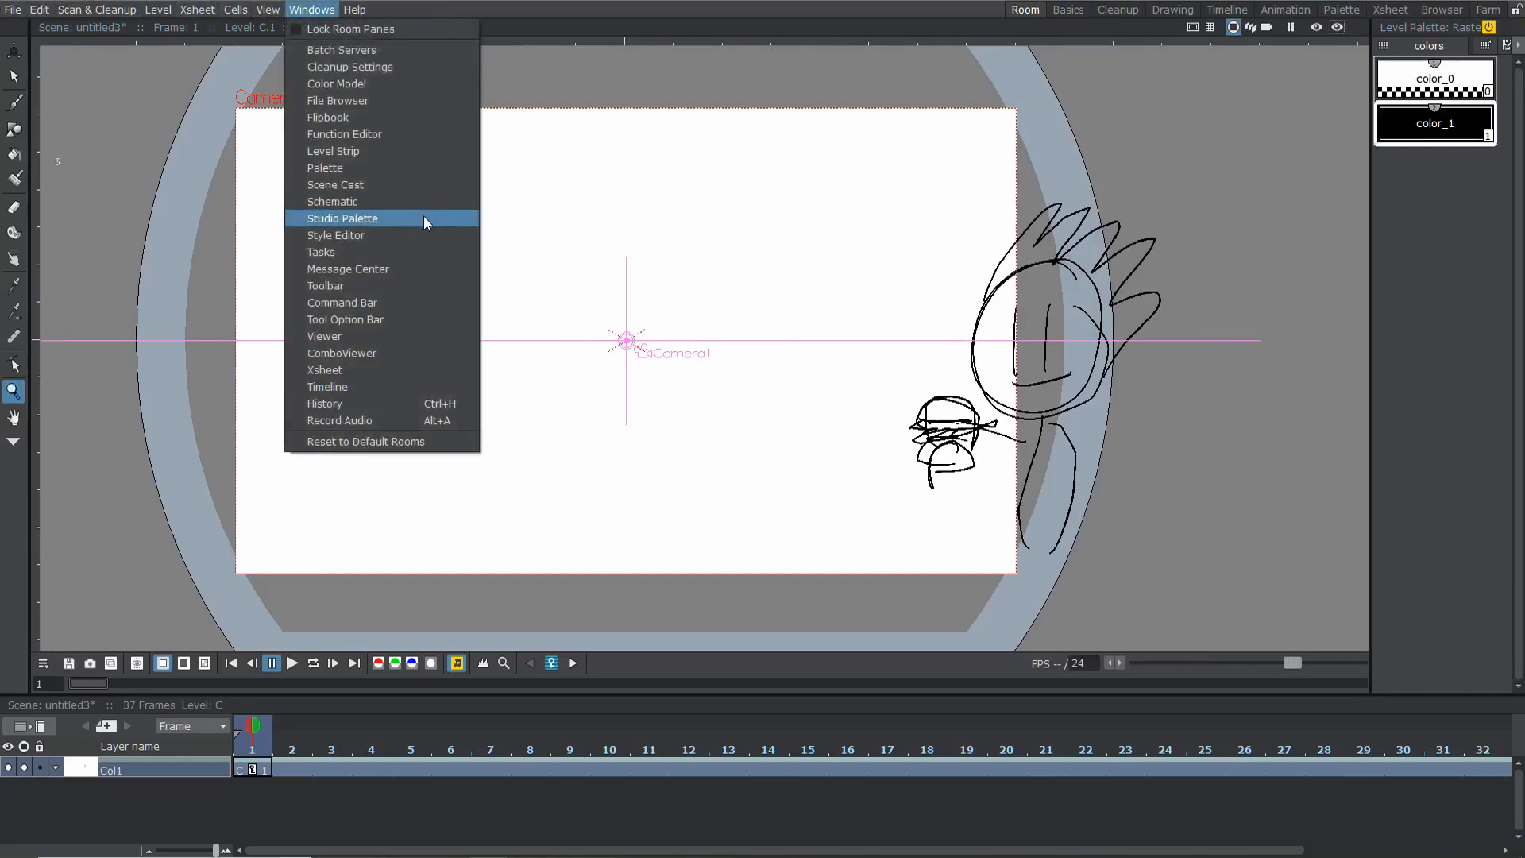
{"action": "mouse_move", "coordinate": [372, 378]}
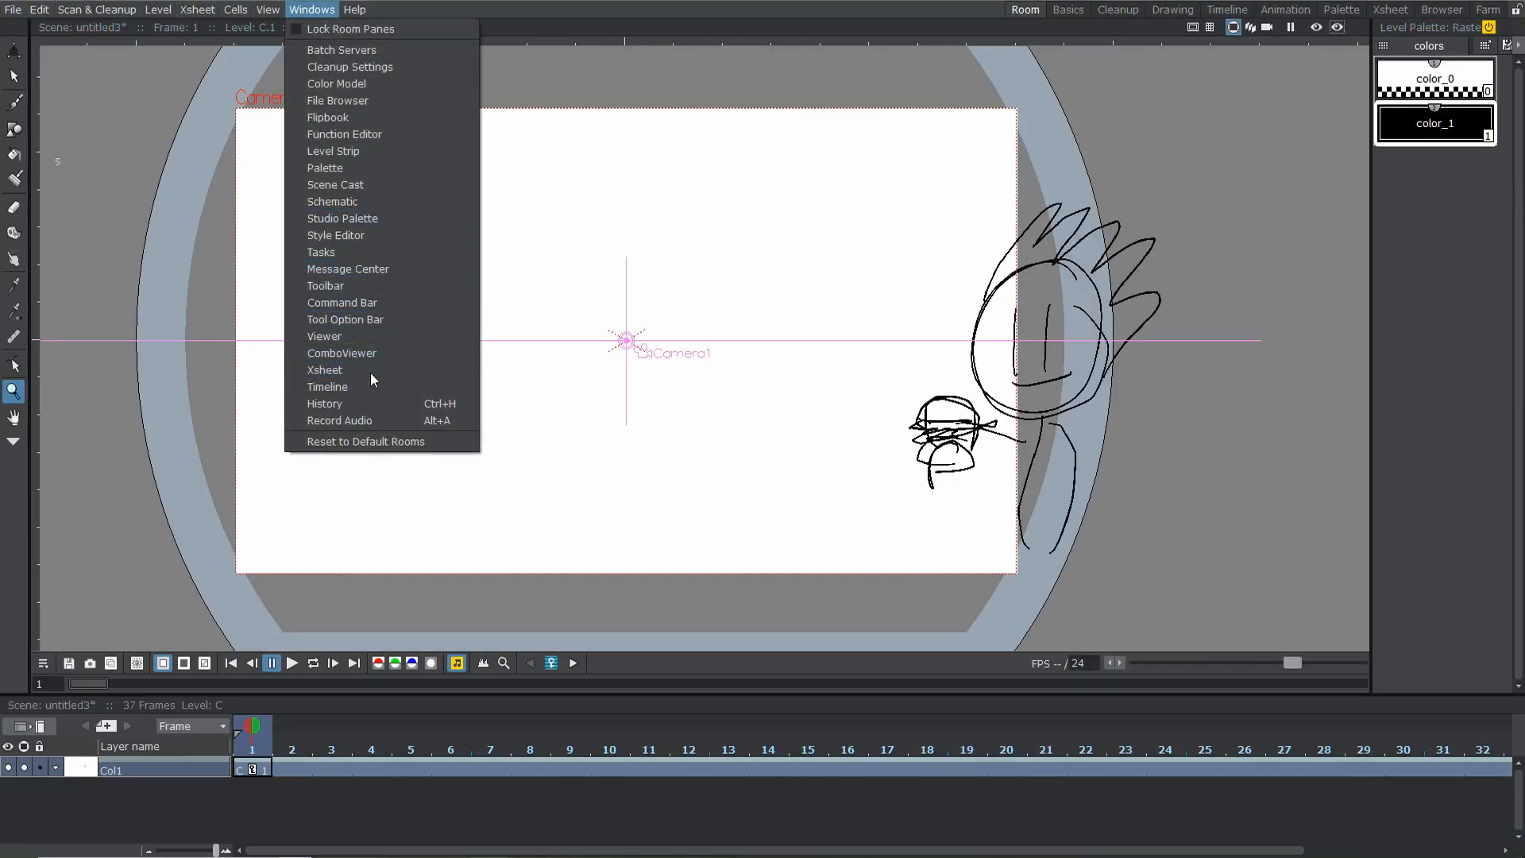
{"action": "mouse_move", "coordinate": [359, 378]}
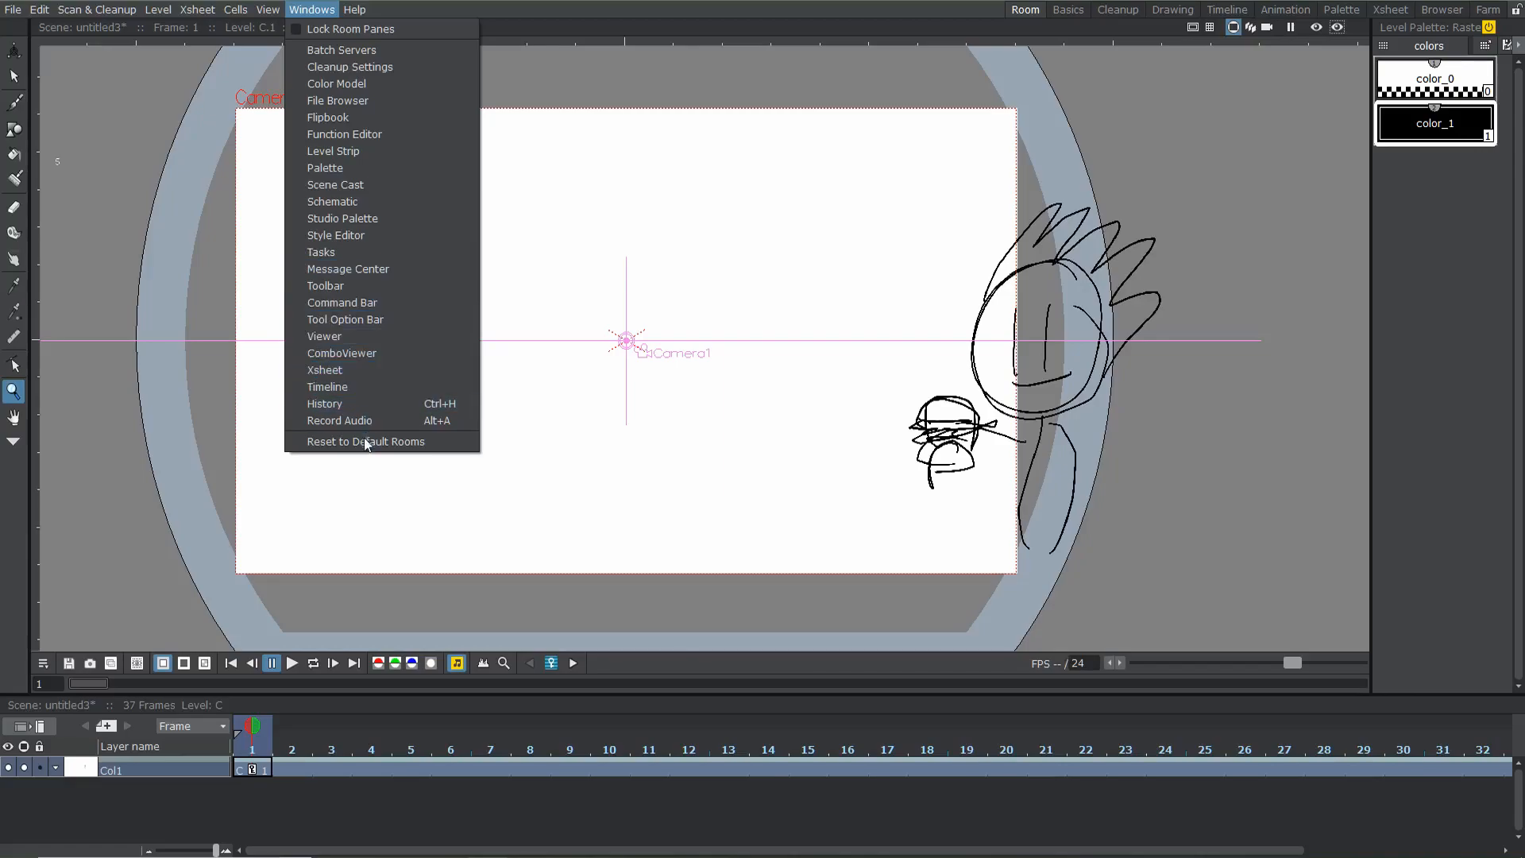
{"action": "mouse_move", "coordinate": [356, 386]}
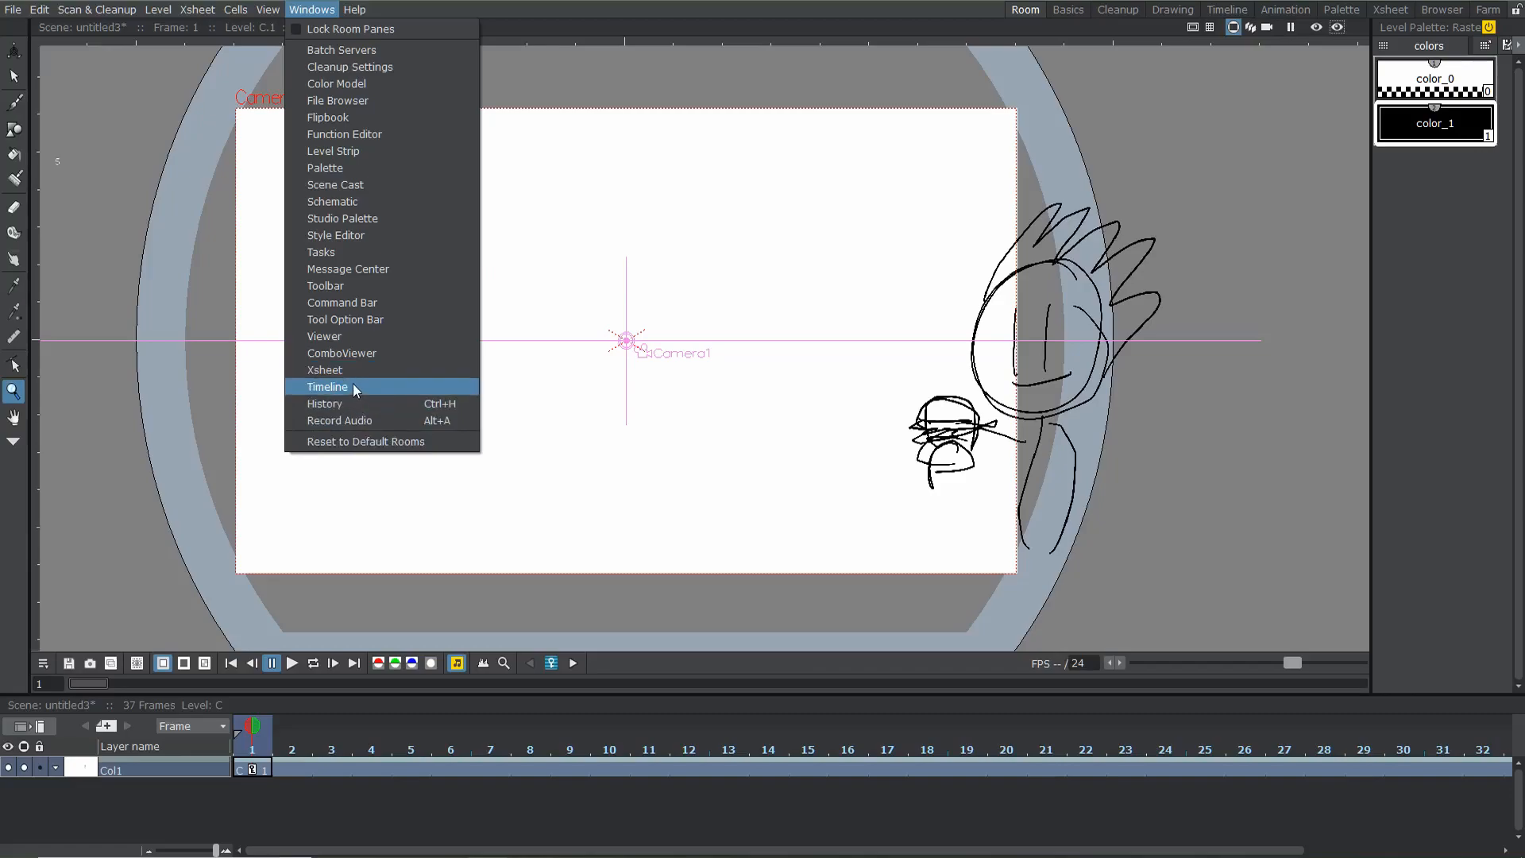
{"action": "mouse_move", "coordinate": [349, 375]}
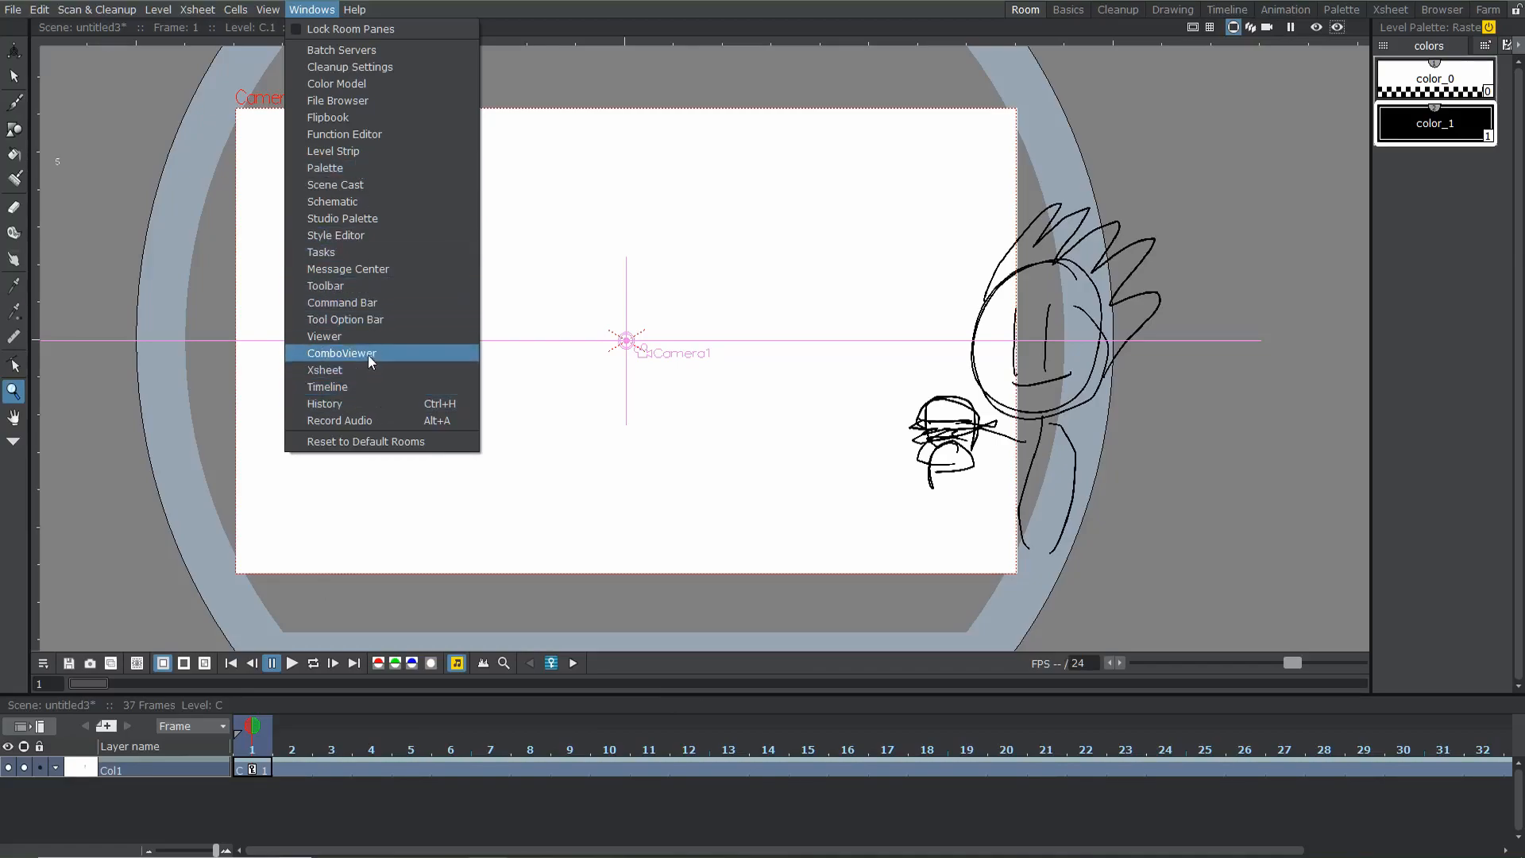
{"action": "mouse_move", "coordinate": [361, 241]}
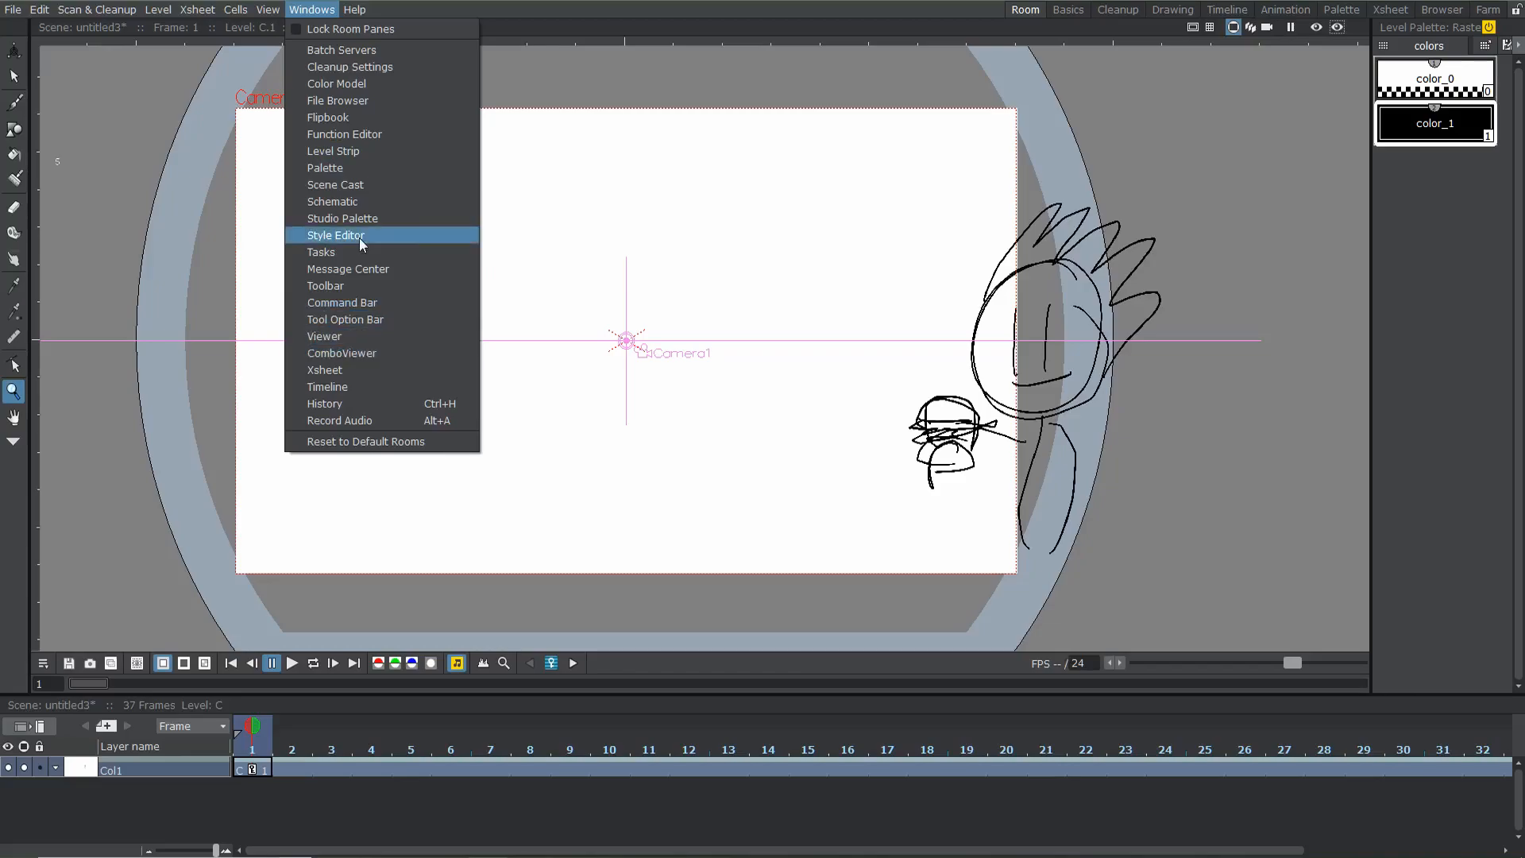
{"action": "left_click", "coordinate": [335, 235]}
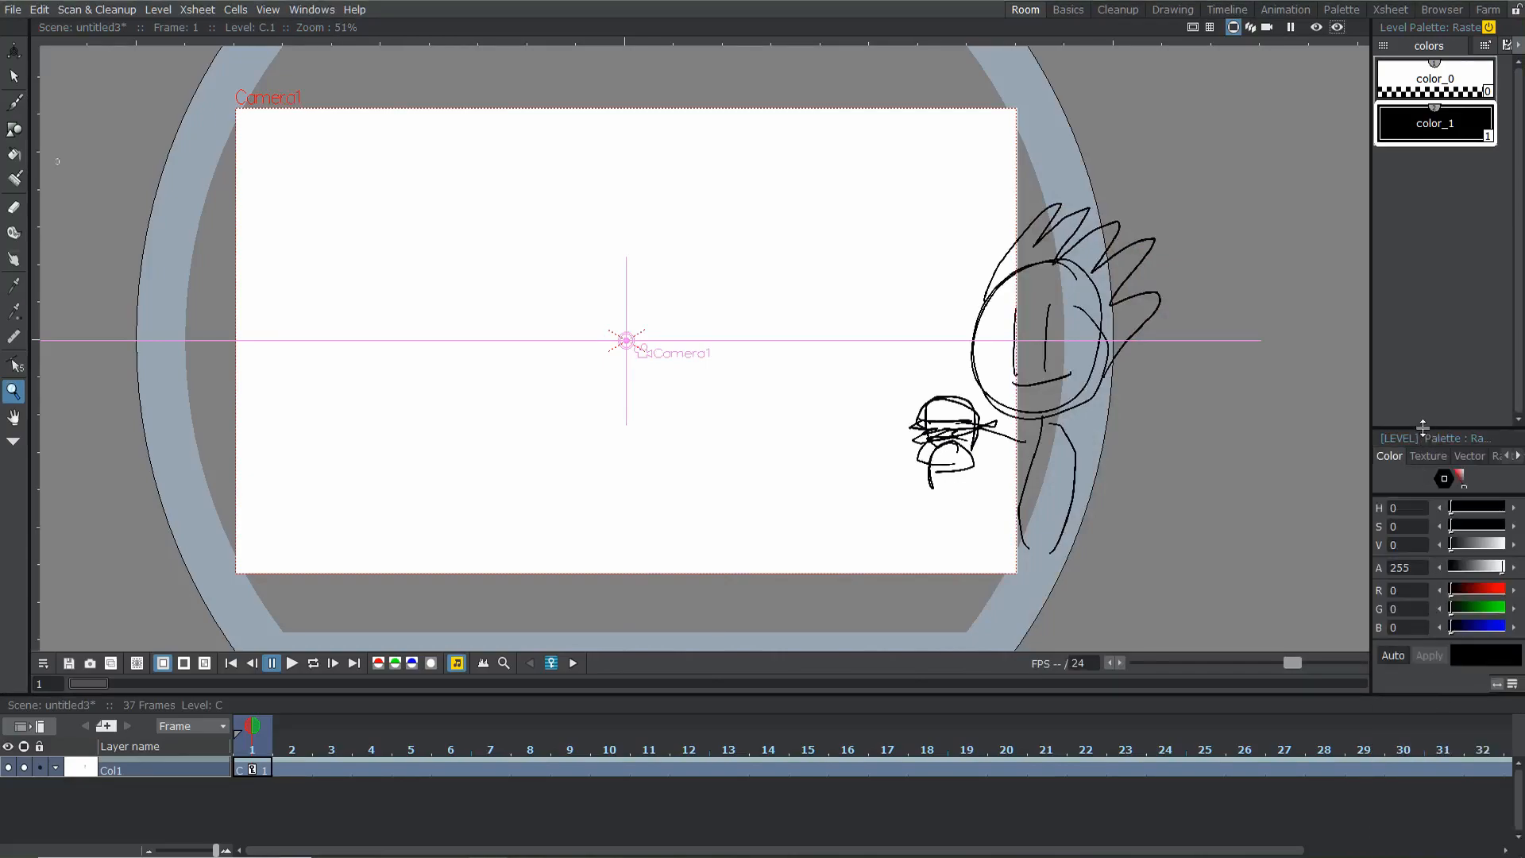
Recolor the palette's color_1 style to a dusty red on the colour wheel
{"action": "left_click", "coordinate": [1502, 350]}
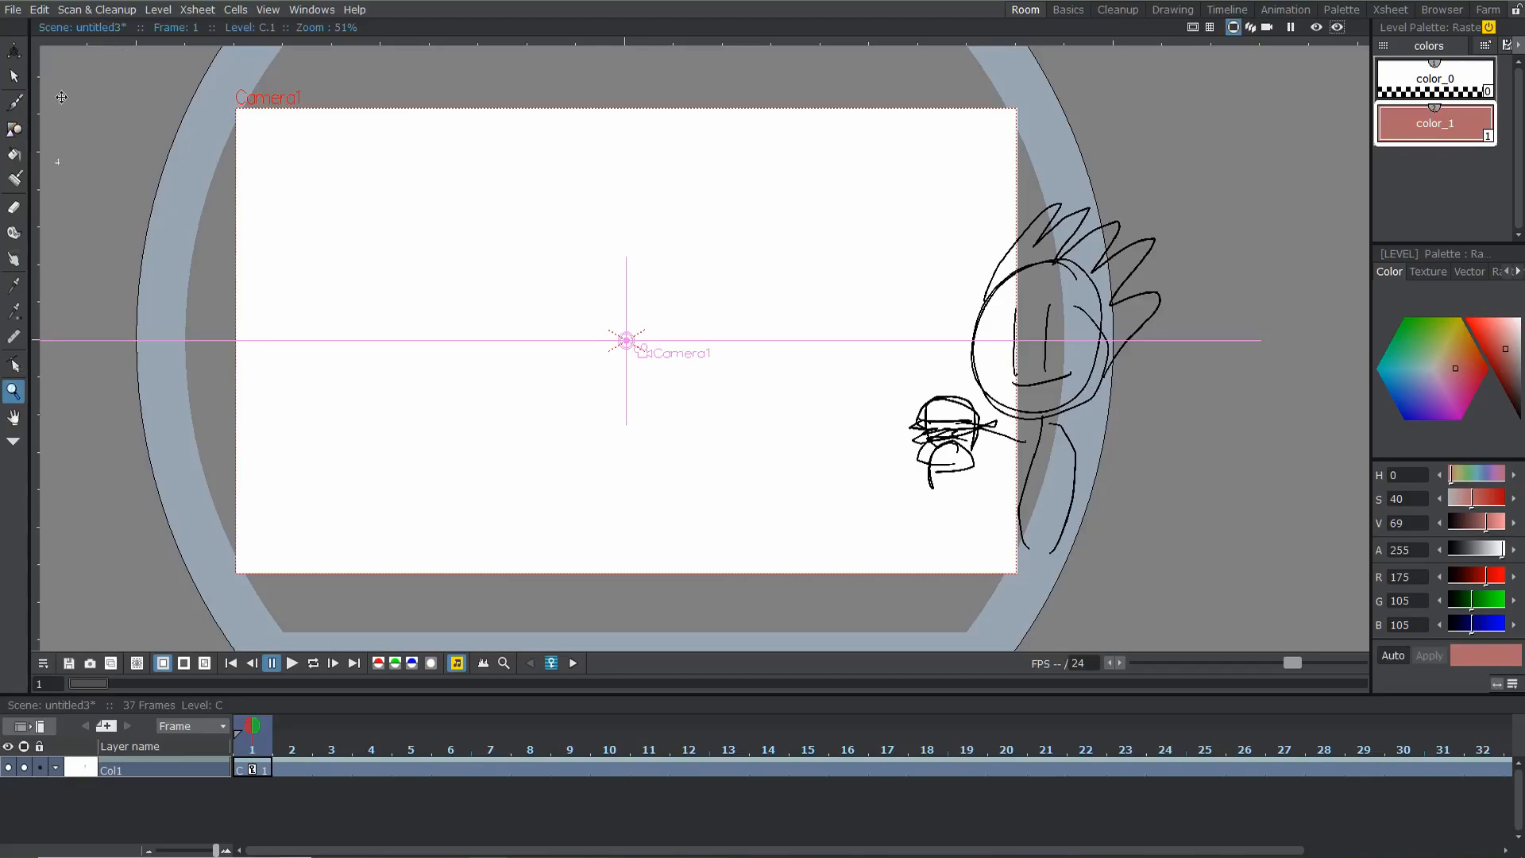
{"action": "left_click", "coordinate": [311, 8]}
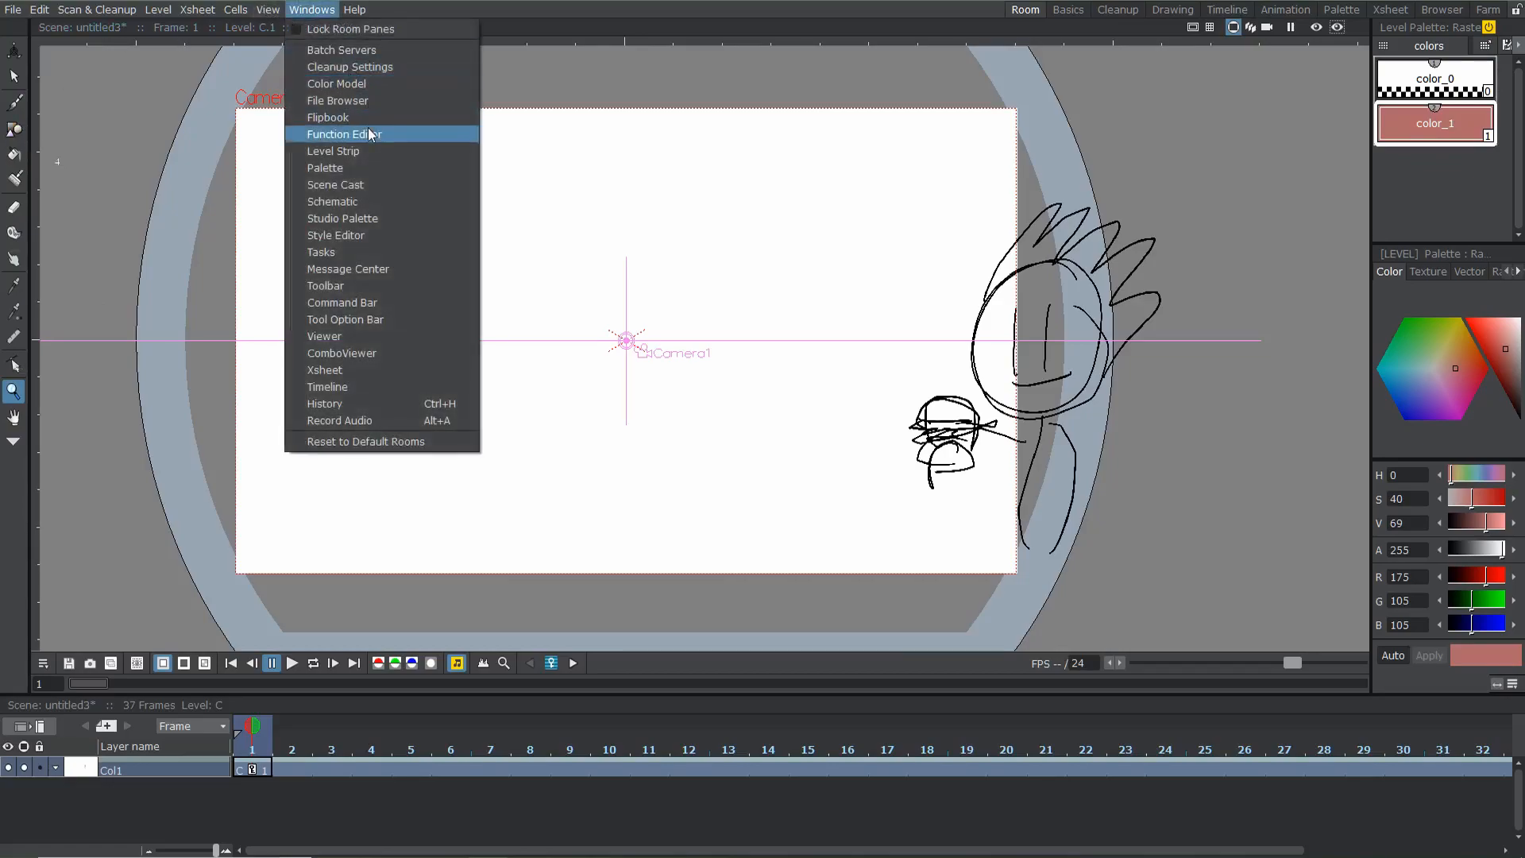
Add the Tool Option Bar, then with the Brush at hardness about 55 paint soft dusty-red looping strokes
{"action": "left_click", "coordinate": [368, 329]}
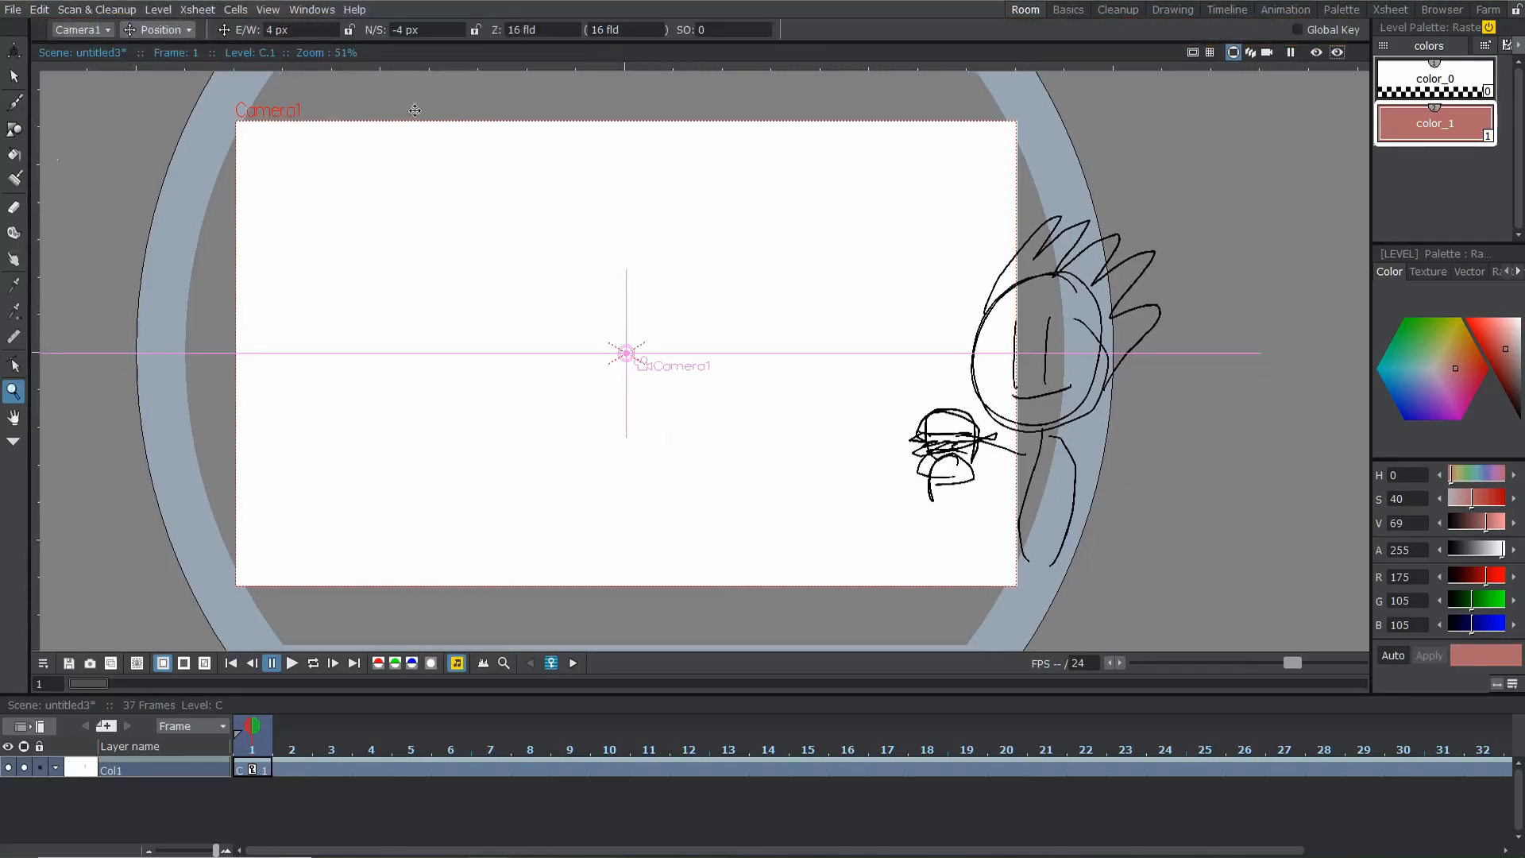
{"action": "left_click", "coordinate": [13, 124]}
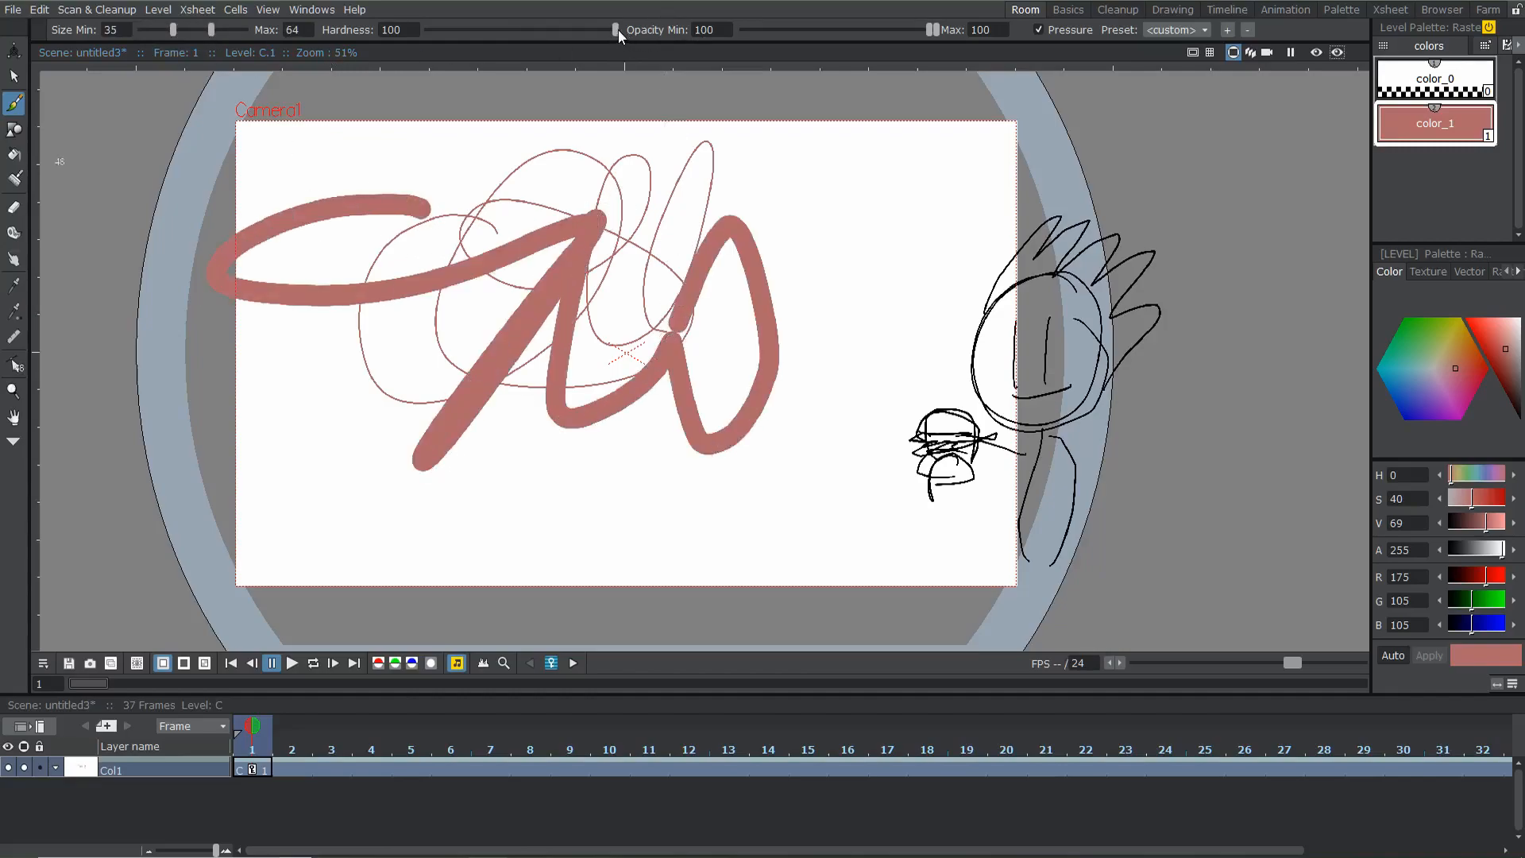
{"action": "left_click_drag", "start_coordinate": [924, 146], "coordinate": [934, 500]}
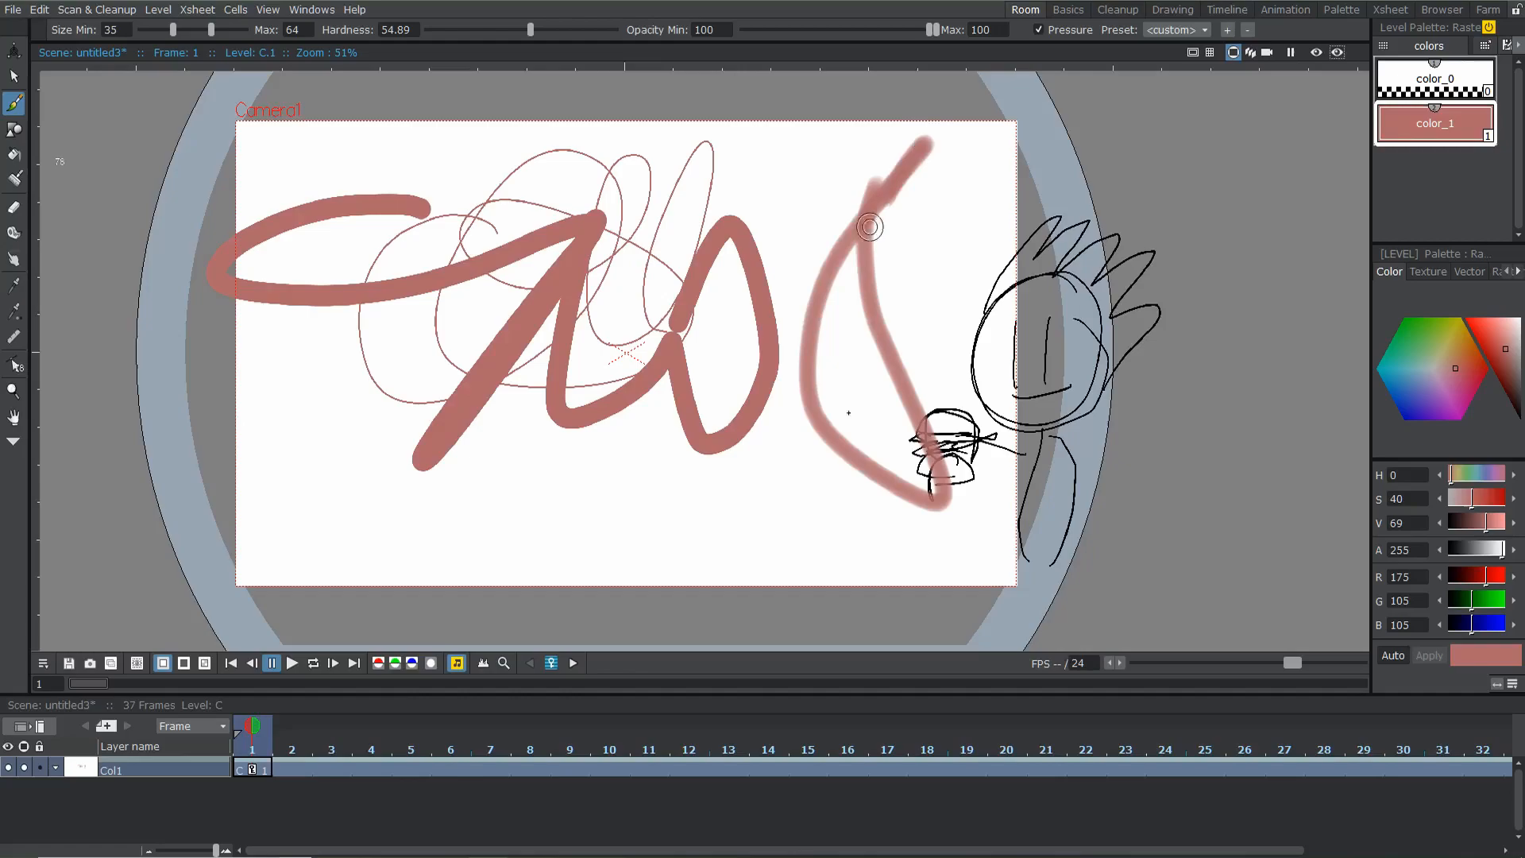
{"action": "left_click_drag", "start_coordinate": [866, 223], "coordinate": [523, 400]}
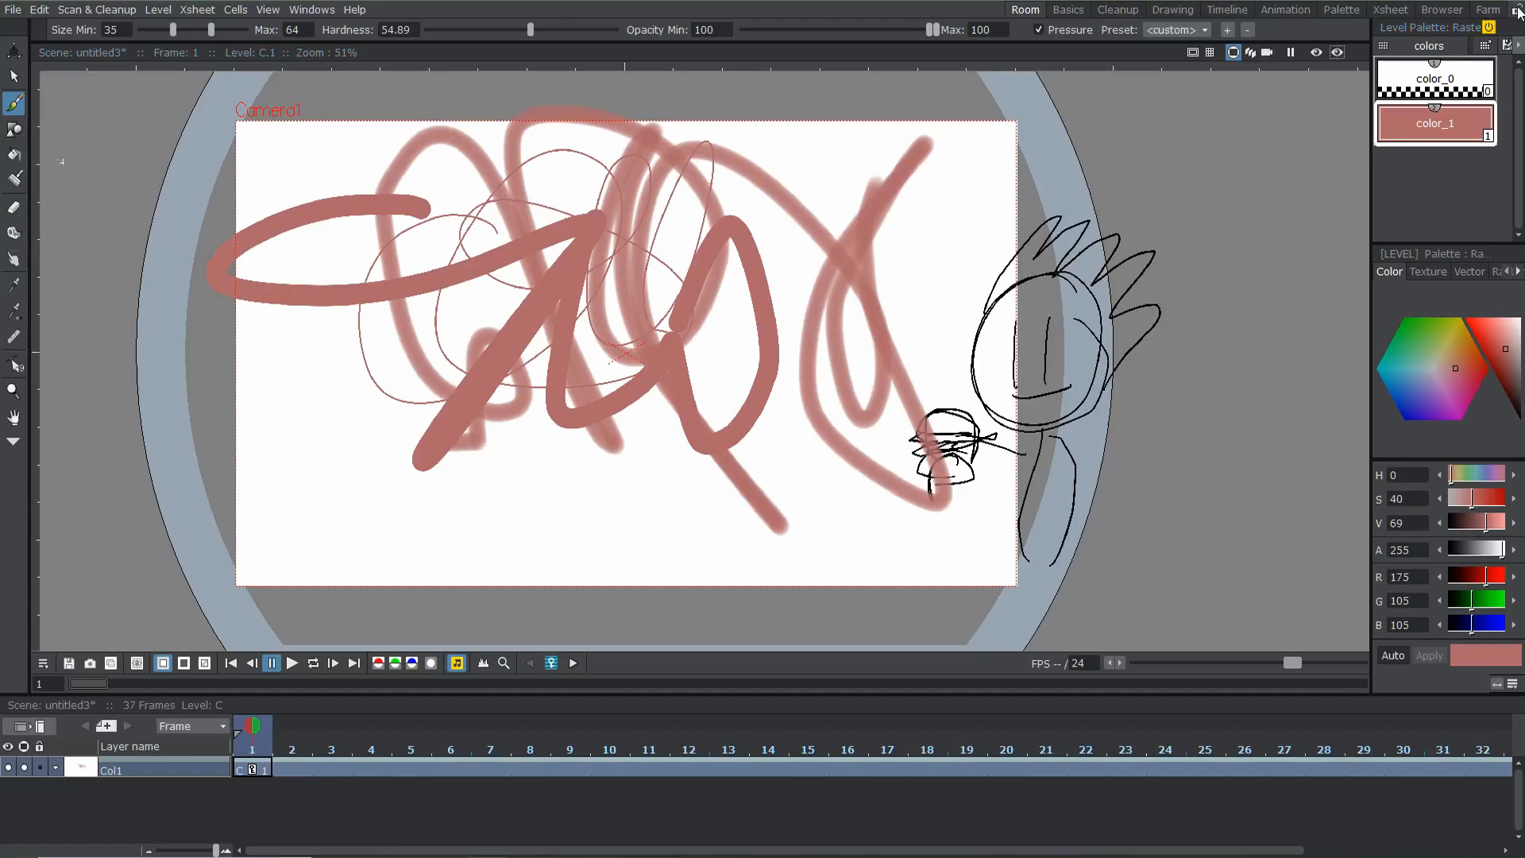
Resize the level palette pane down and back, enlarging the Xsheet and compacting the style editor
{"action": "left_click", "coordinate": [311, 7]}
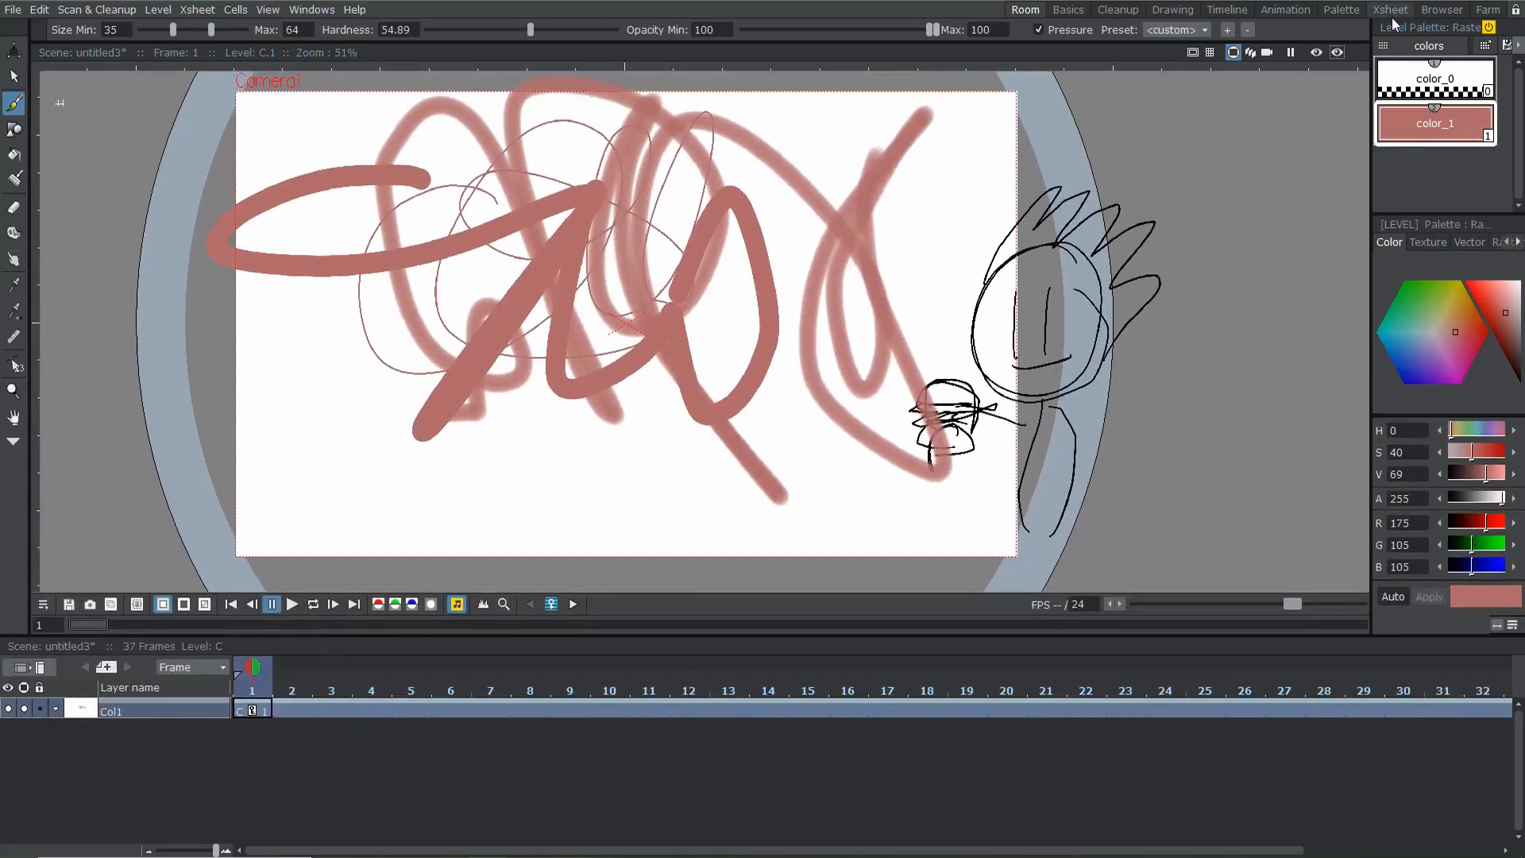
{"action": "left_click", "coordinate": [311, 8]}
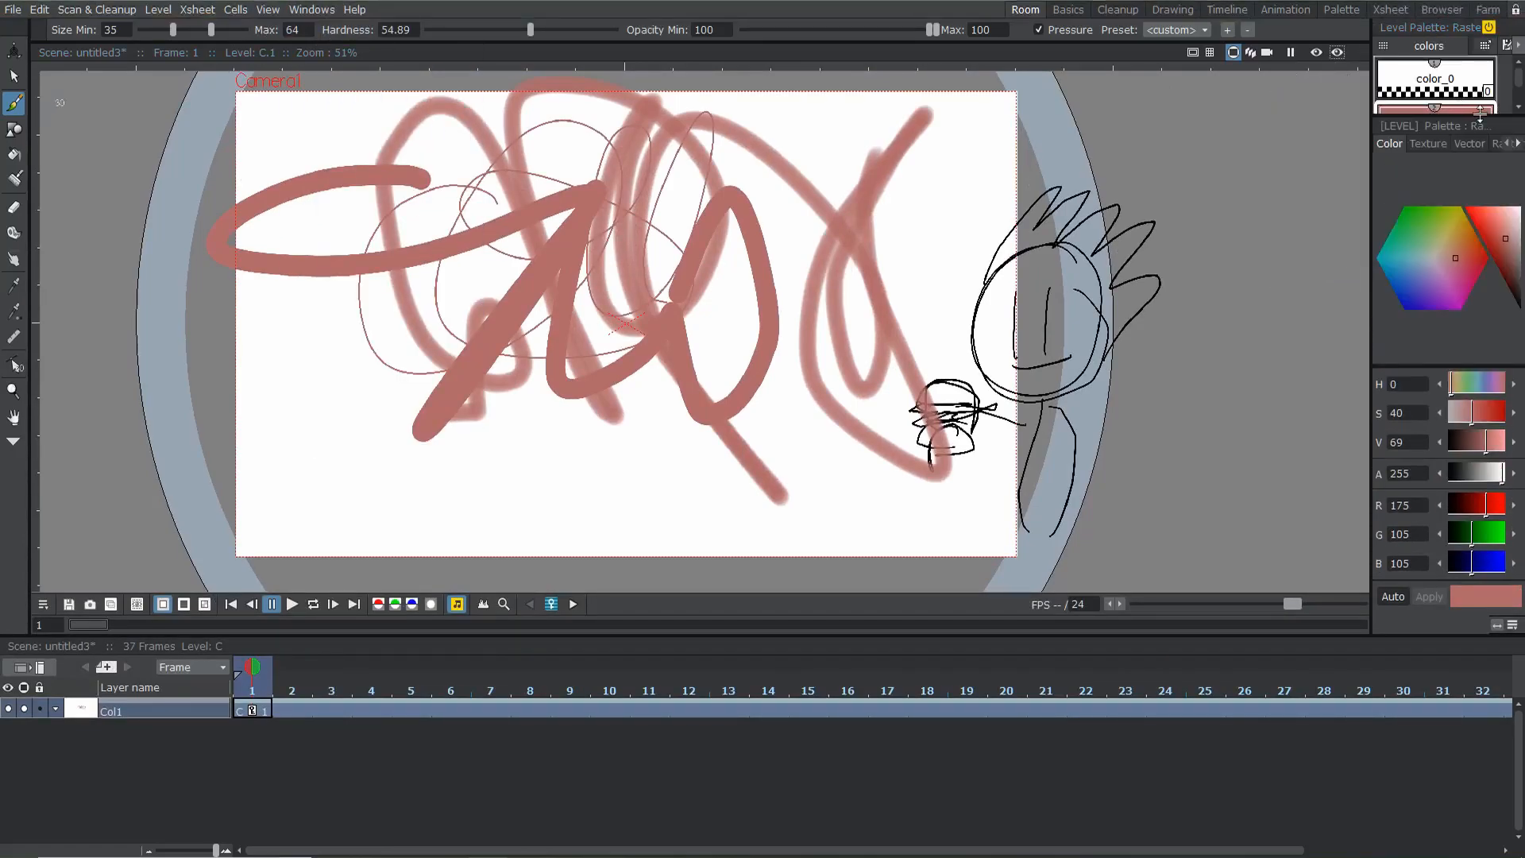
{"action": "left_click", "coordinate": [312, 8]}
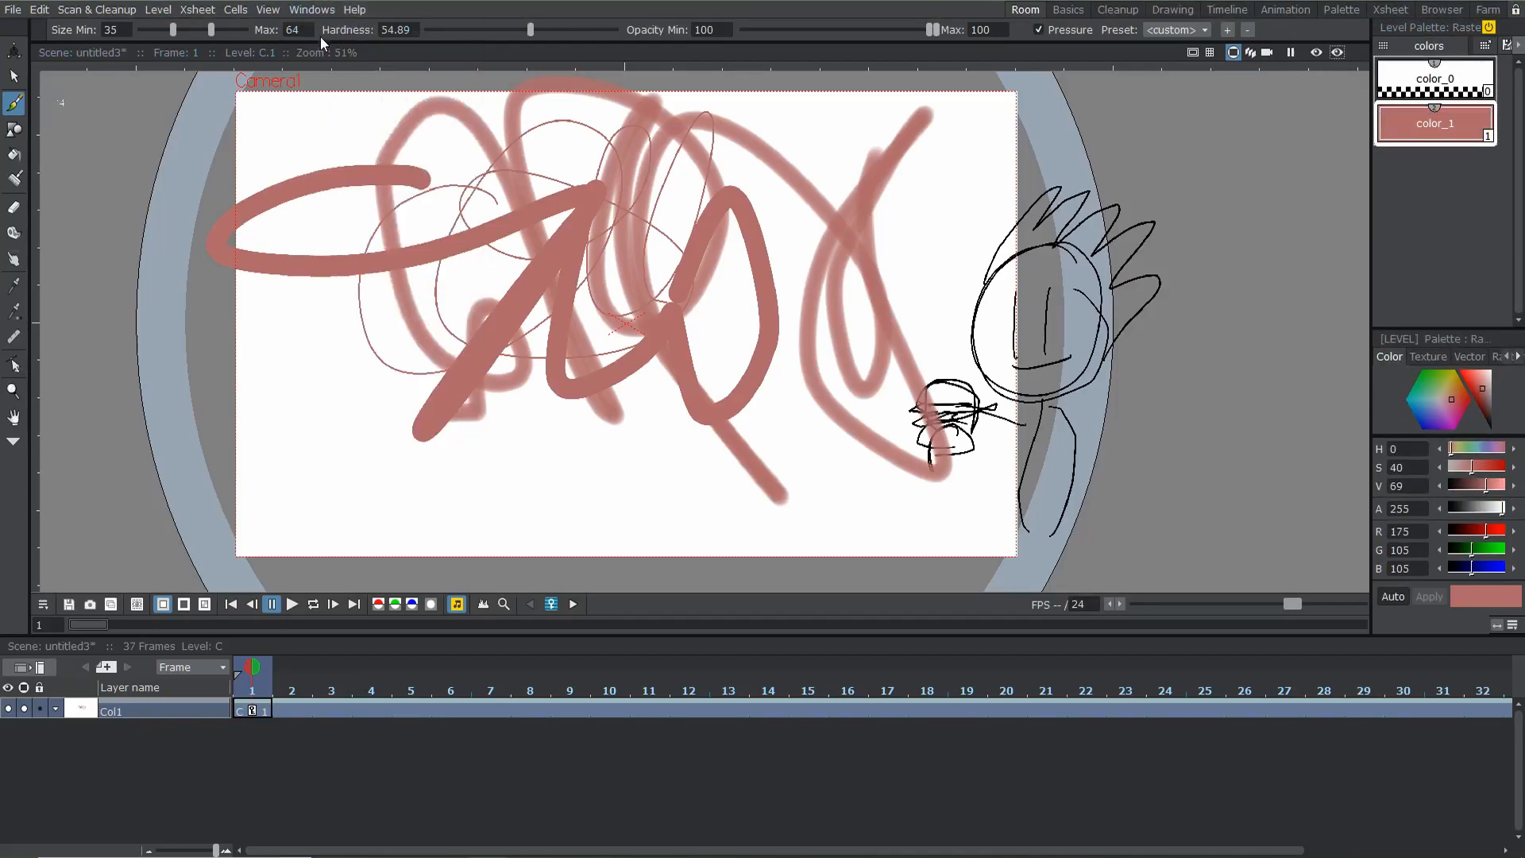
{"action": "left_click", "coordinate": [11, 8]}
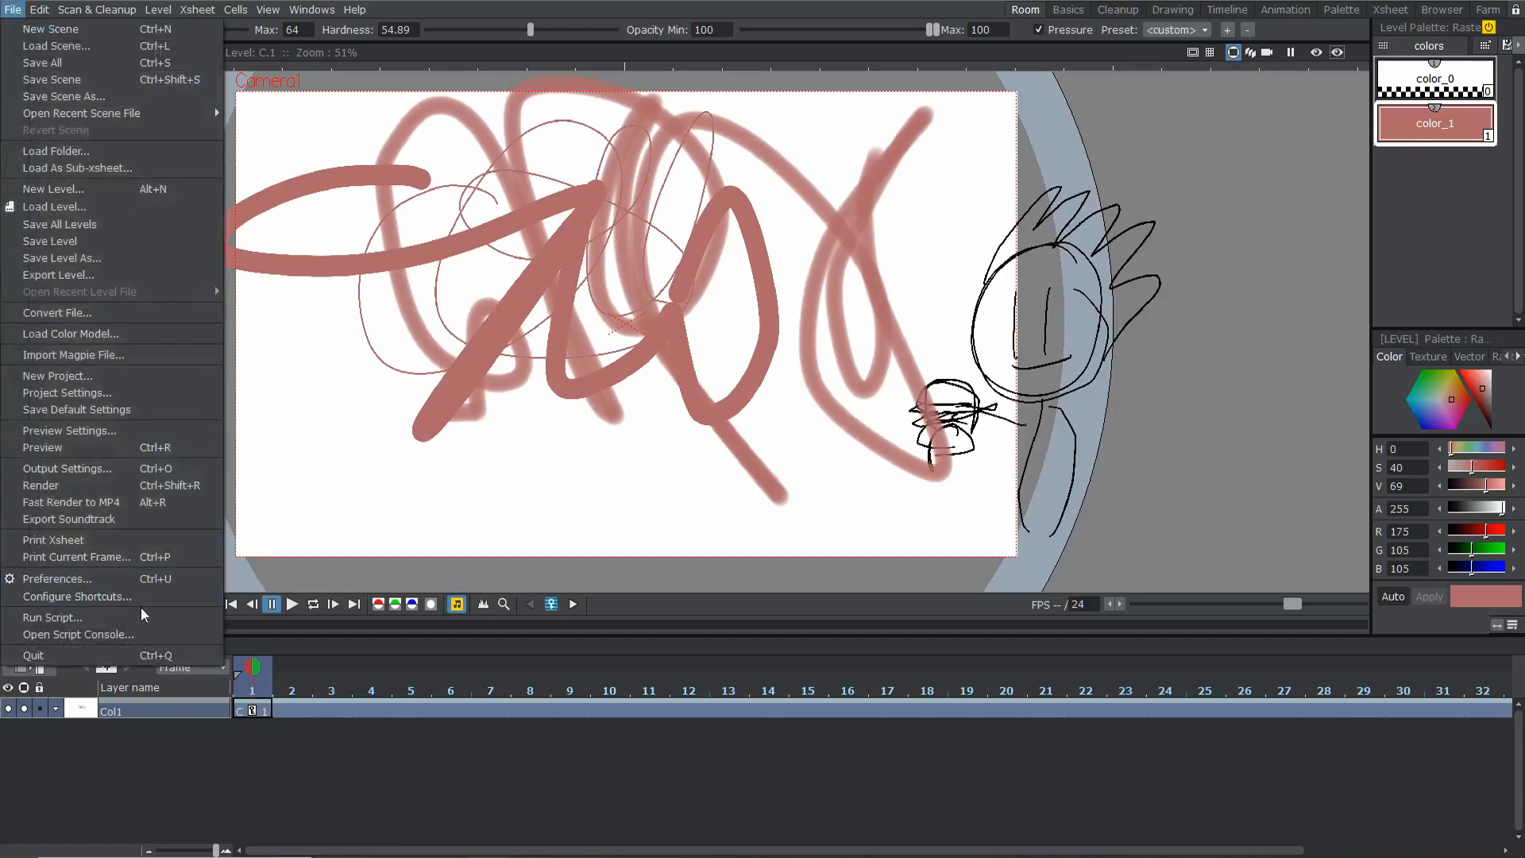
In Preferences General, enable Save Automatically with a 10-minute interval and close the dialog
{"action": "left_click", "coordinate": [55, 578]}
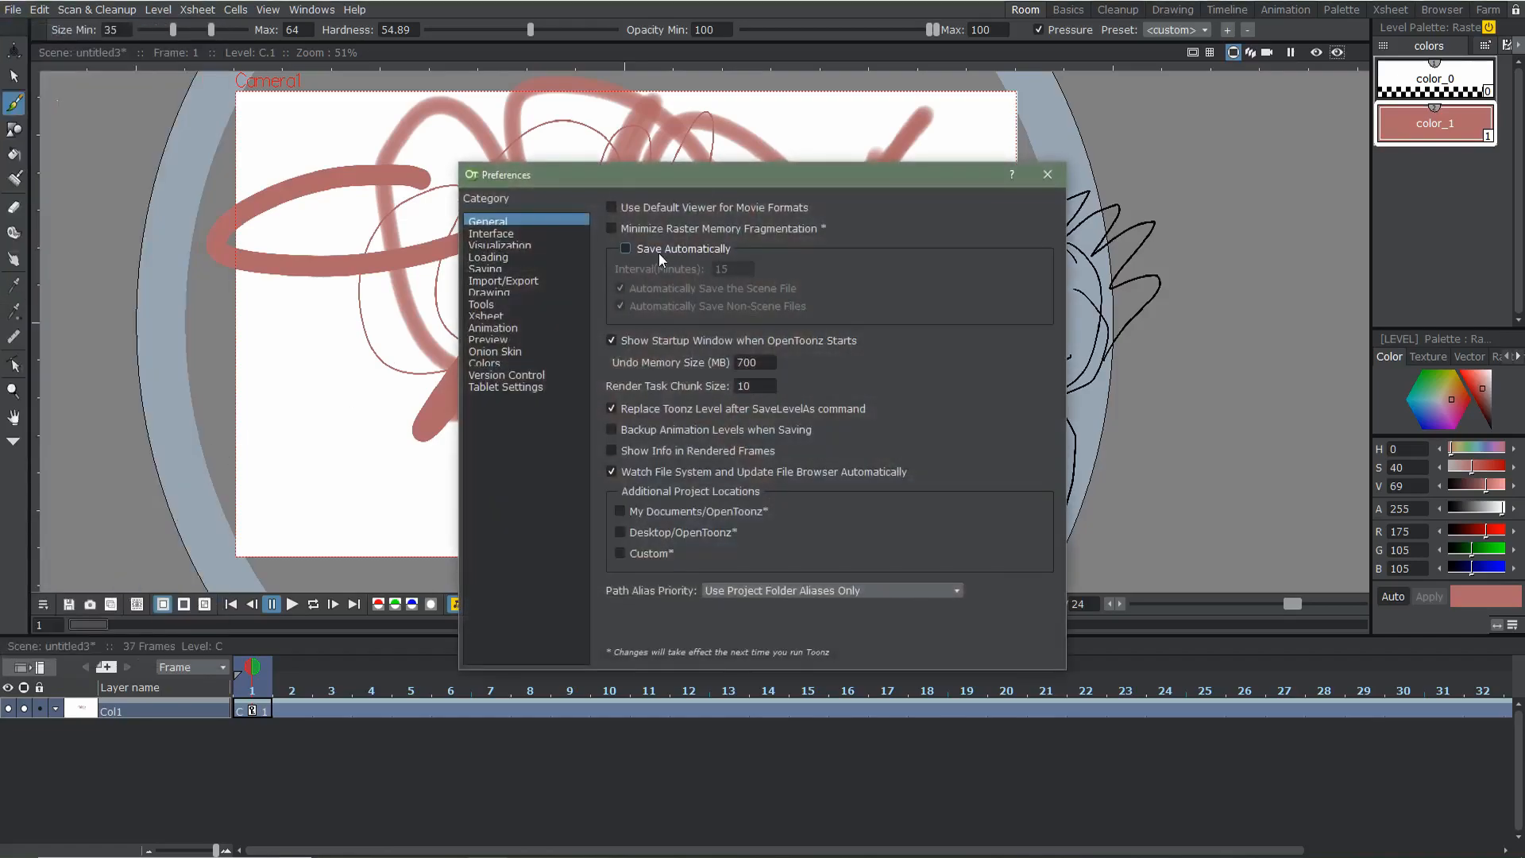
{"action": "left_click", "coordinate": [613, 248]}
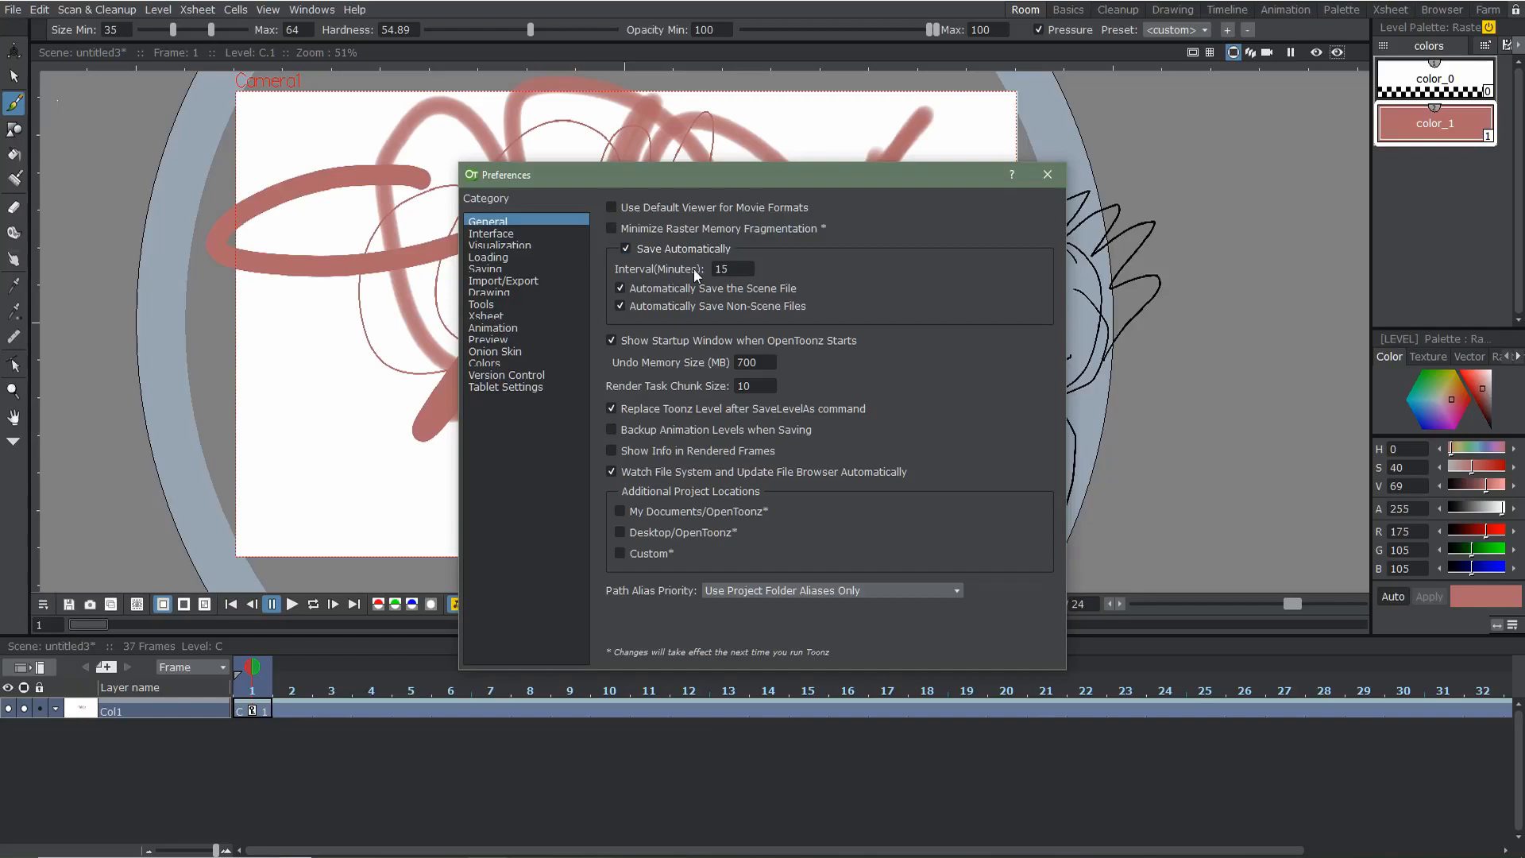
{"action": "left_click", "coordinate": [730, 269]}
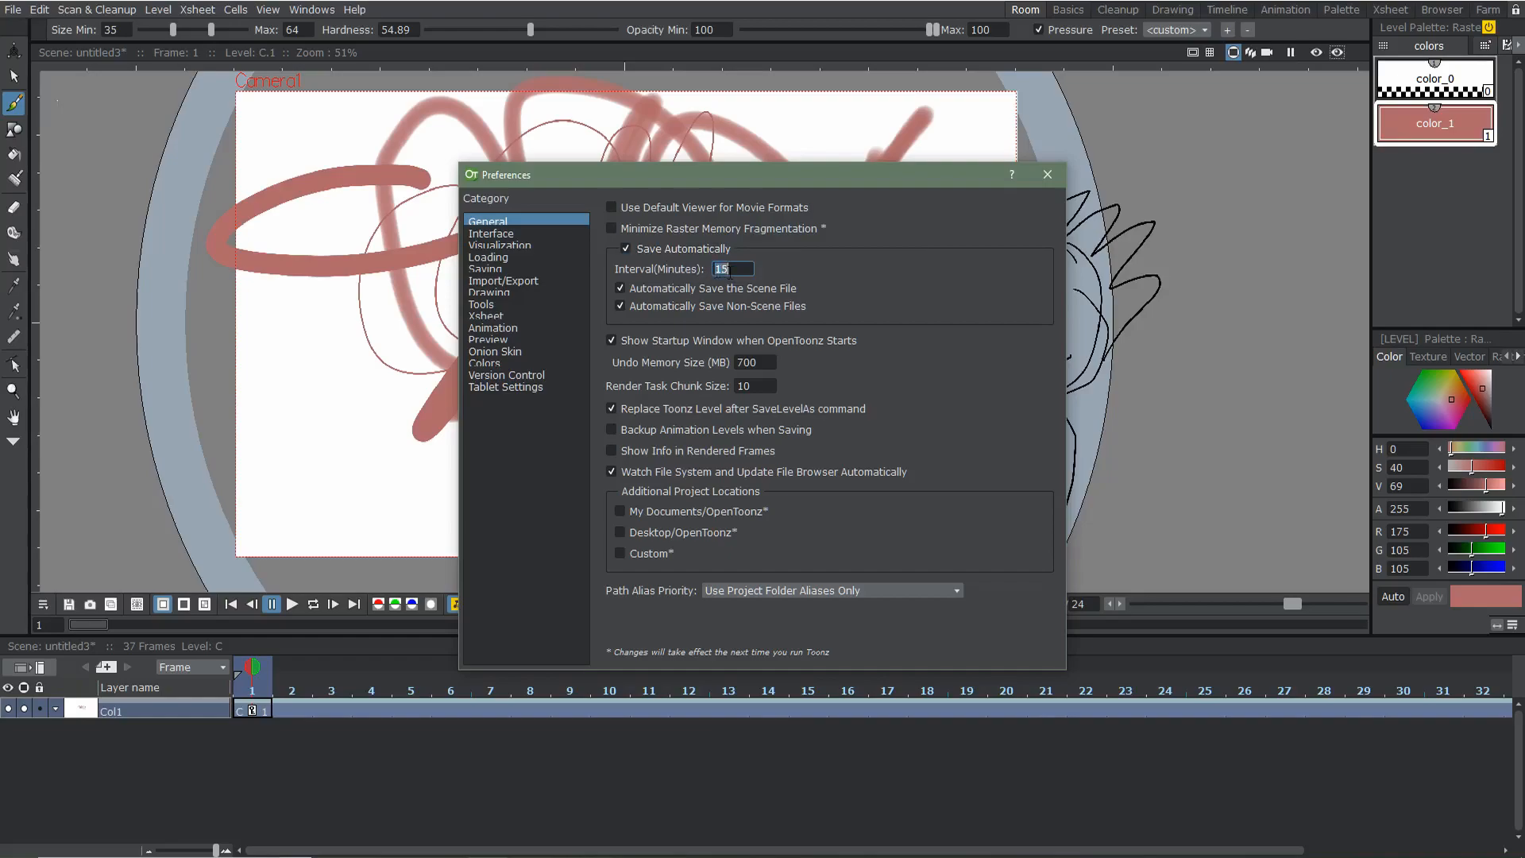
{"action": "type", "text": "1"}
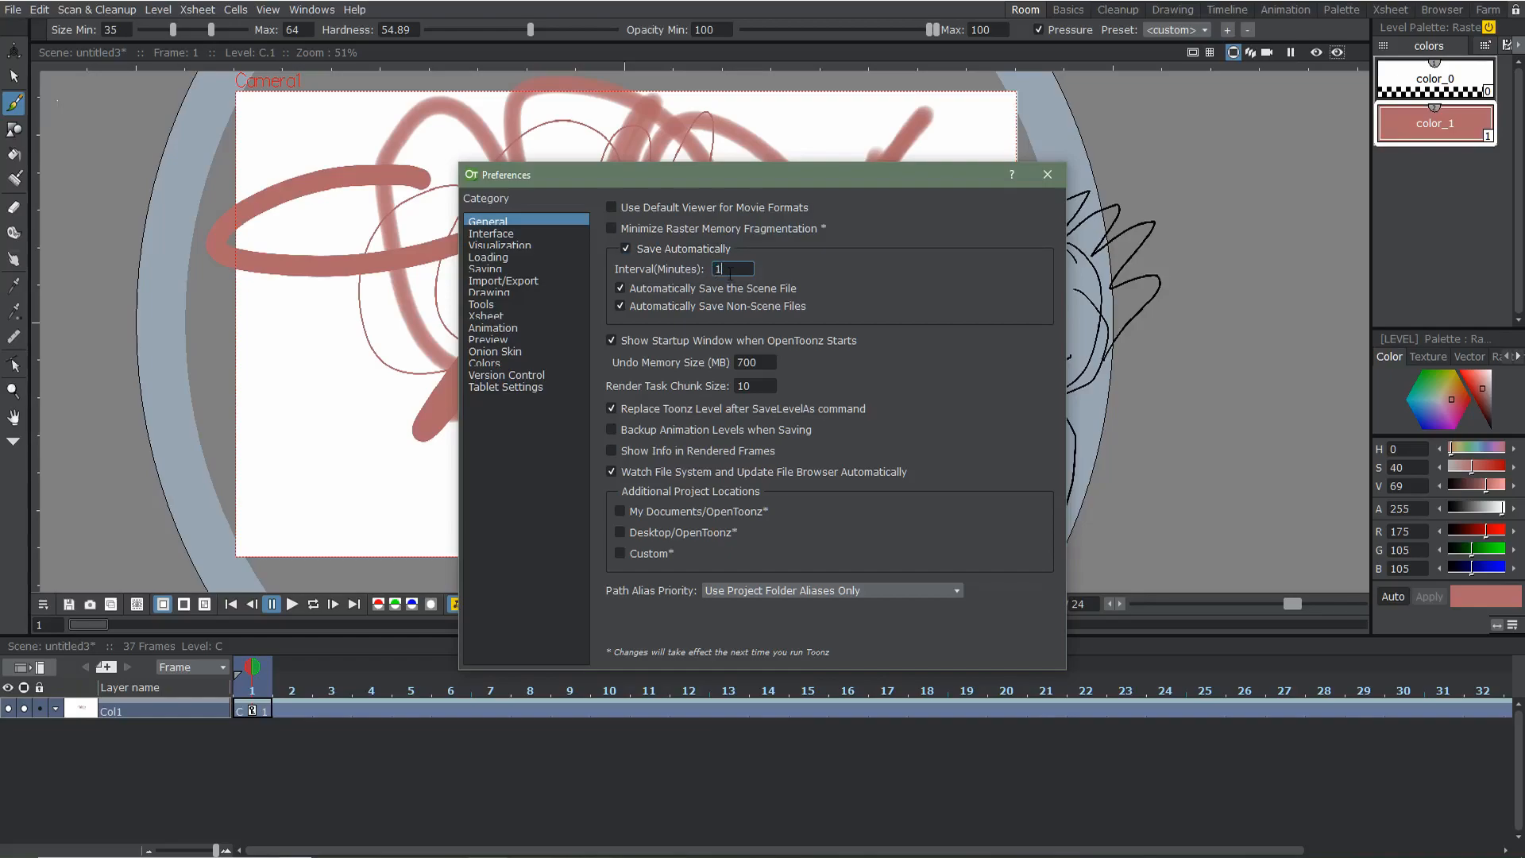
{"action": "type", "text": "10"}
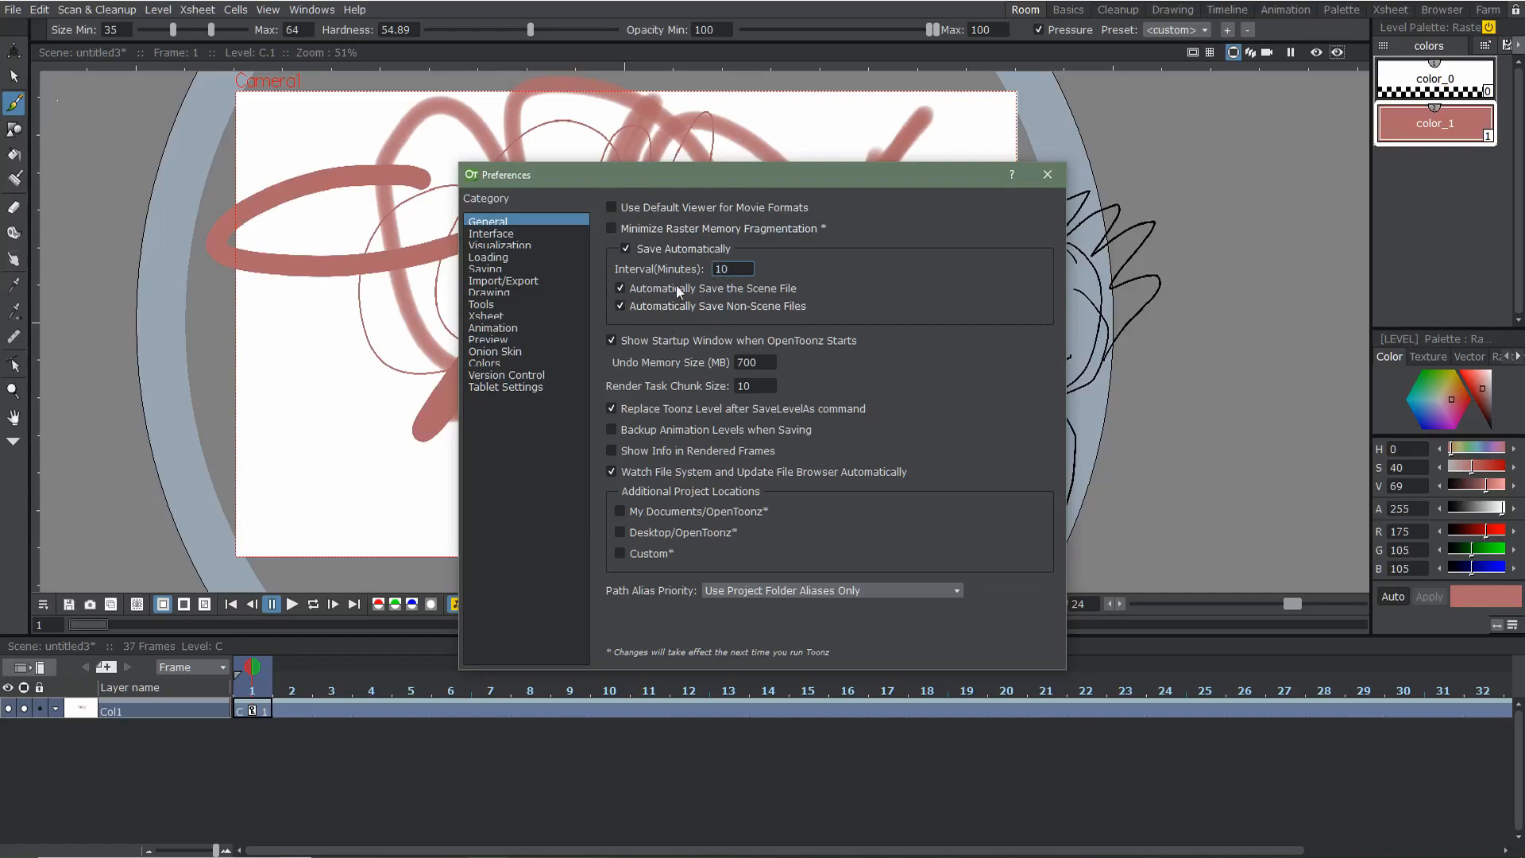
{"action": "mouse_move", "coordinate": [791, 261]}
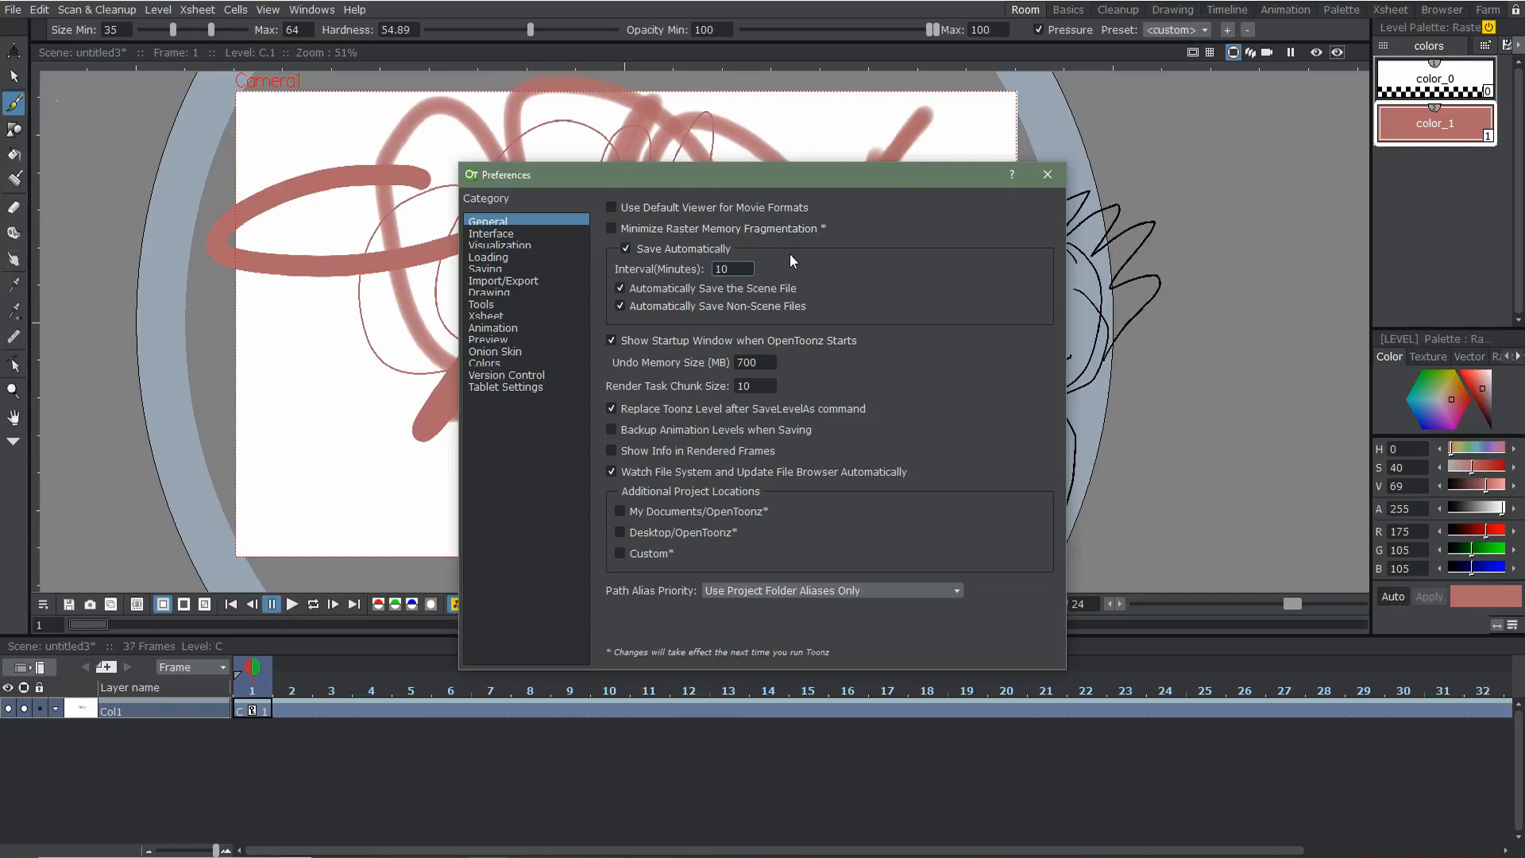
{"action": "left_click", "coordinate": [733, 268]}
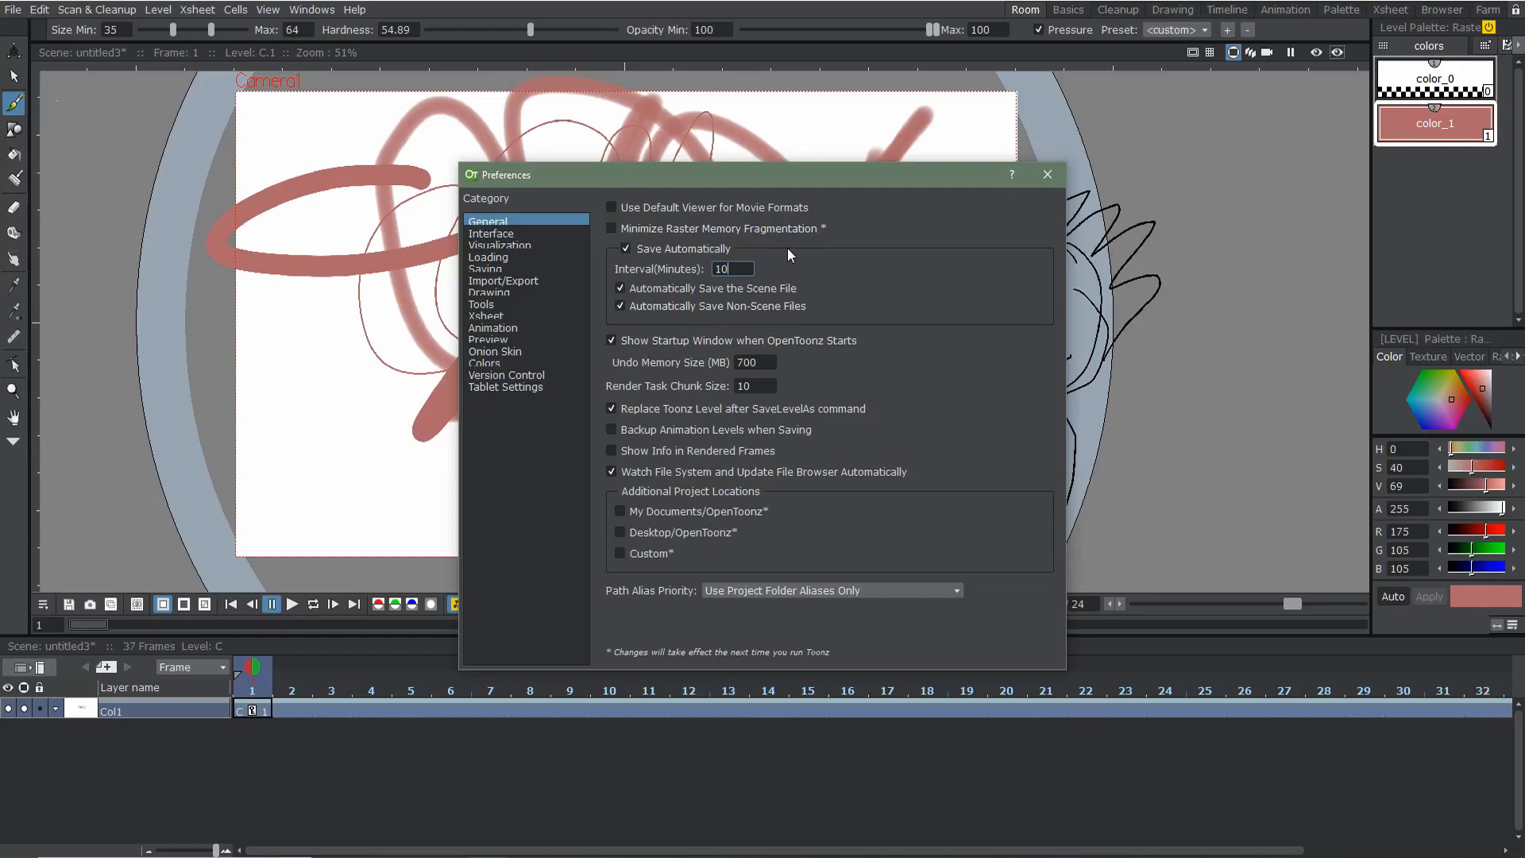
{"action": "mouse_move", "coordinate": [979, 250]}
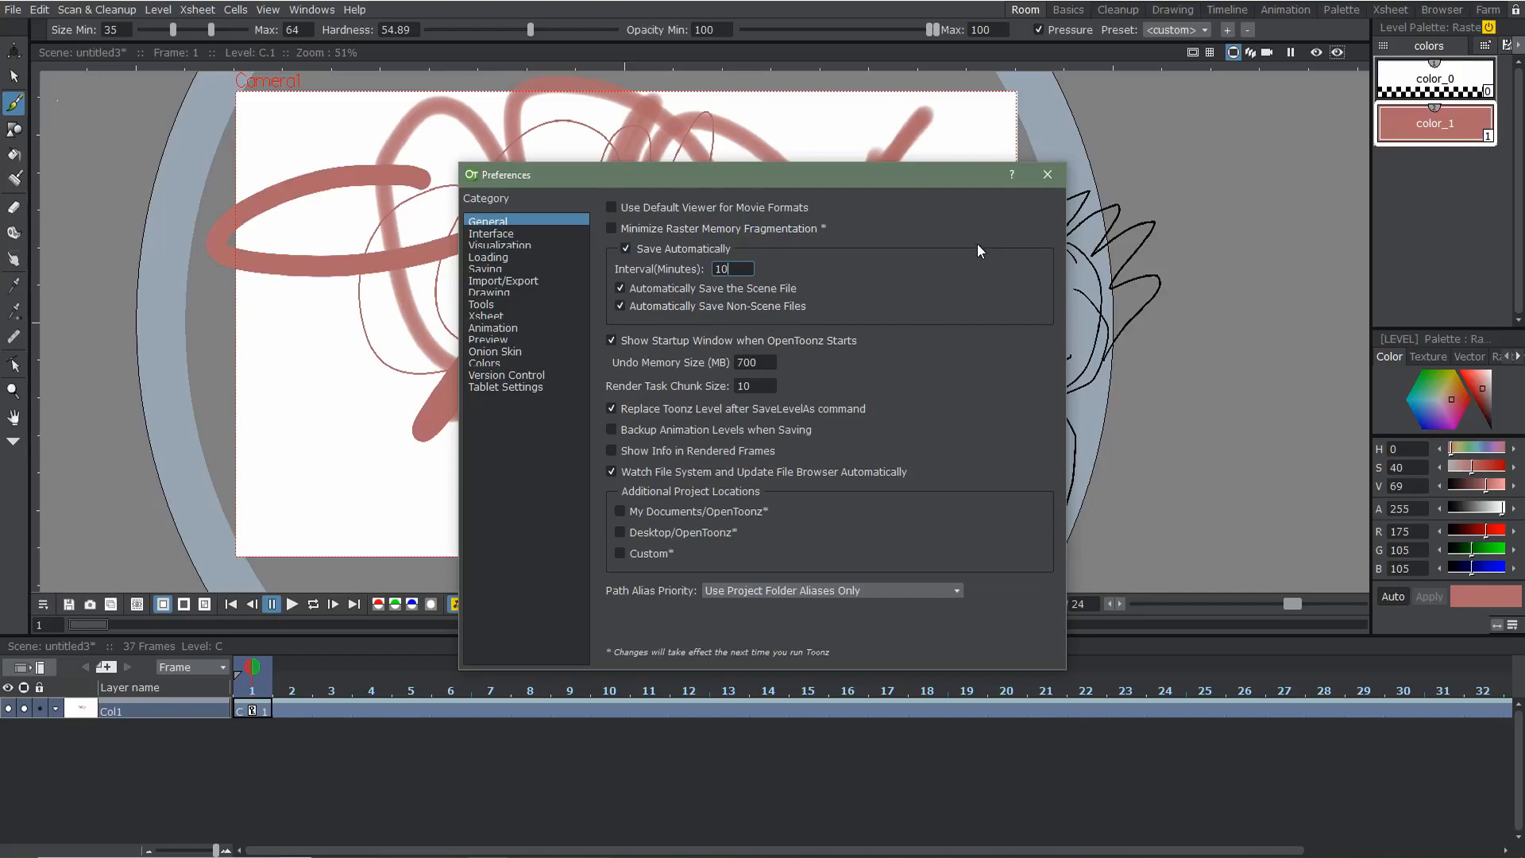
{"action": "left_click", "coordinate": [1048, 175]}
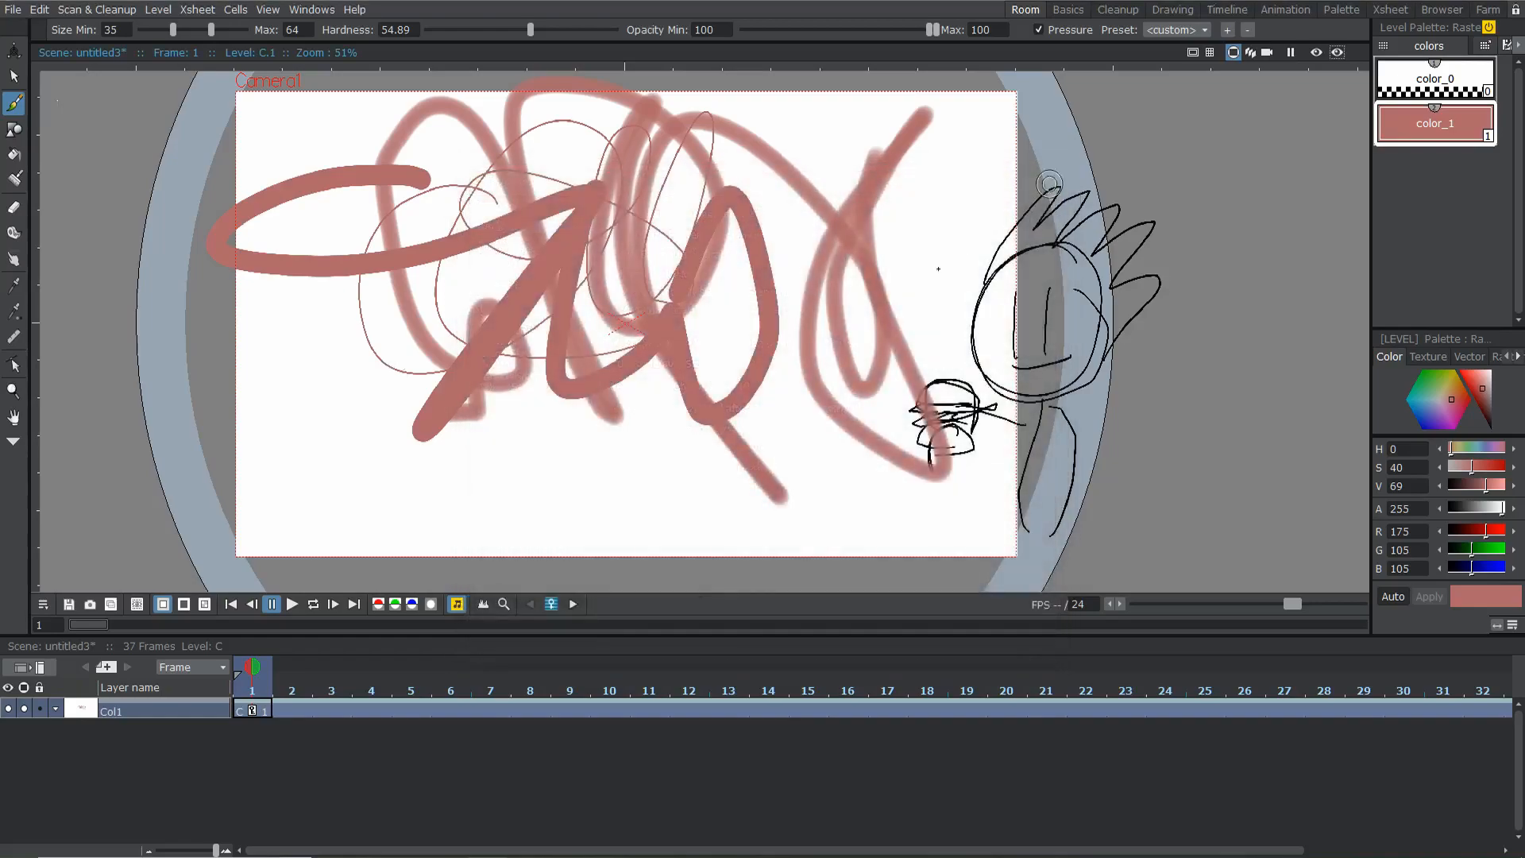